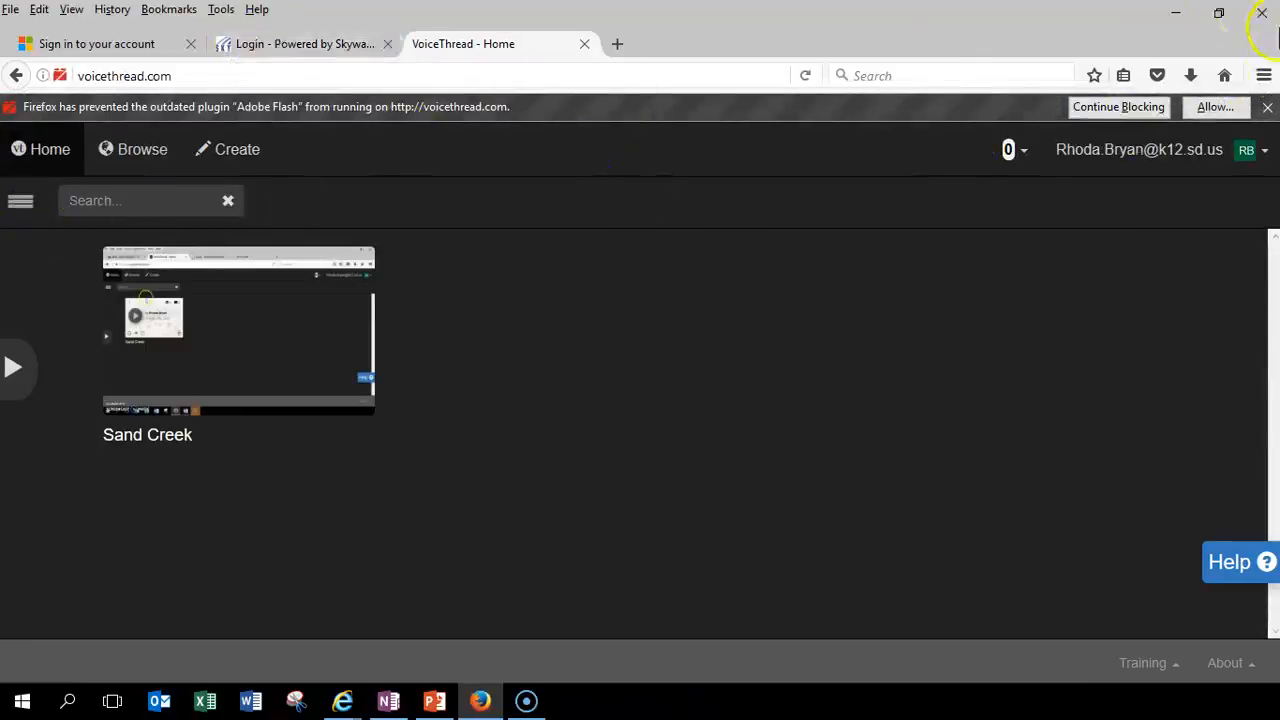
# Step: Sign out from the account menu and open the new-account registration page
pyautogui.click(1267, 151)
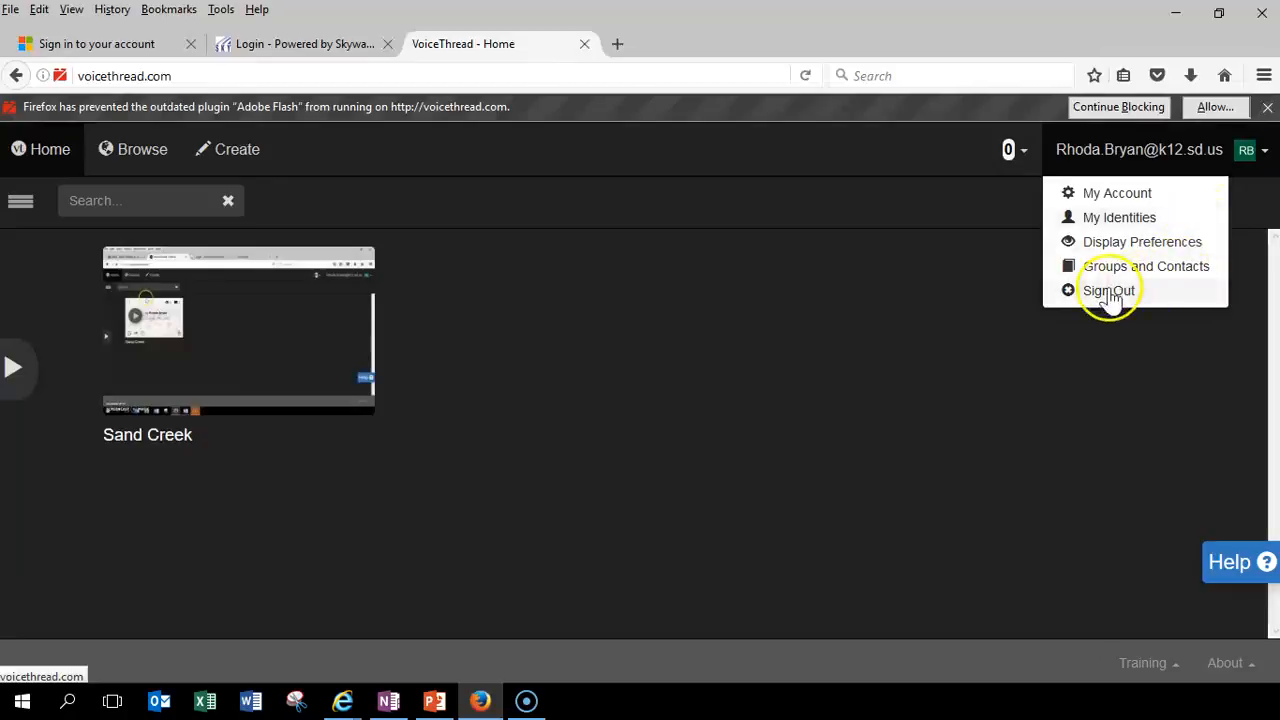
pyautogui.click(1107, 290)
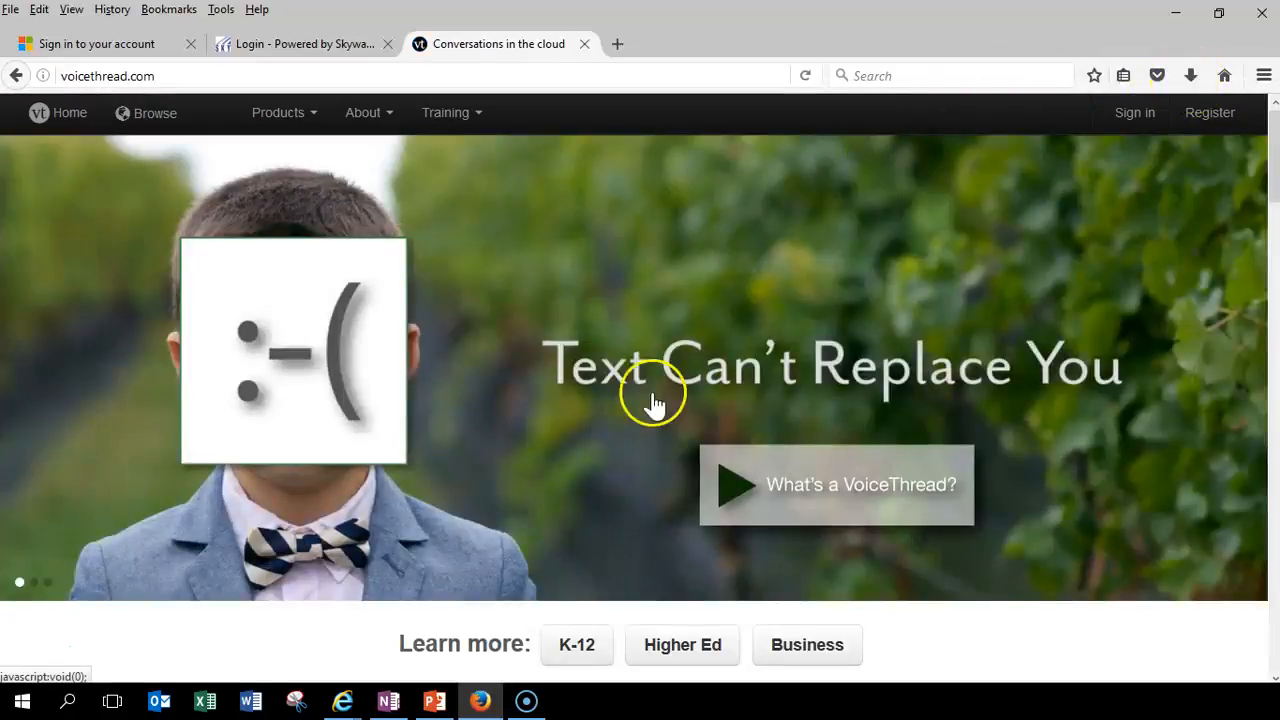
pyautogui.scroll(-3)
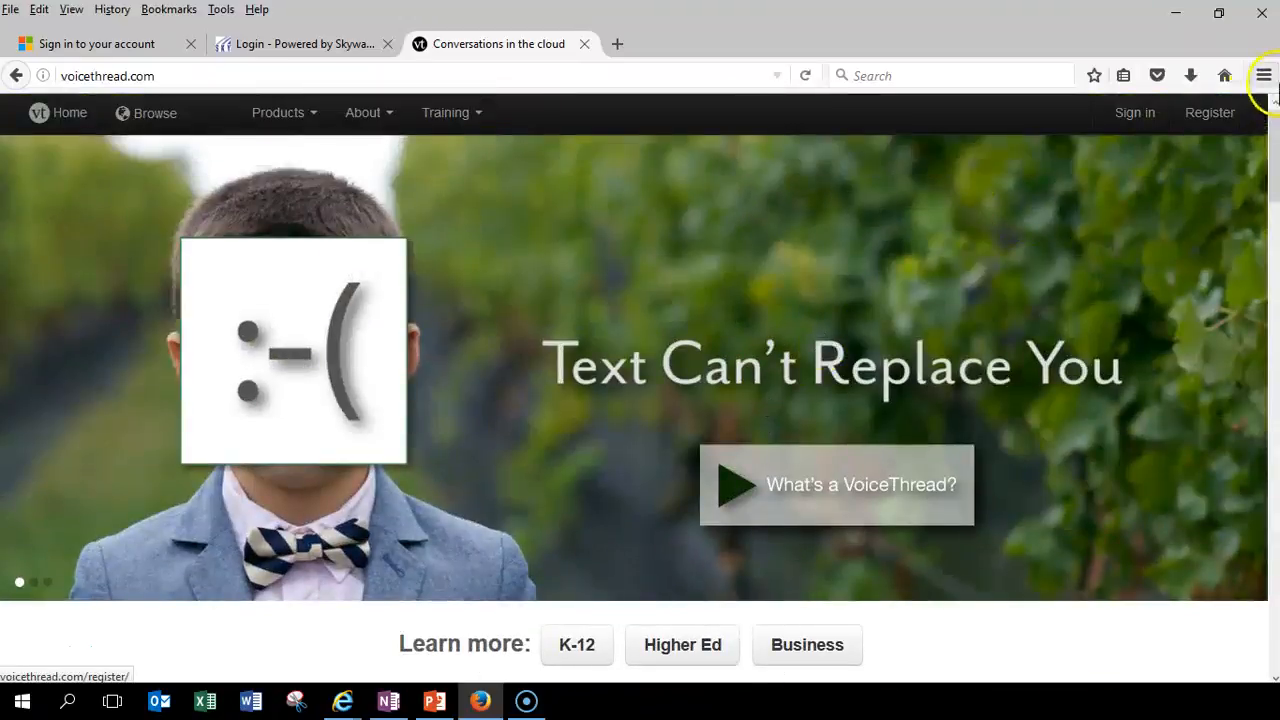
pyautogui.click(1209, 112)
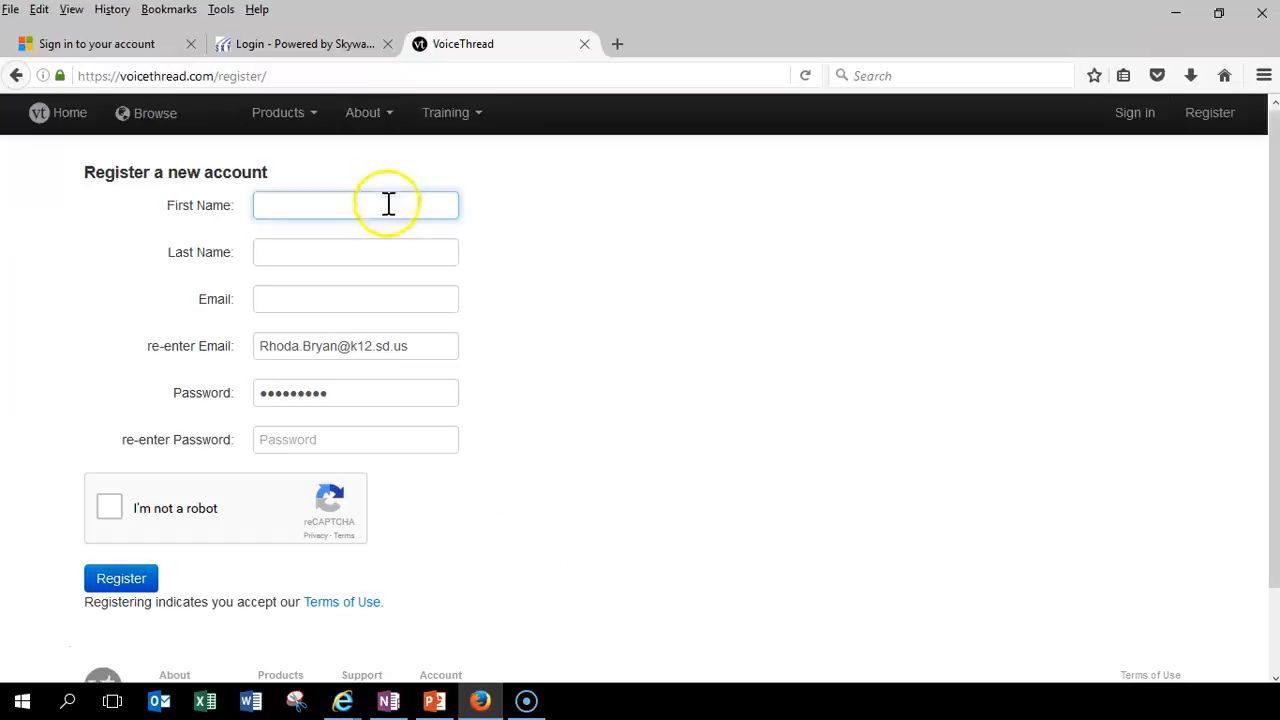
pyautogui.moveTo(578, 290)
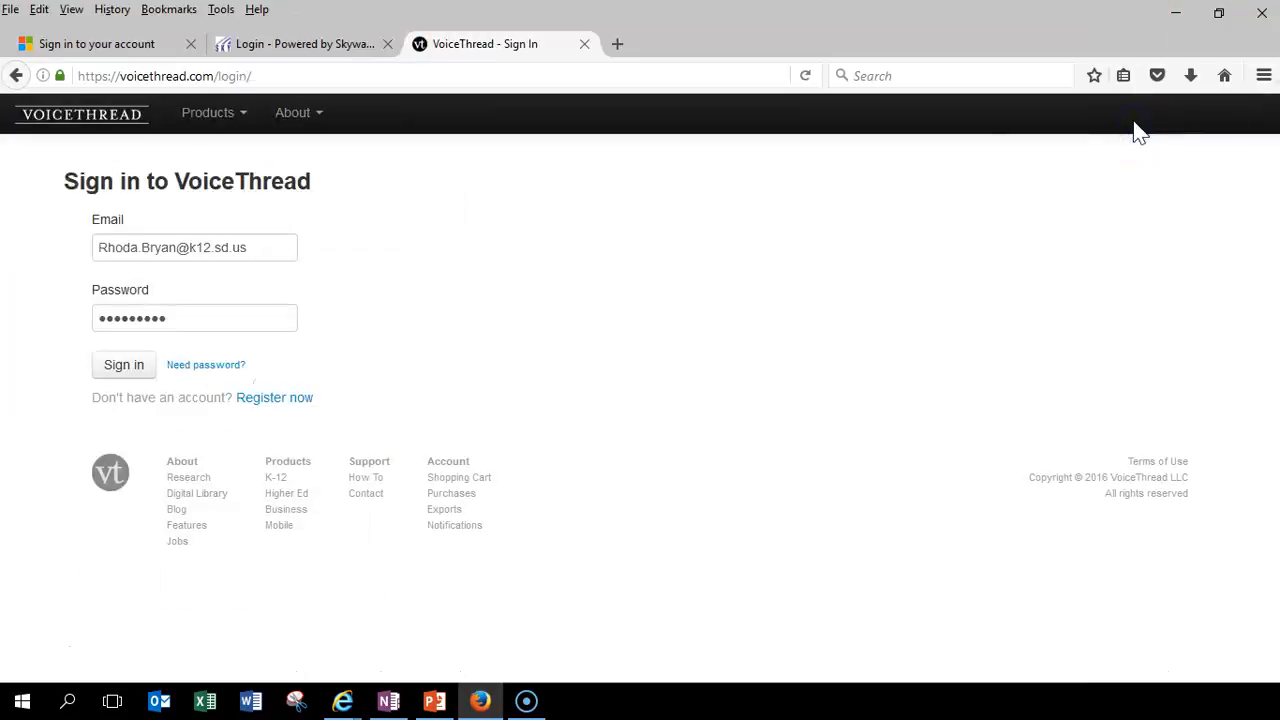
# Step: Sign in with the account credentials to reach the home page listing Sand Creek
pyautogui.click(123, 365)
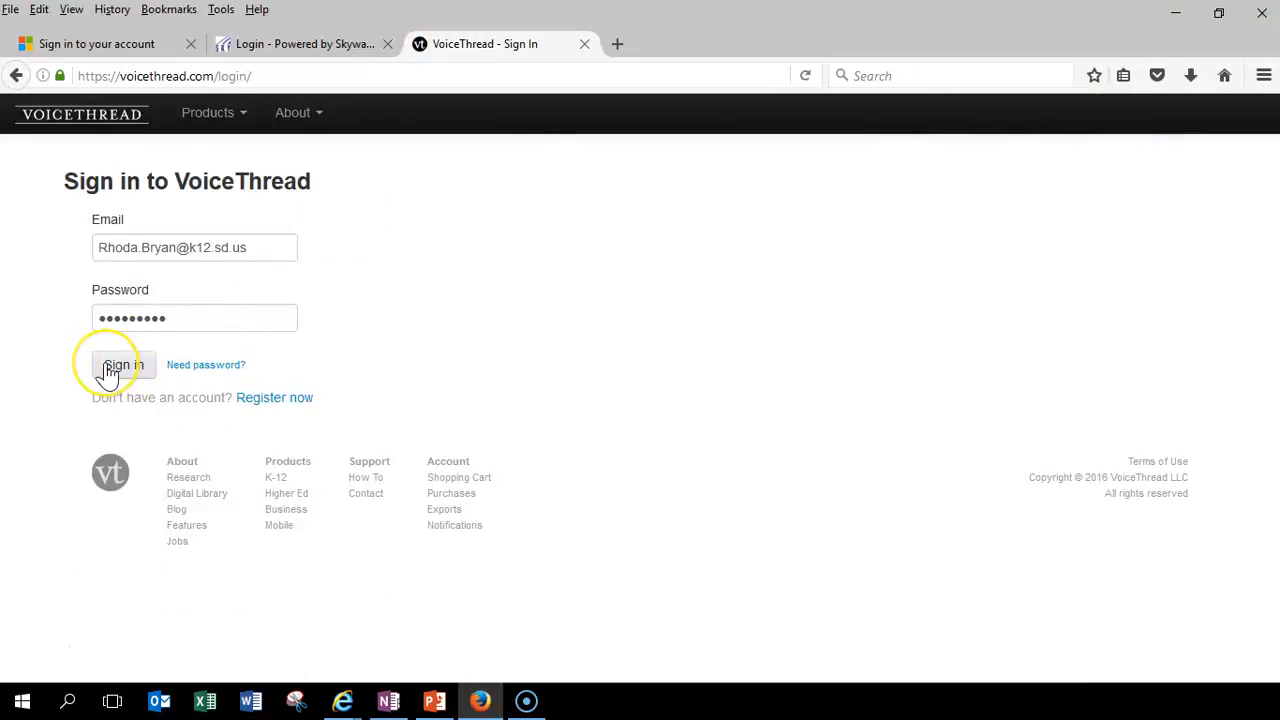
pyautogui.click(122, 364)
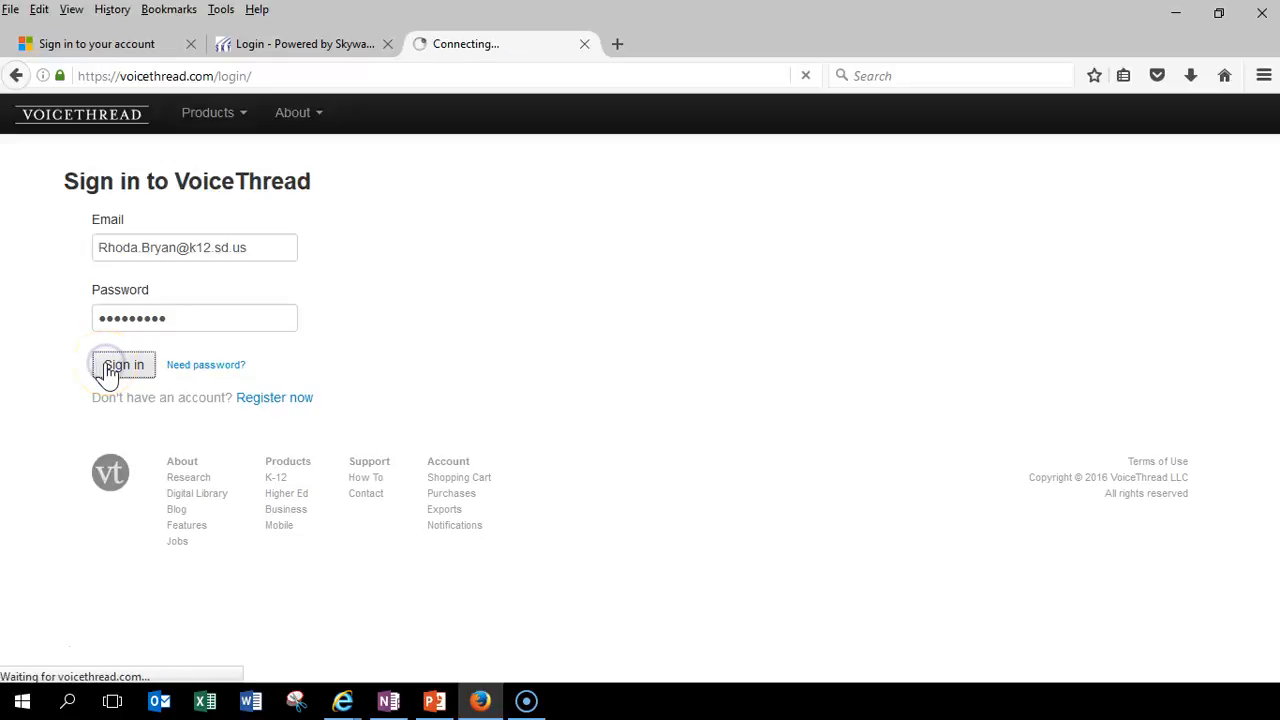
pyautogui.click(123, 364)
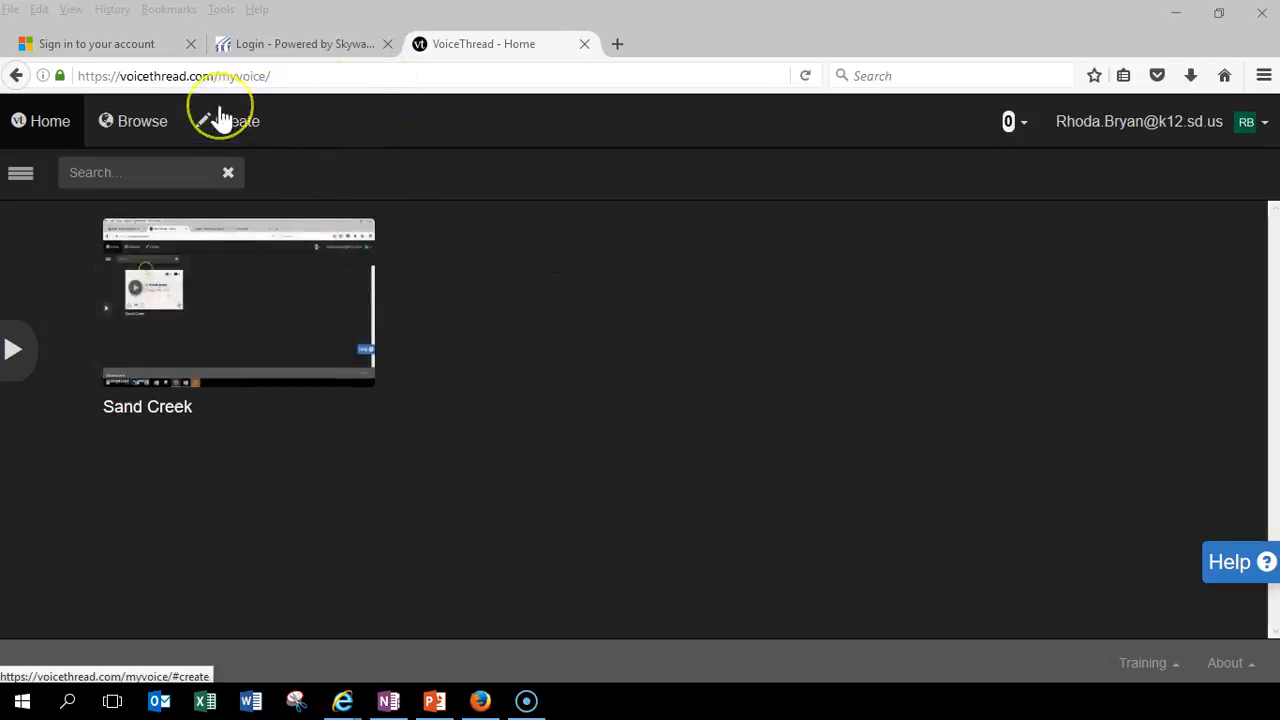
# Step: Create a new thread and list the media sources, including Webcam Video and URL
pyautogui.click(227, 121)
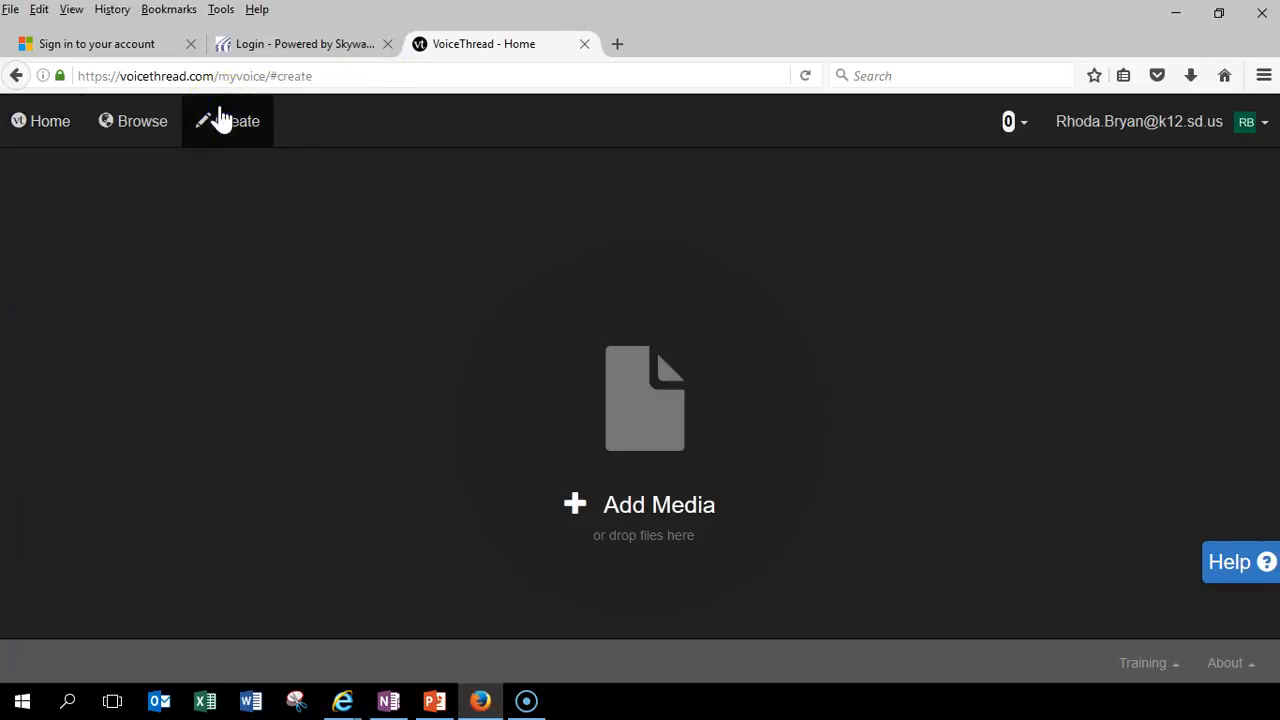
pyautogui.moveTo(630, 535)
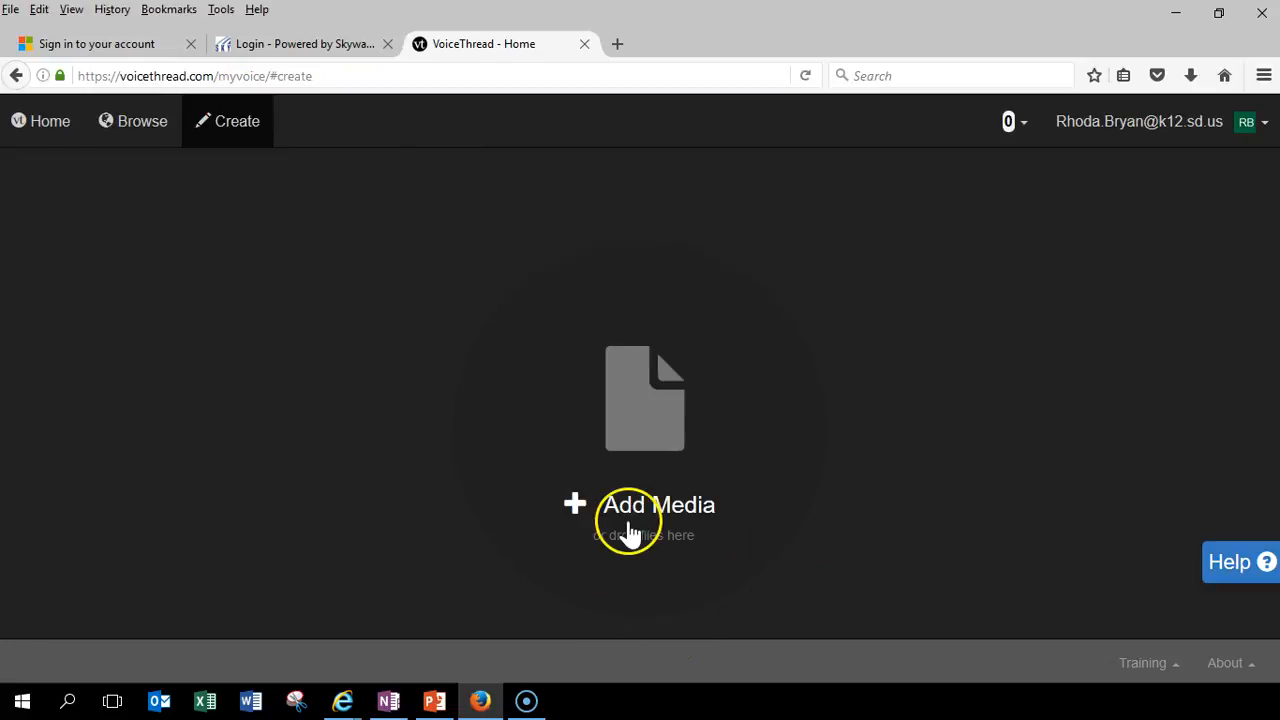
pyautogui.click(656, 505)
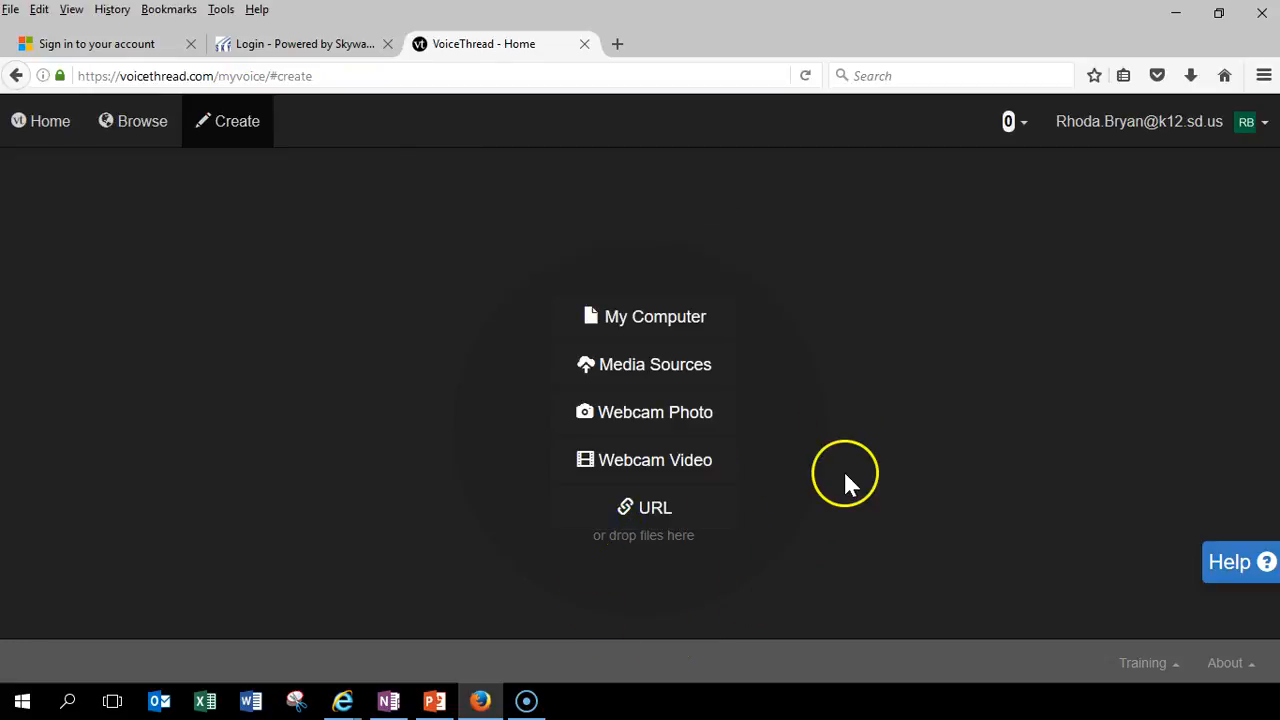
pyautogui.moveTo(710, 320)
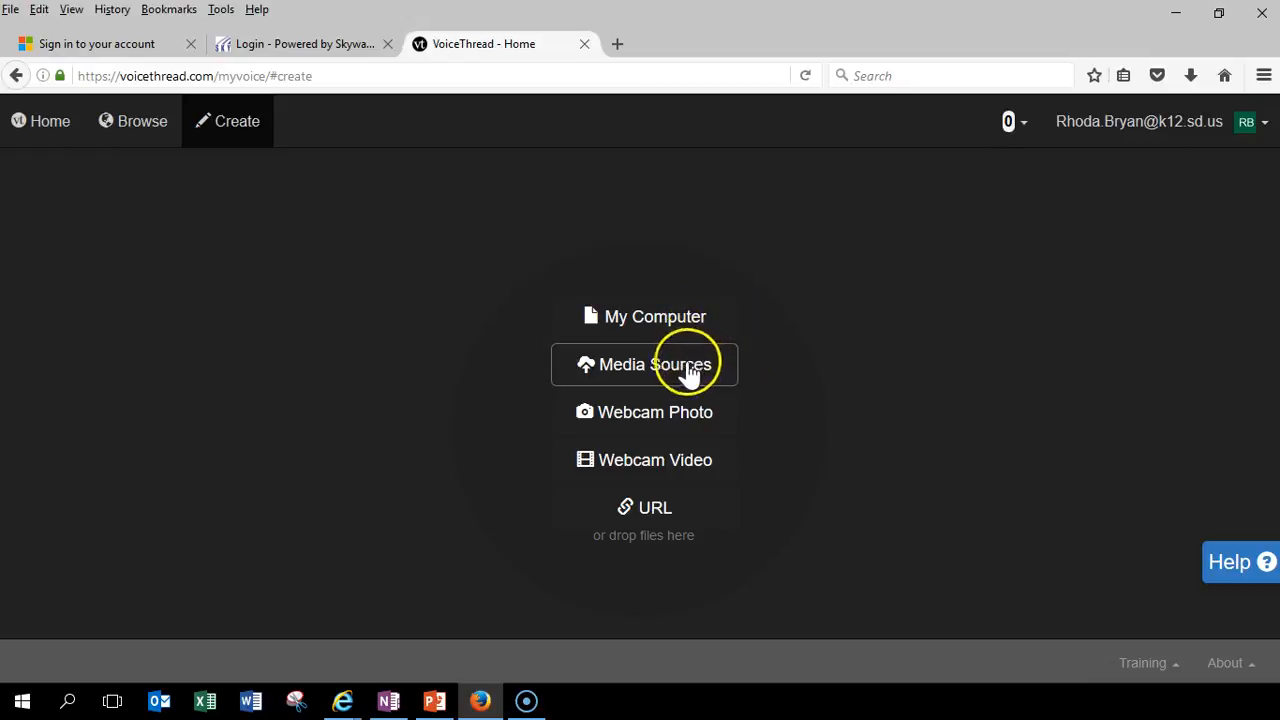
pyautogui.moveTo(683, 421)
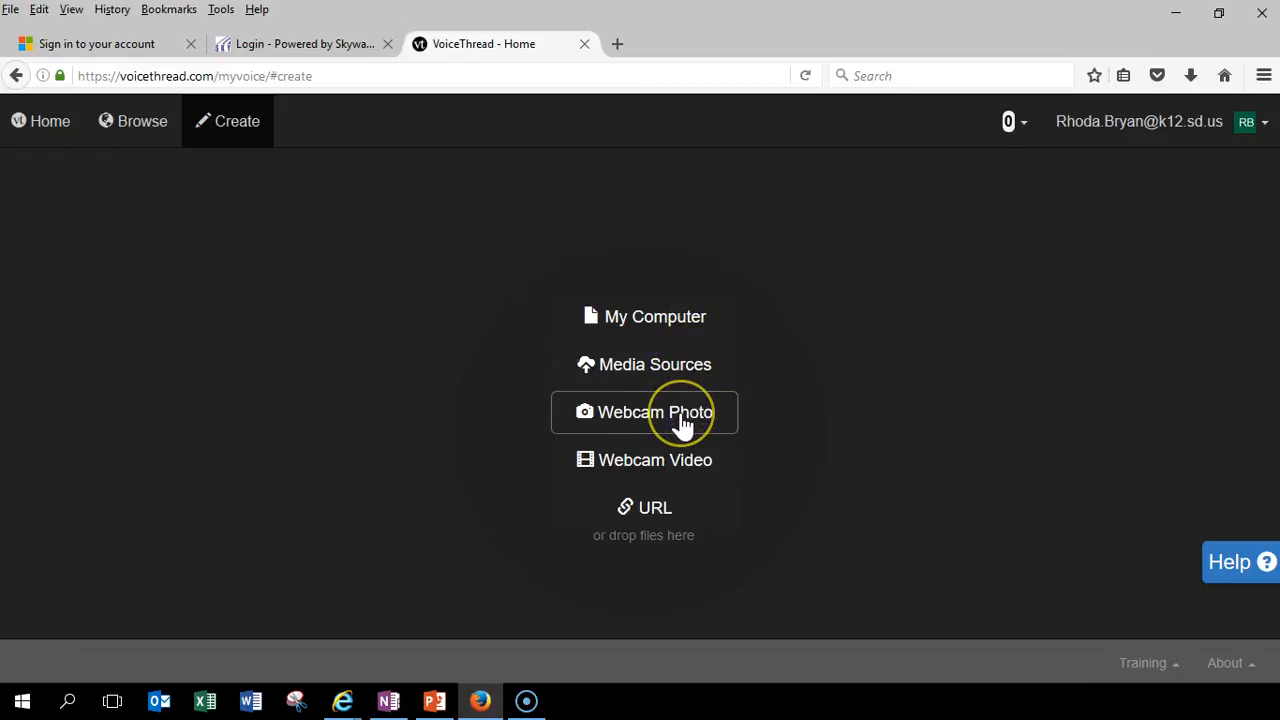
pyautogui.moveTo(675, 460)
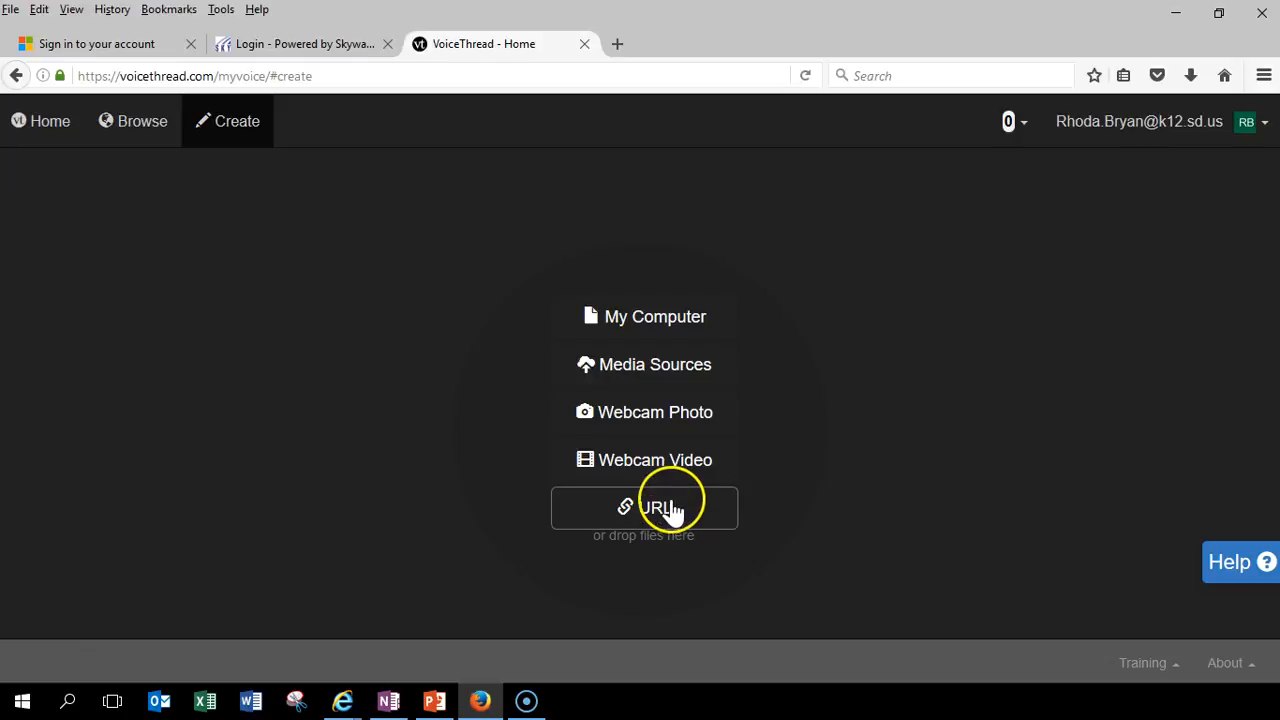
pyautogui.moveTo(662, 467)
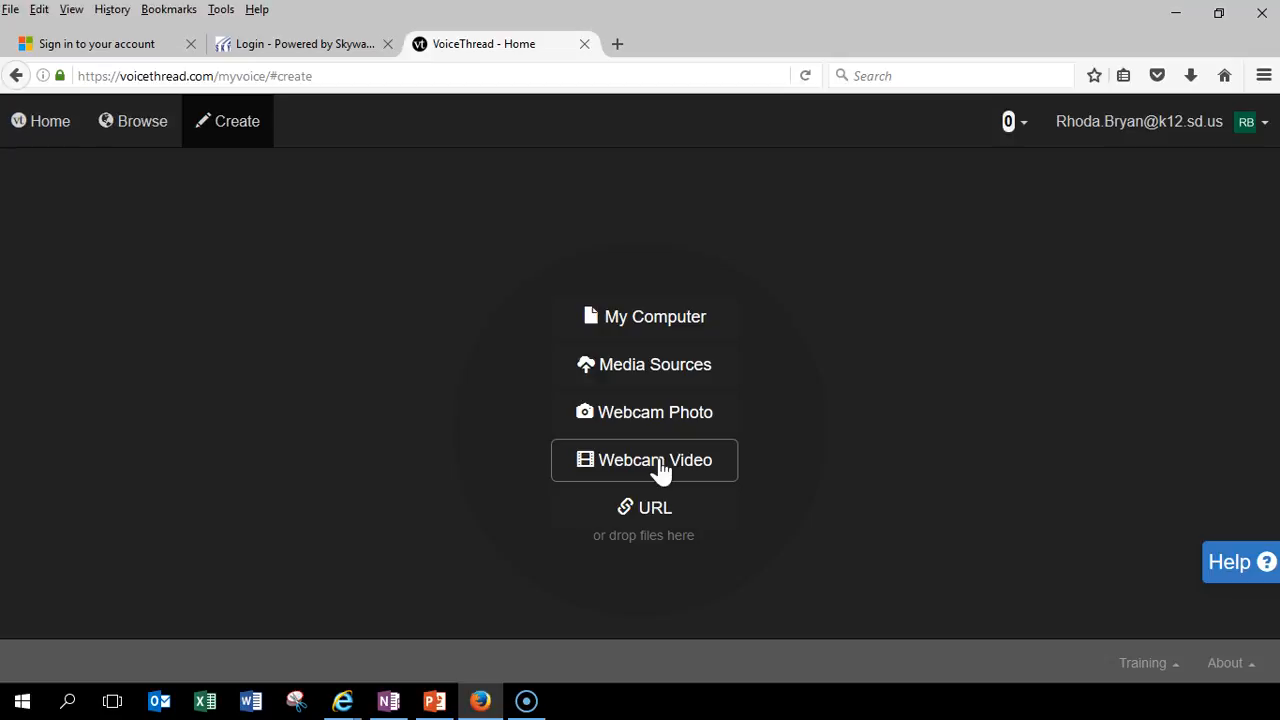
# Step: Record a webcam video after allowing camera access, then save it into the thread
pyautogui.click(644, 460)
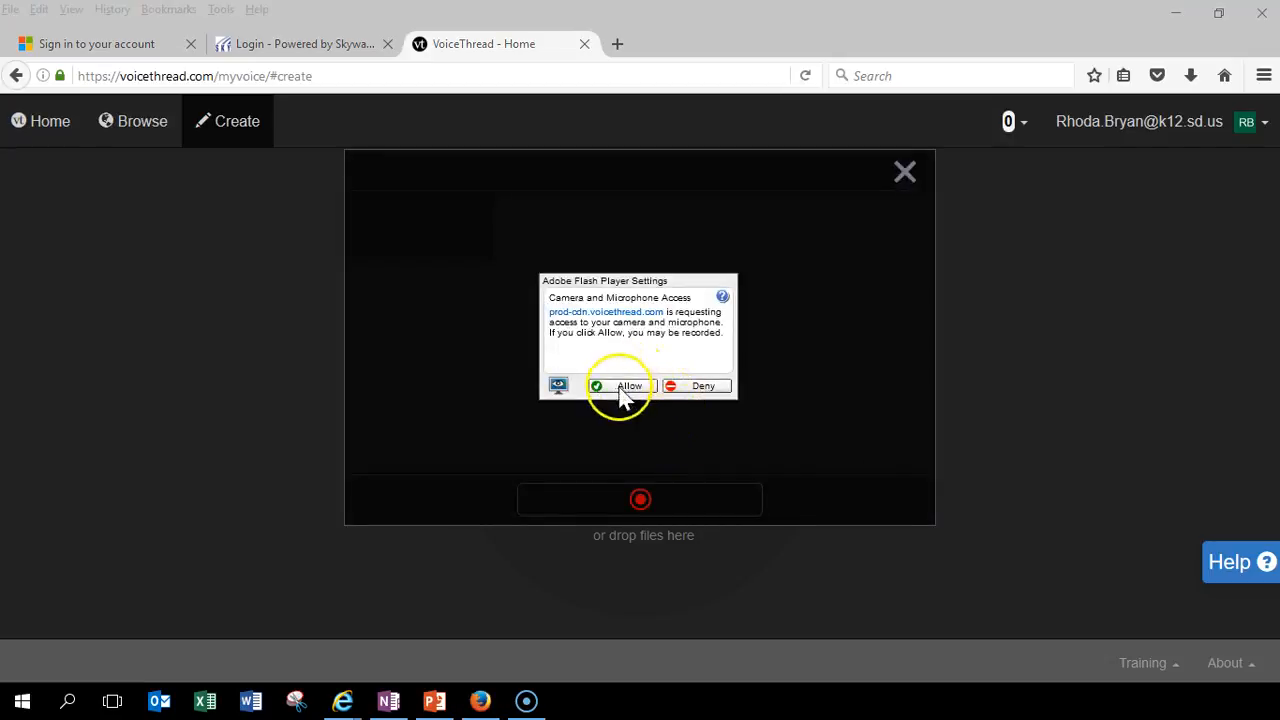
pyautogui.moveTo(623, 383)
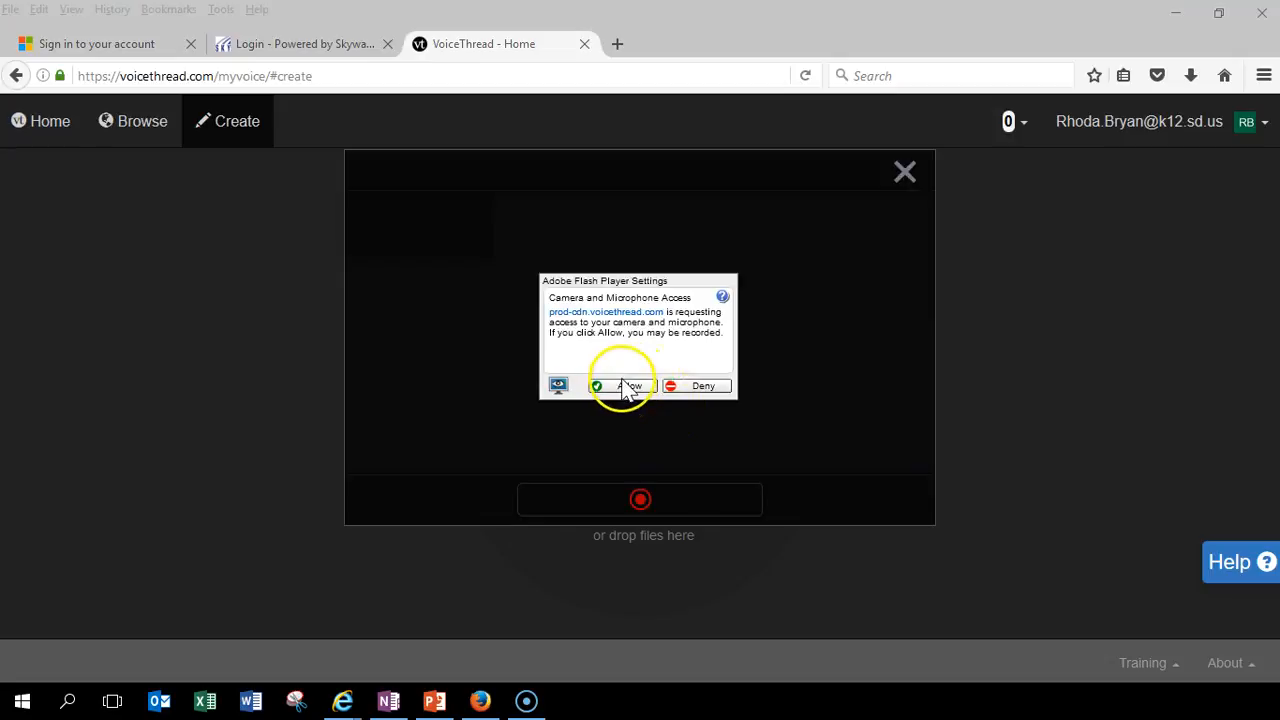
pyautogui.click(621, 385)
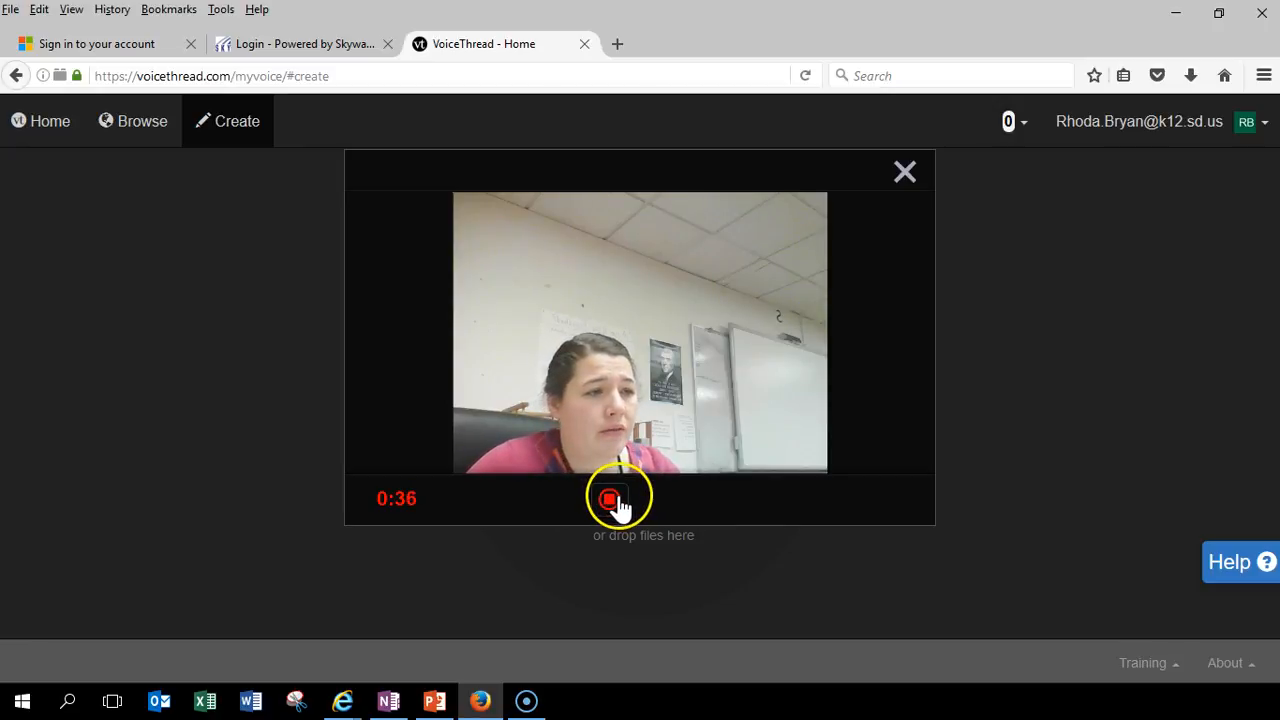
pyautogui.click(611, 496)
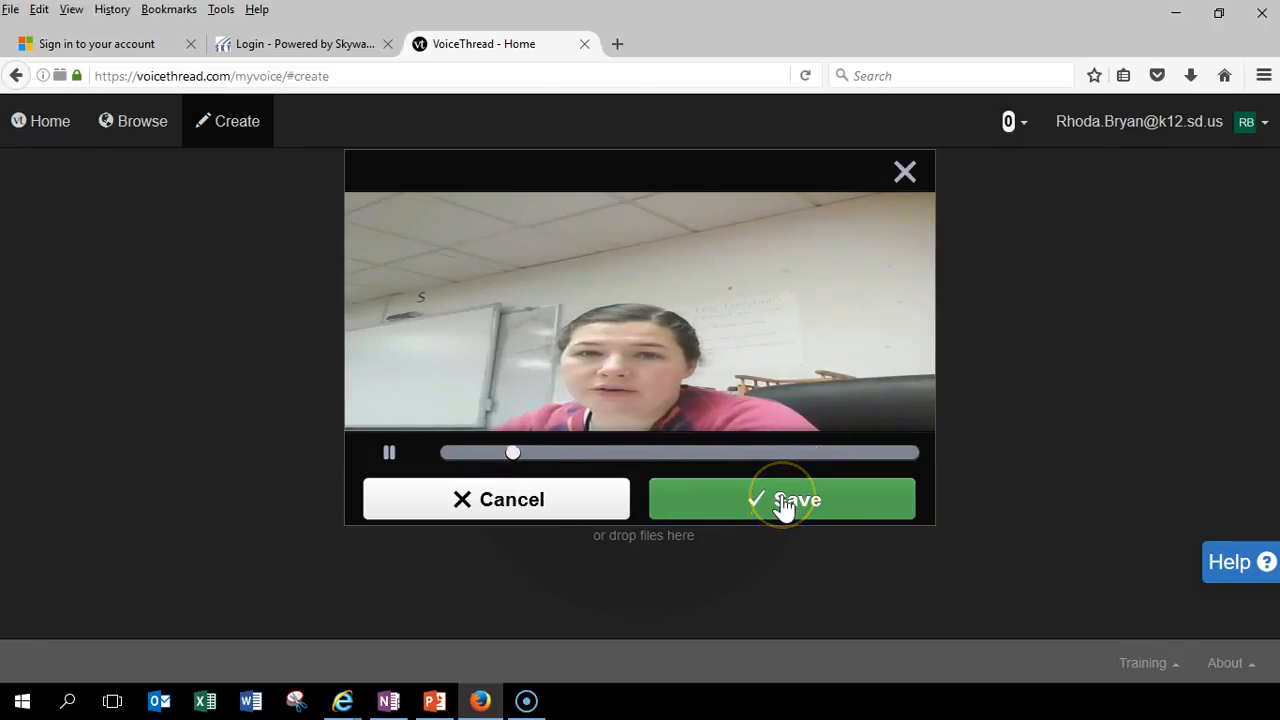
pyautogui.click(783, 499)
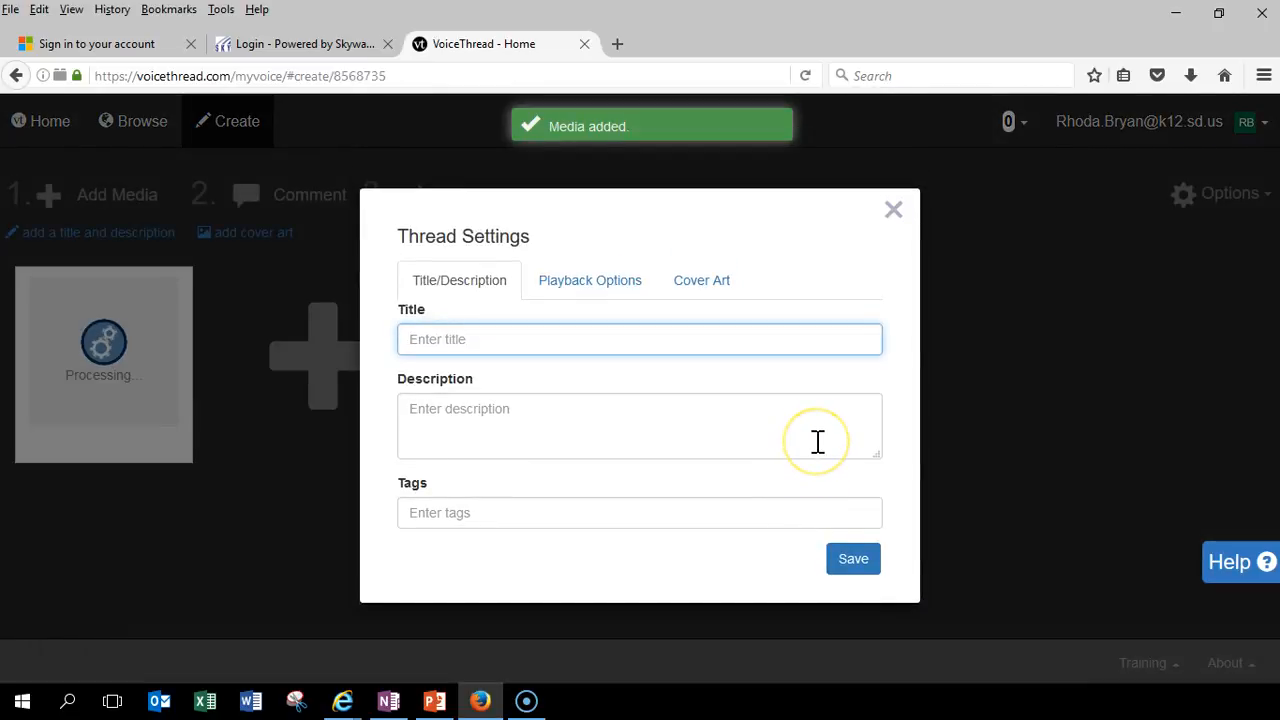
# Step: Title the thread 'Intro', add a brief summary description, and save the settings
pyautogui.write('Intro')
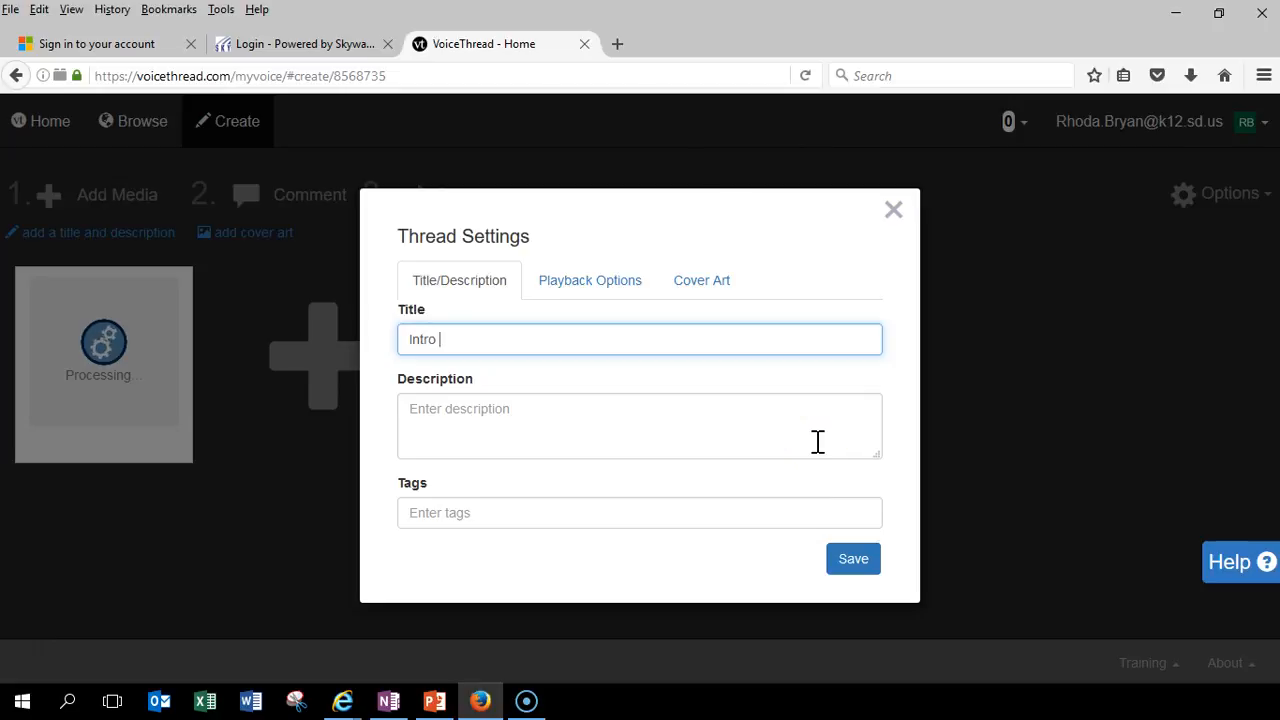
pyautogui.click(639, 425)
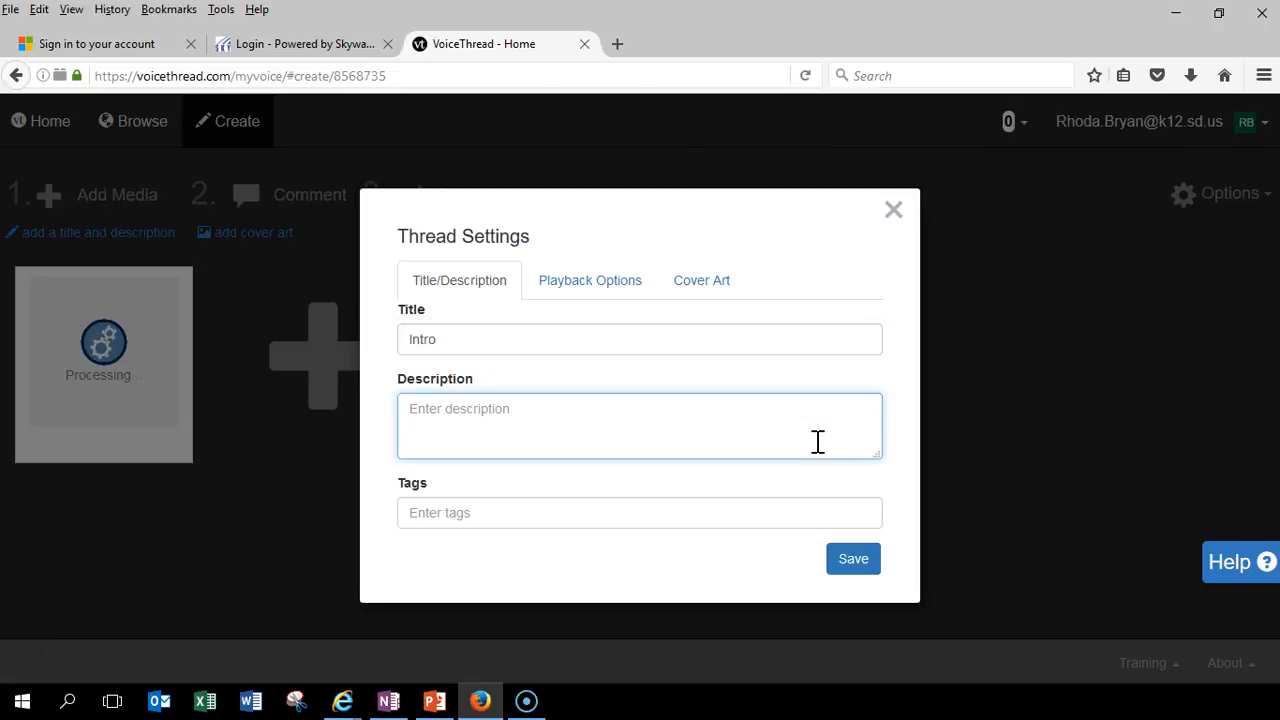
pyautogui.write('A brief summ')
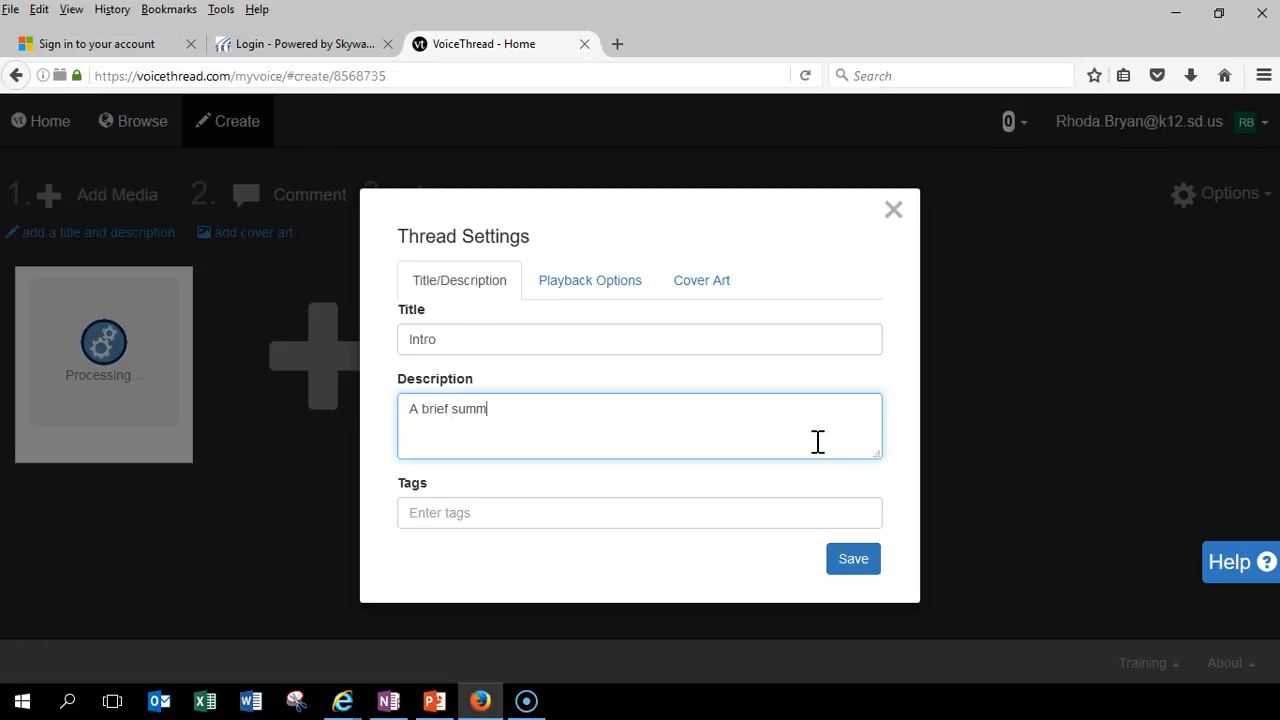
pyautogui.write('ary of muy')
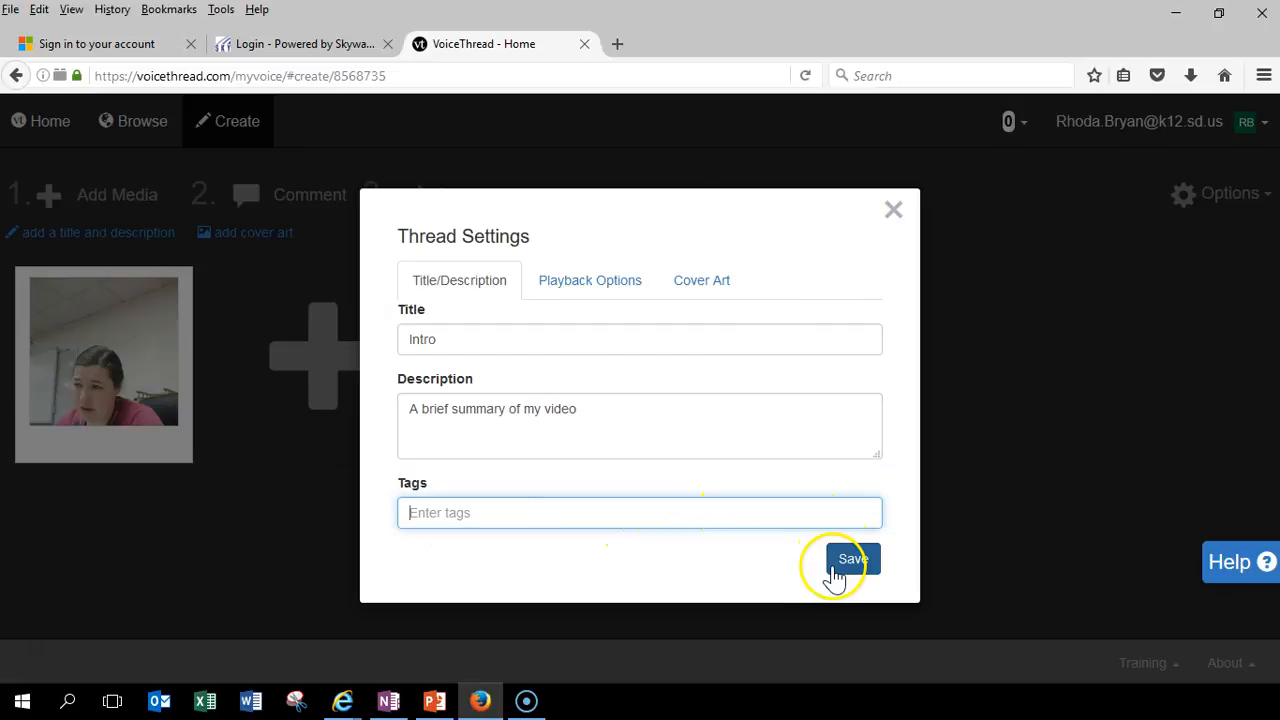
pyautogui.click(850, 559)
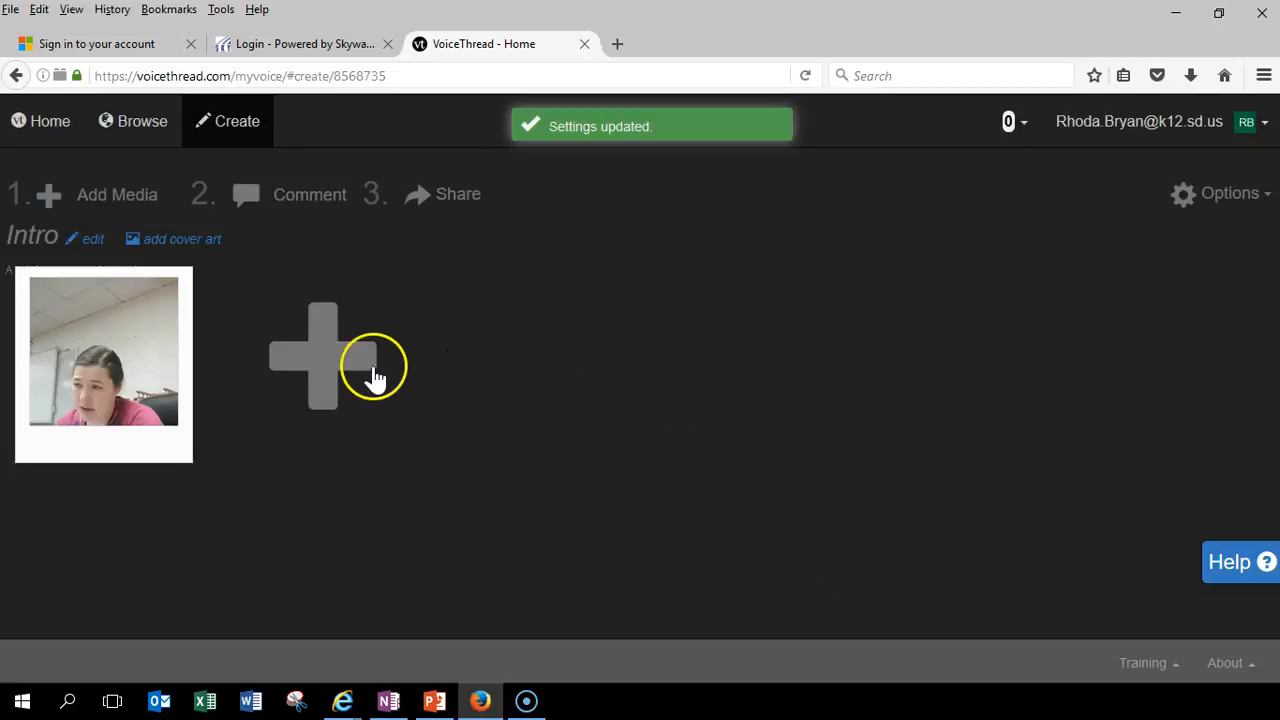
pyautogui.moveTo(325, 355)
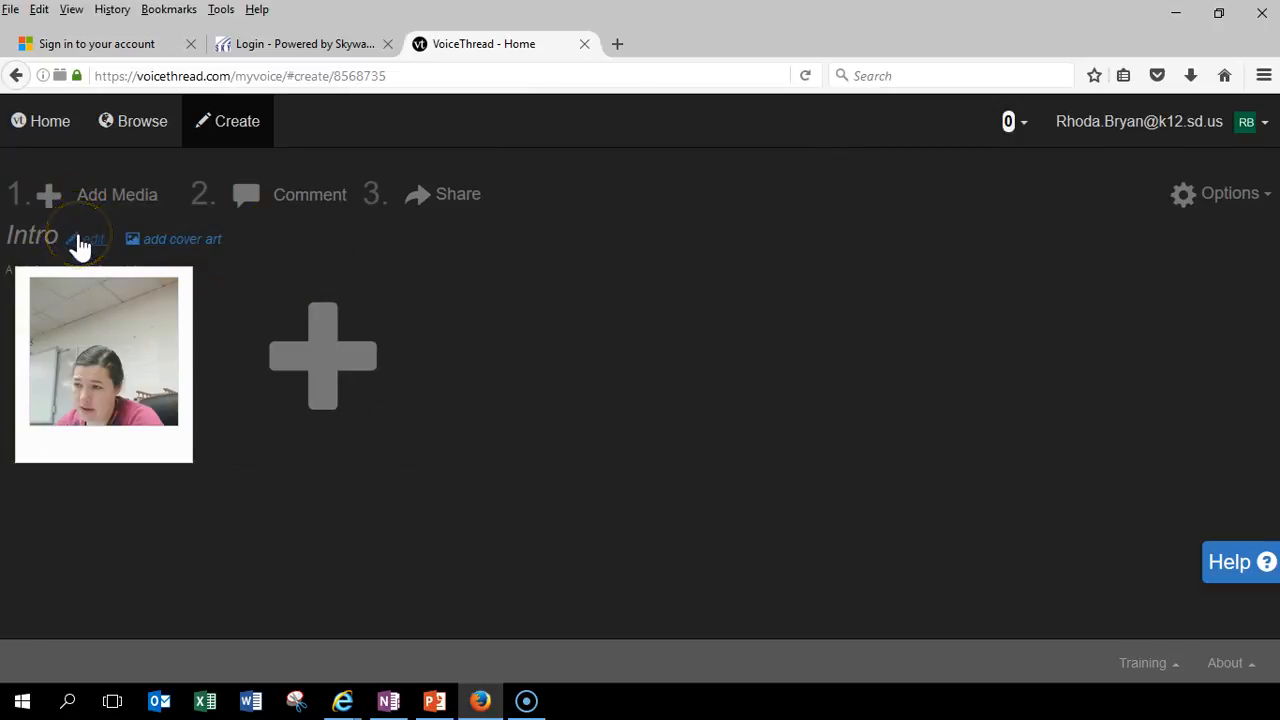
# Step: Upload picture 9736333[1] from Pictures as cover art and save the thread settings
pyautogui.click(180, 238)
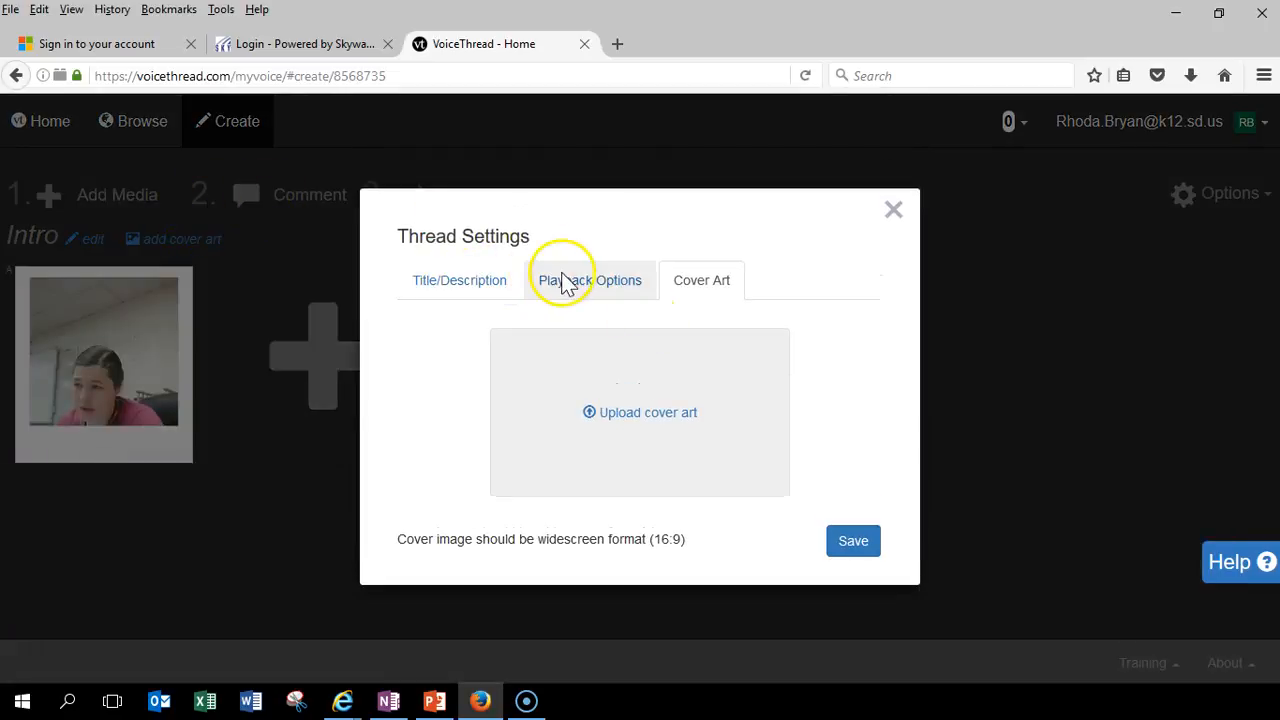
pyautogui.click(639, 412)
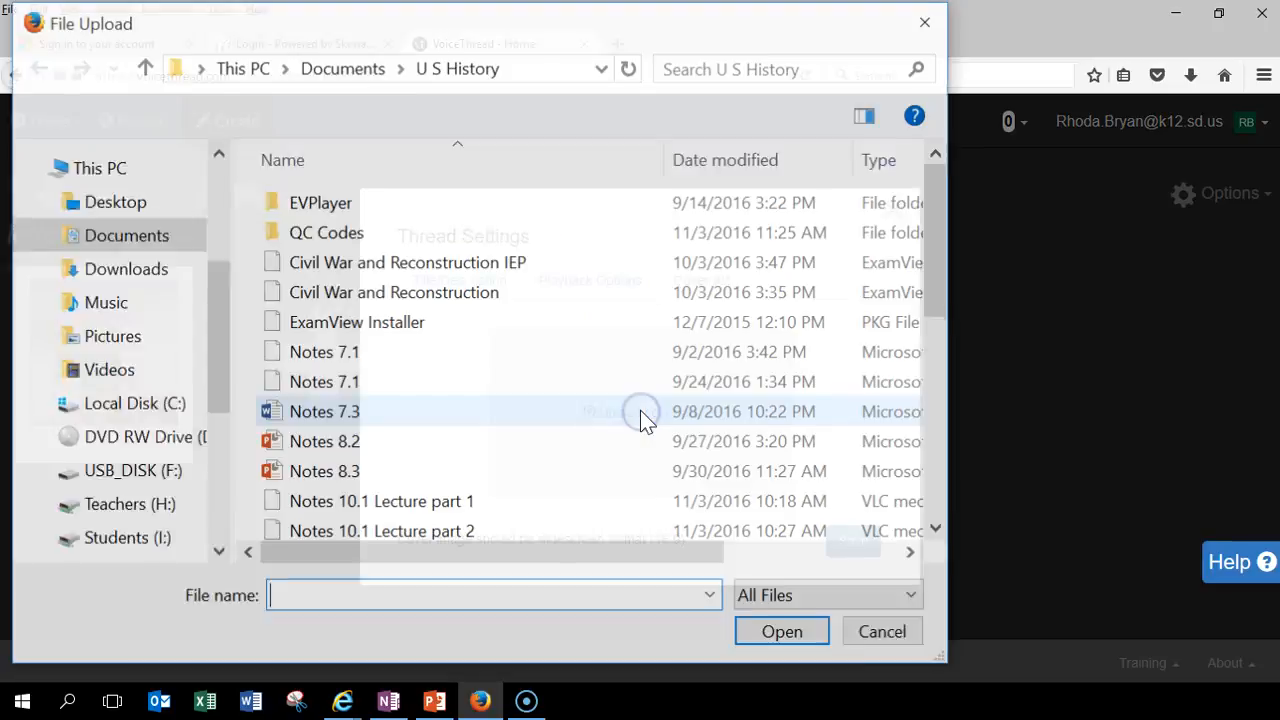
pyautogui.scroll(-3)
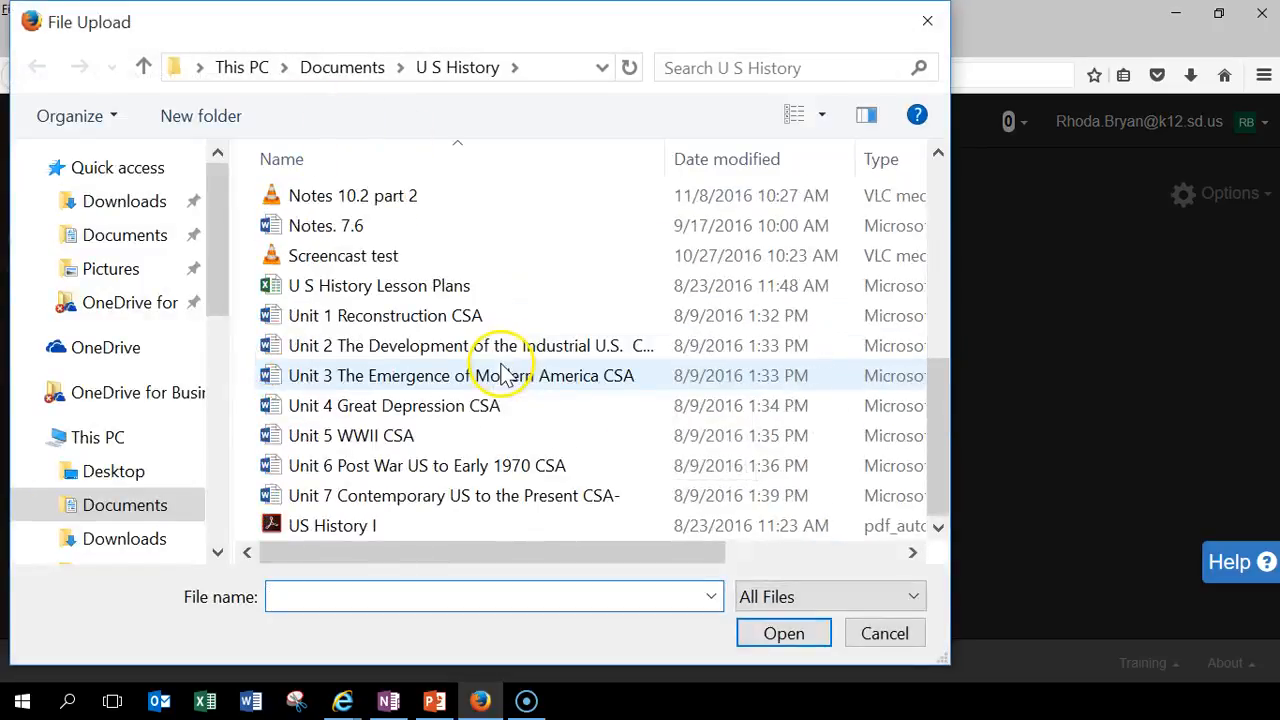
pyautogui.click(111, 268)
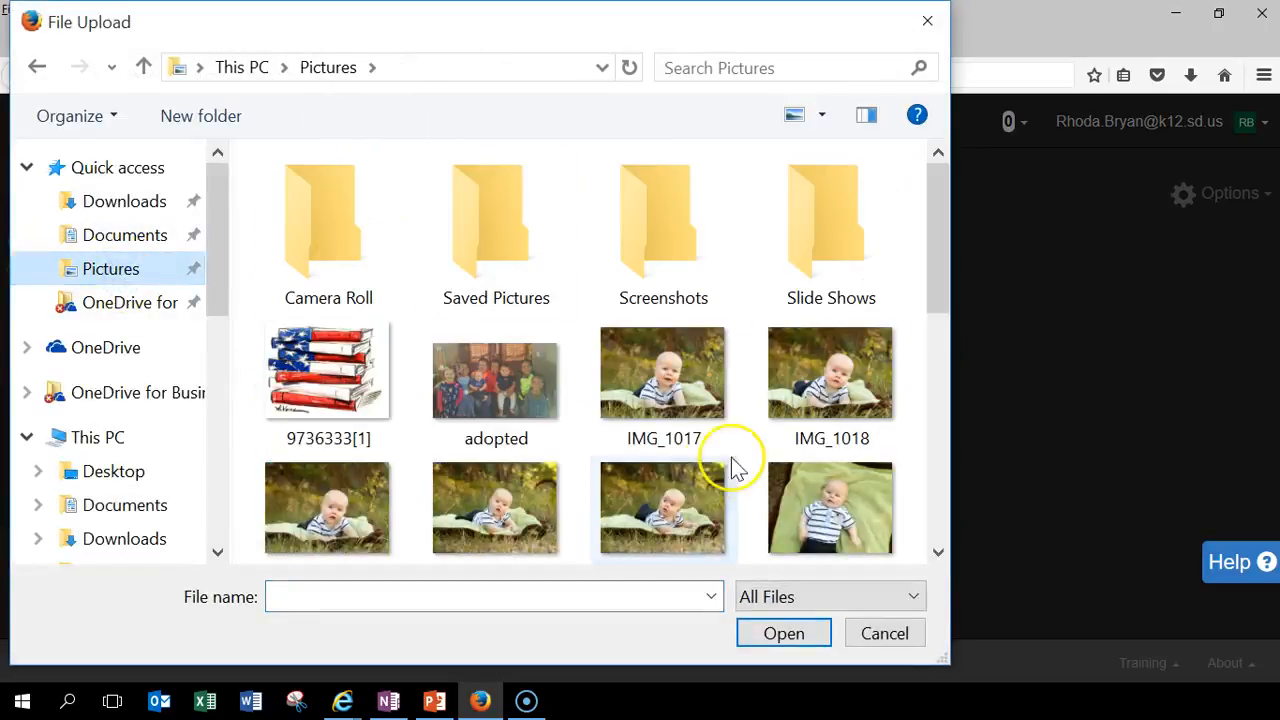
pyautogui.click(328, 372)
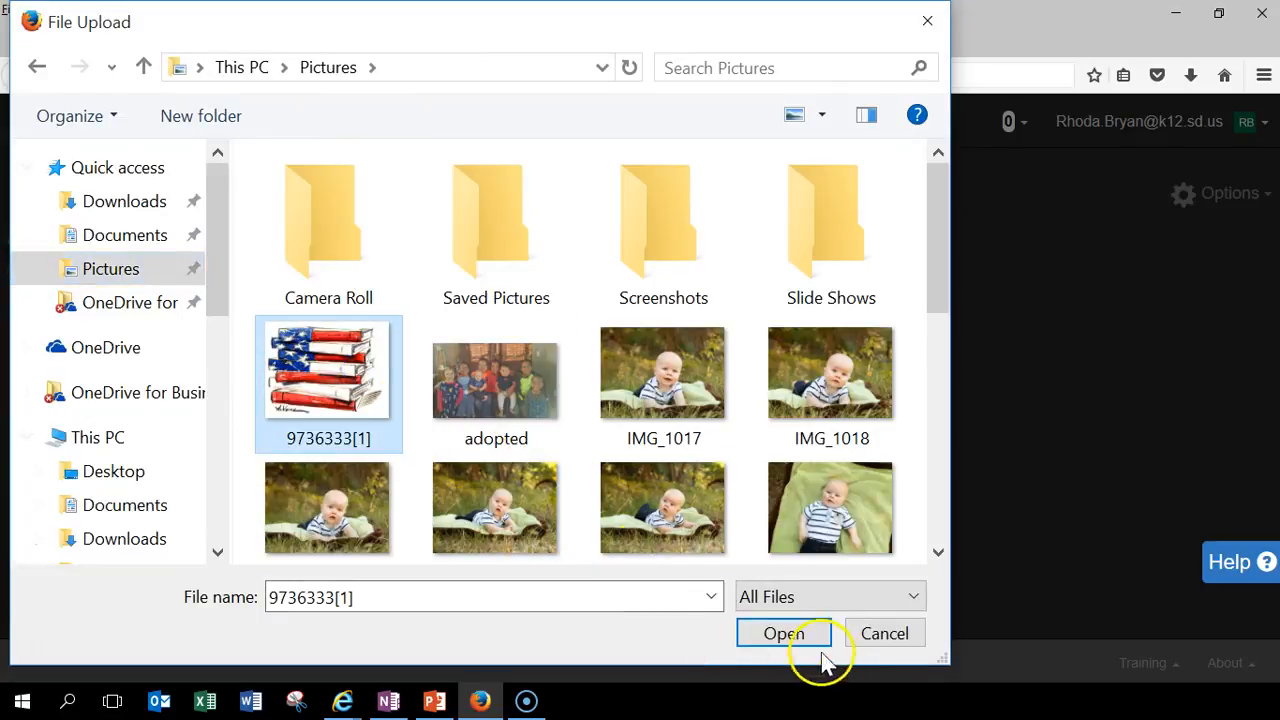
pyautogui.click(783, 633)
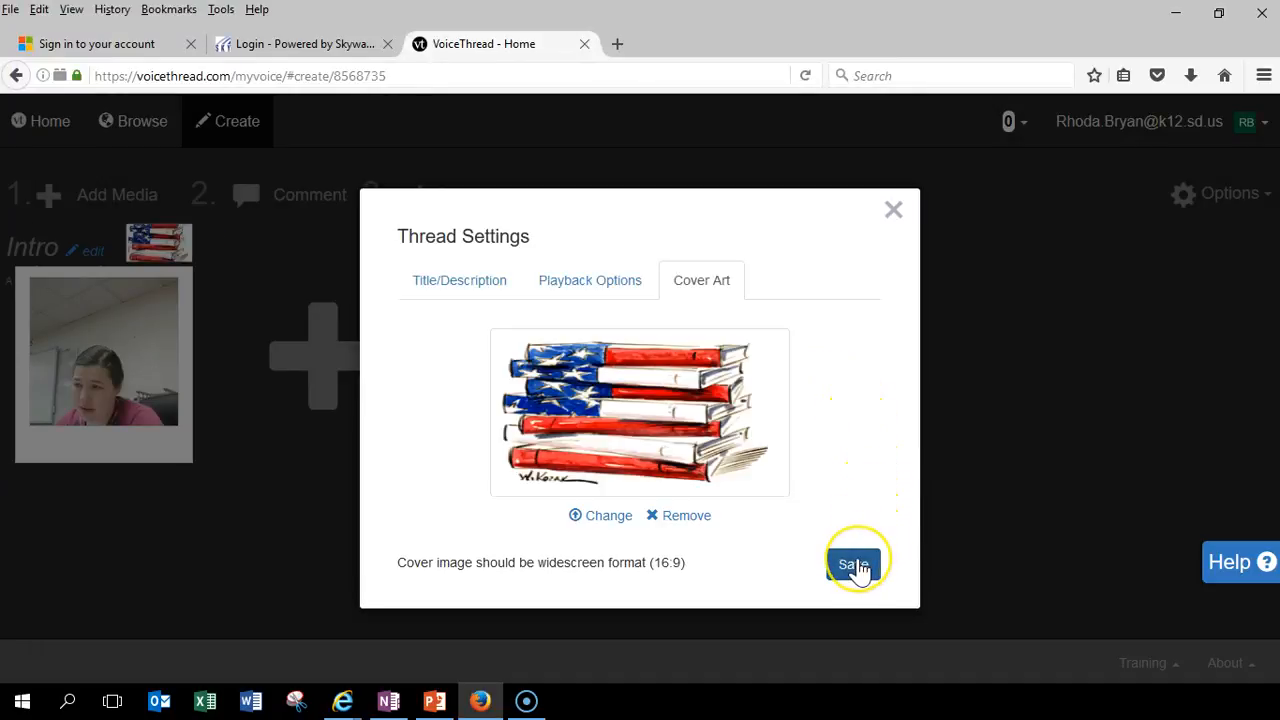
pyautogui.click(857, 558)
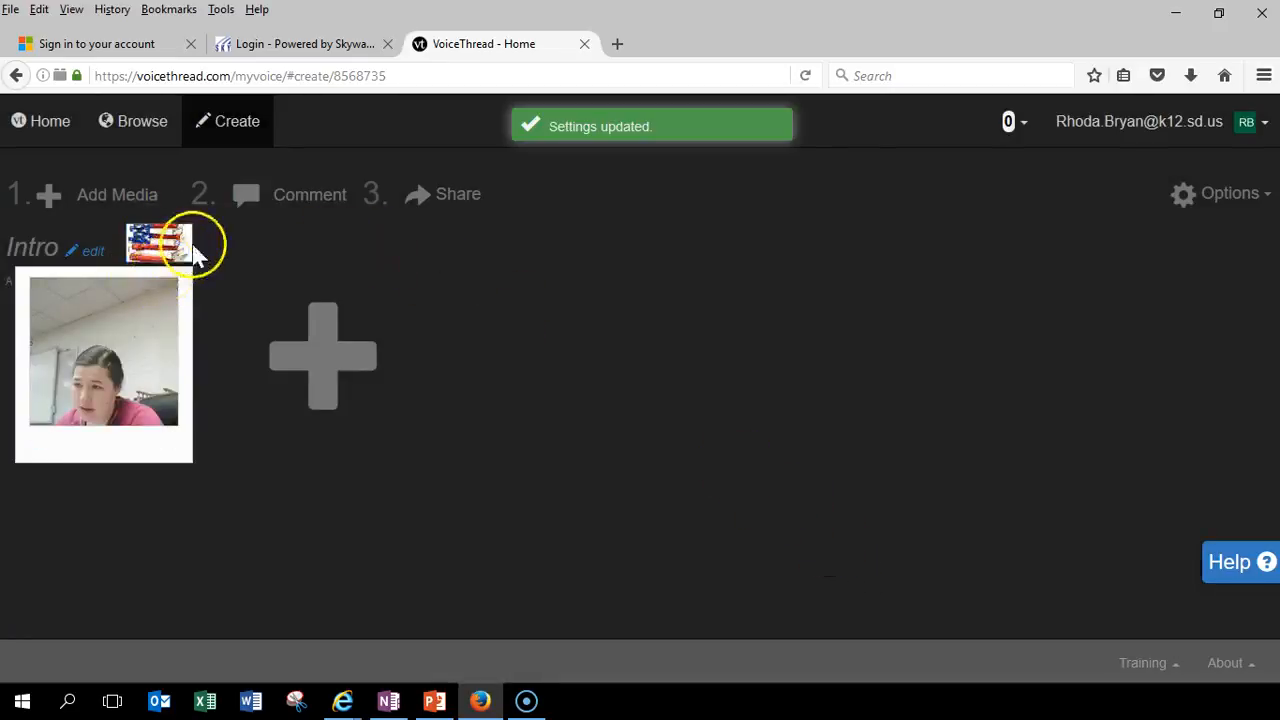
pyautogui.moveTo(322, 375)
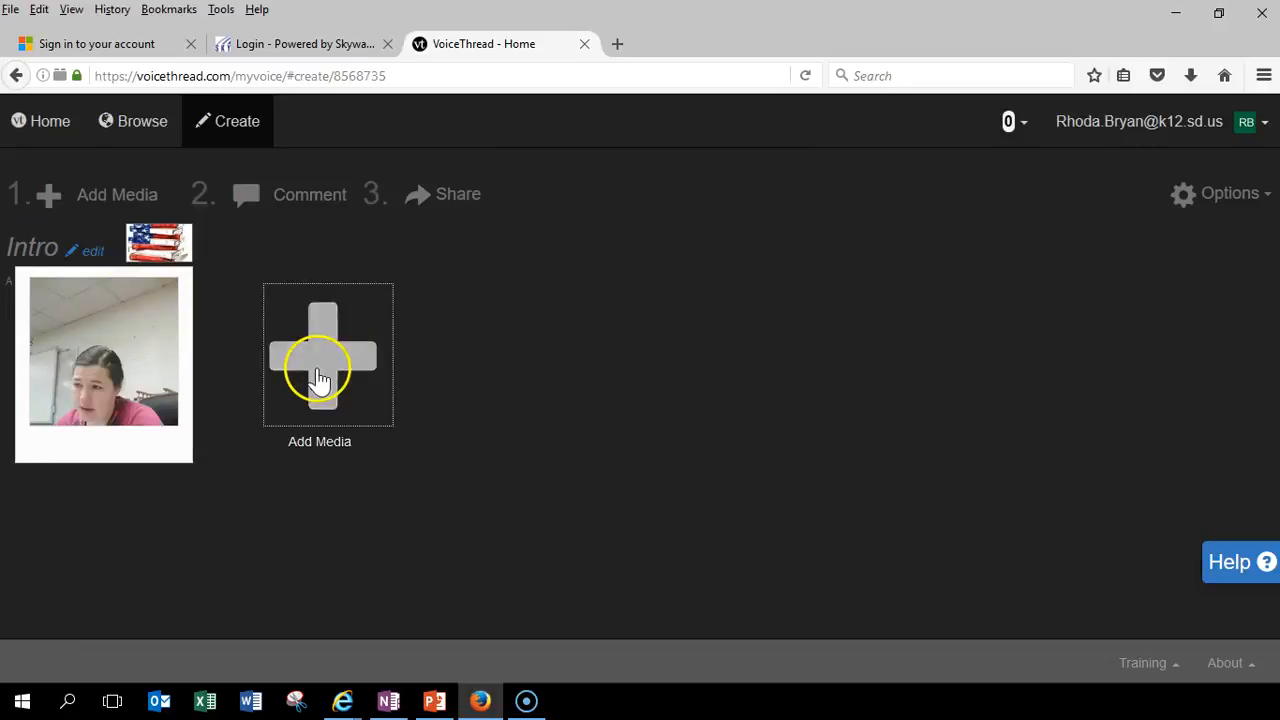
# Step: From Add Media, view and close Media Sources, then choose adding media by URL
pyautogui.click(322, 355)
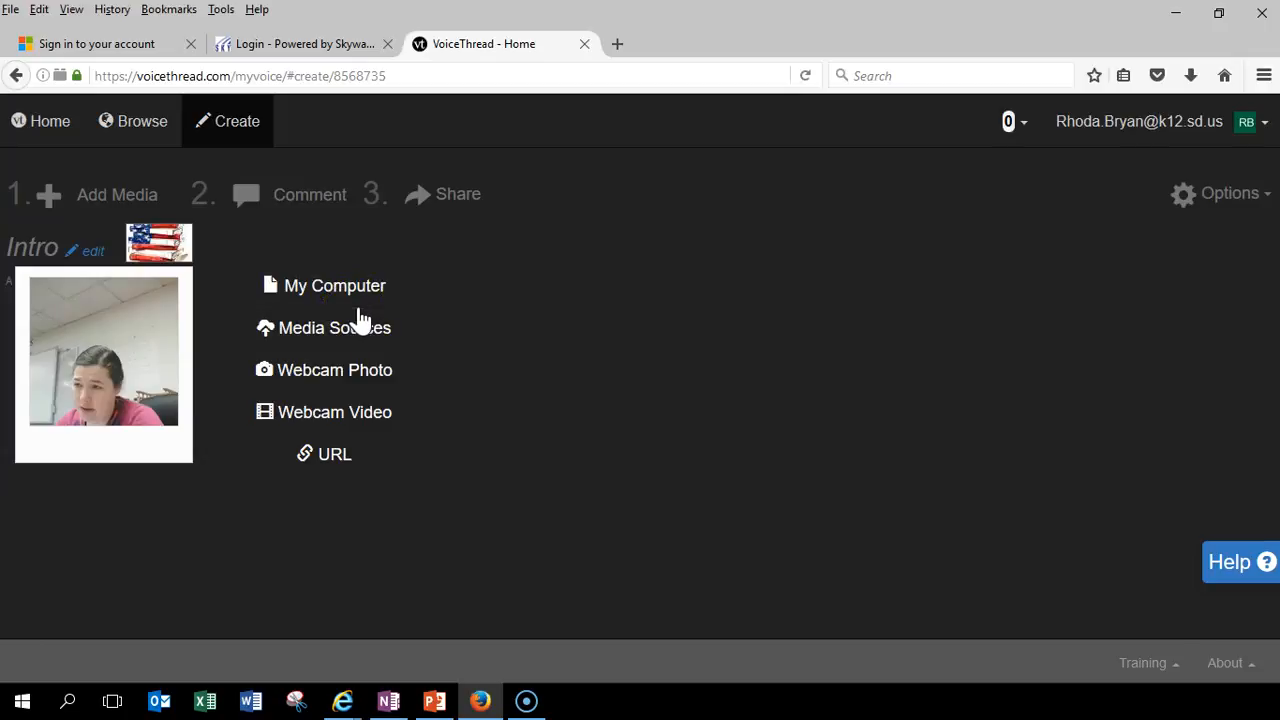
pyautogui.moveTo(360, 327)
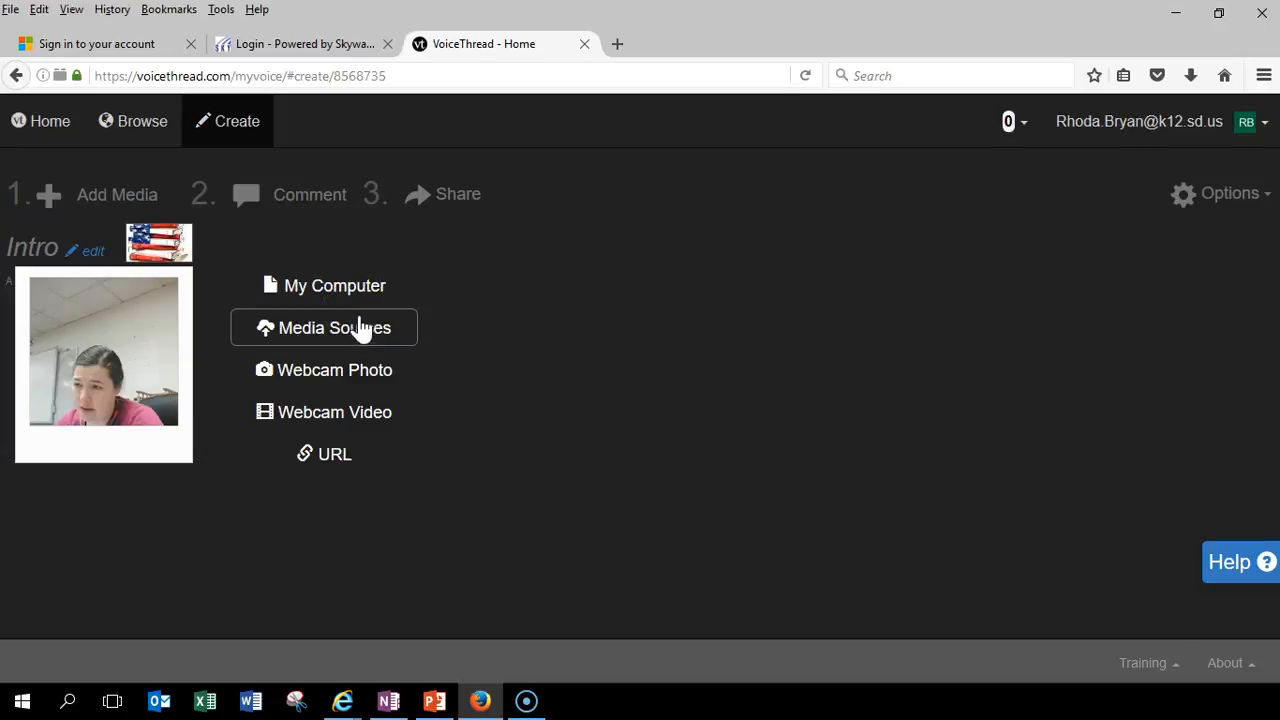
pyautogui.click(358, 327)
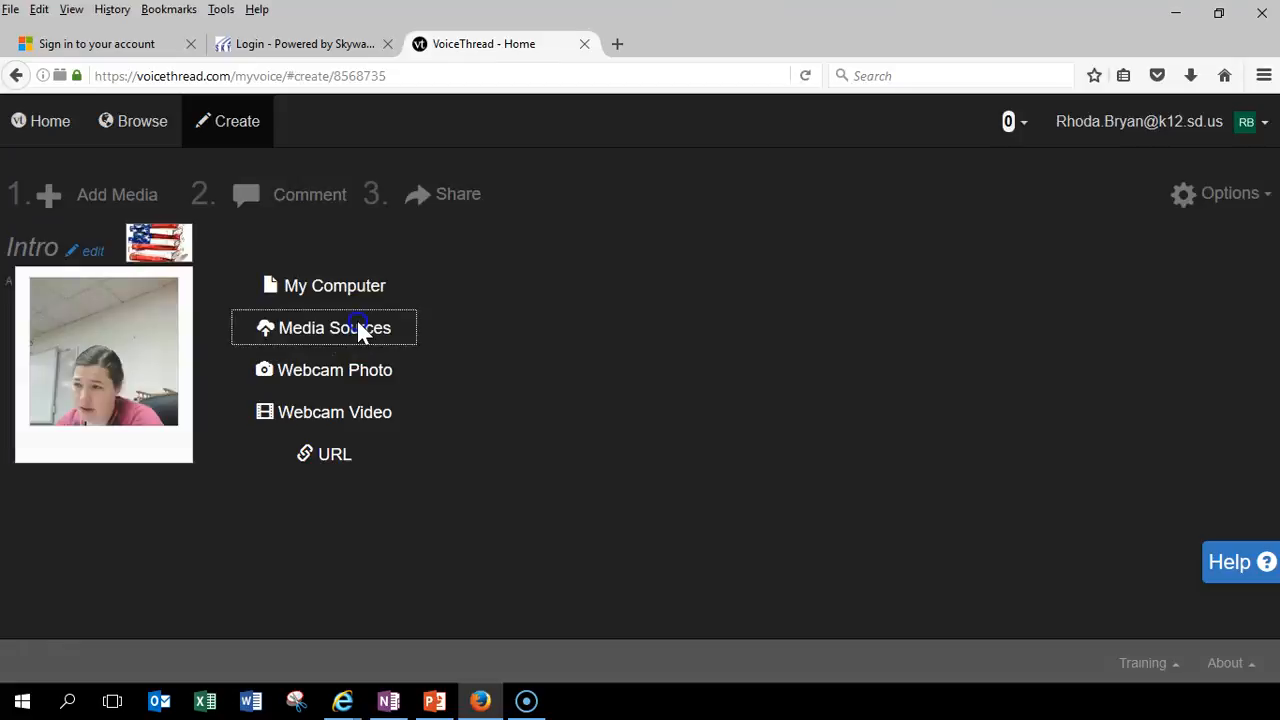
pyautogui.click(334, 327)
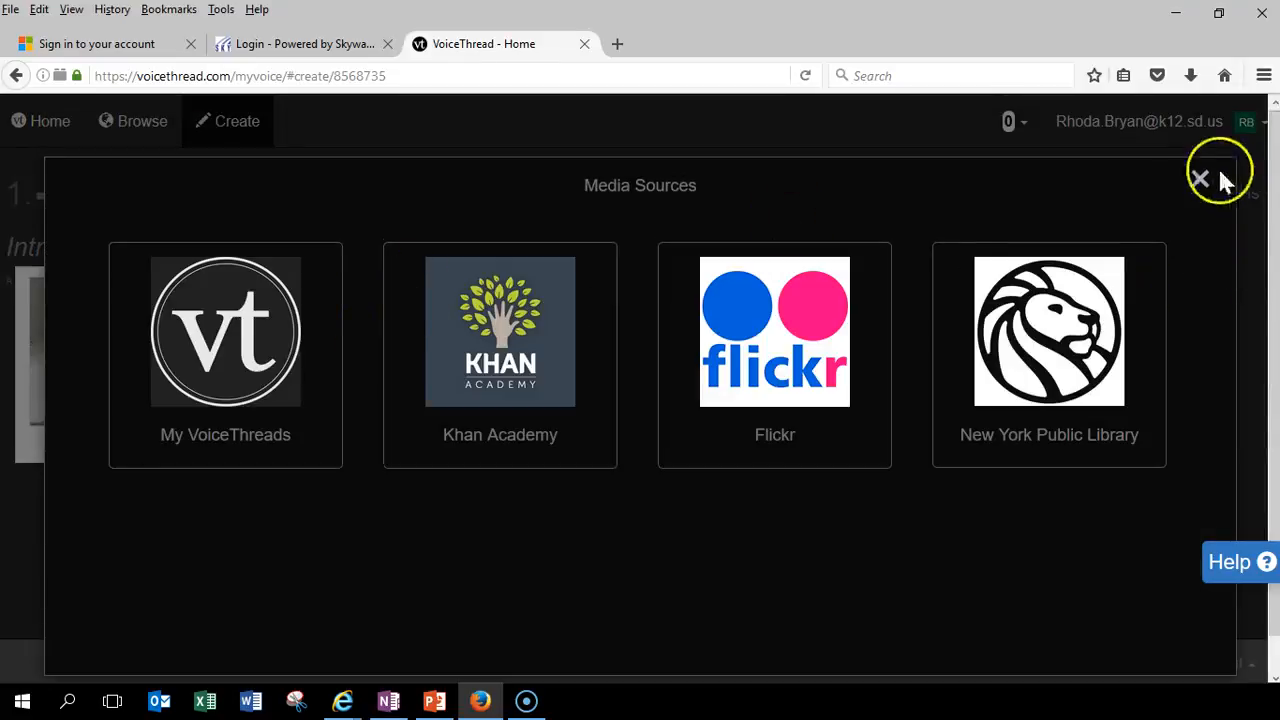
pyautogui.click(1200, 178)
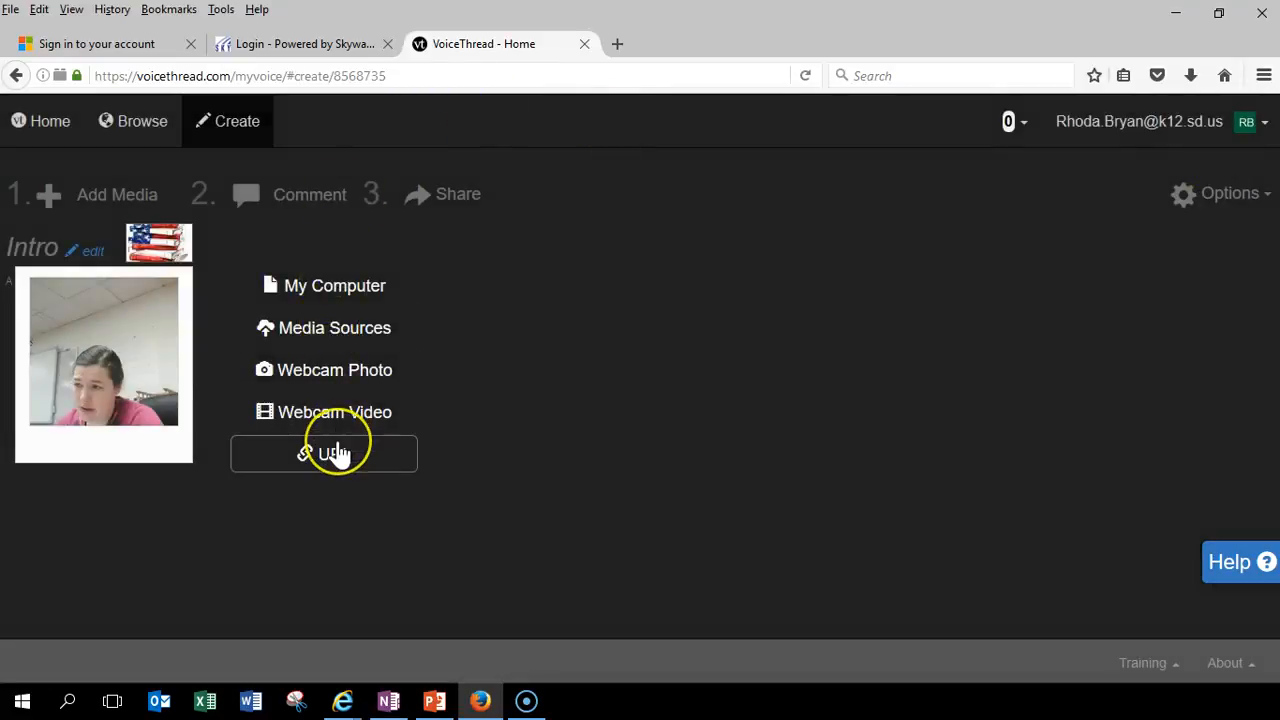
pyautogui.moveTo(335, 412)
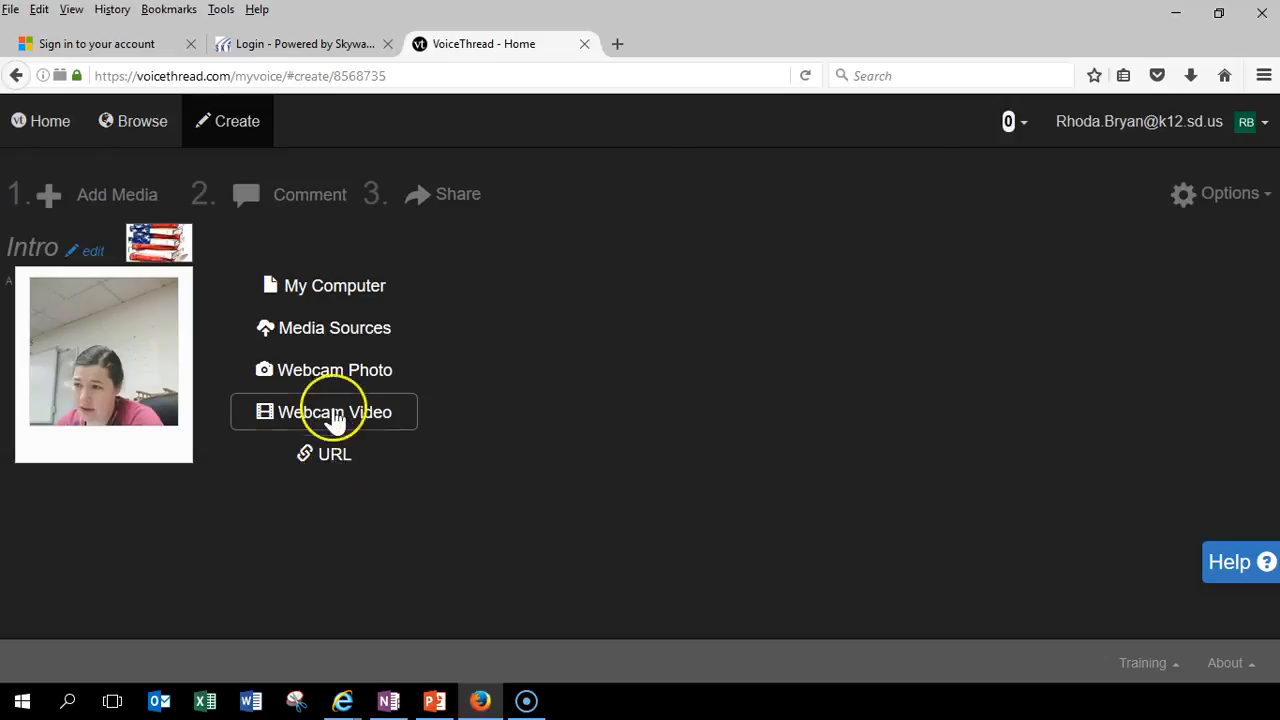
pyautogui.click(334, 453)
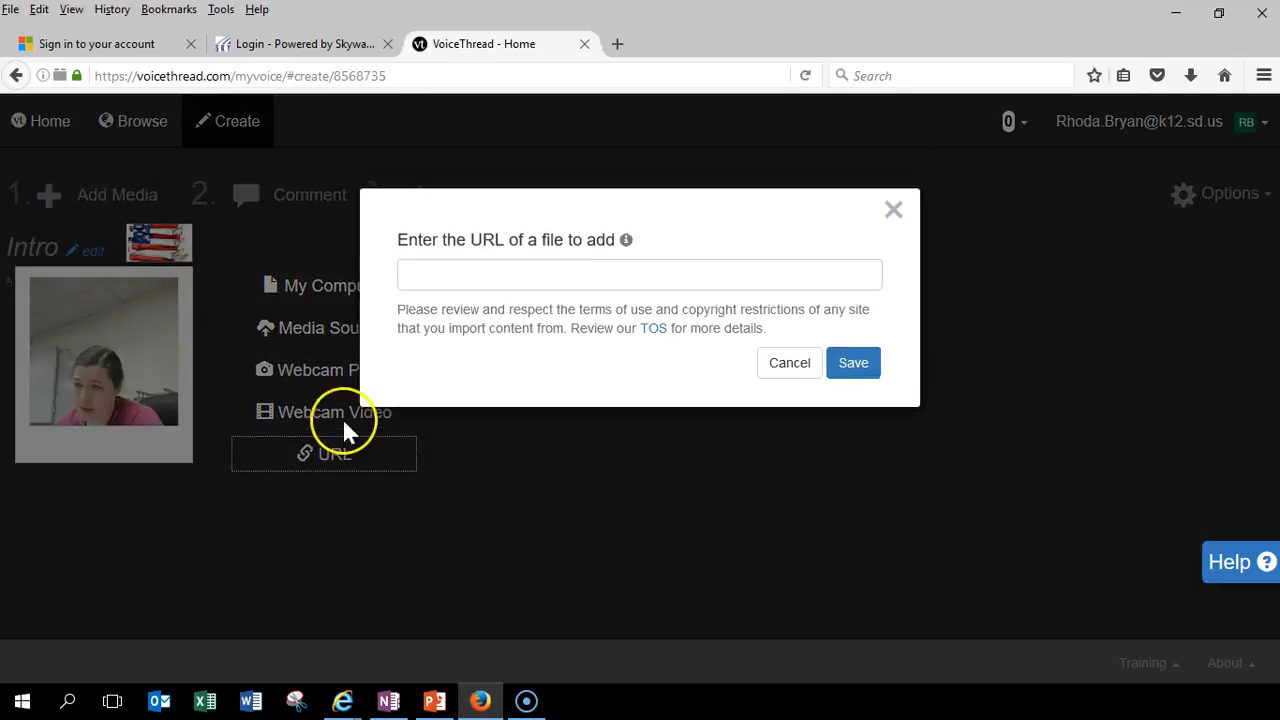
pyautogui.moveTo(392, 350)
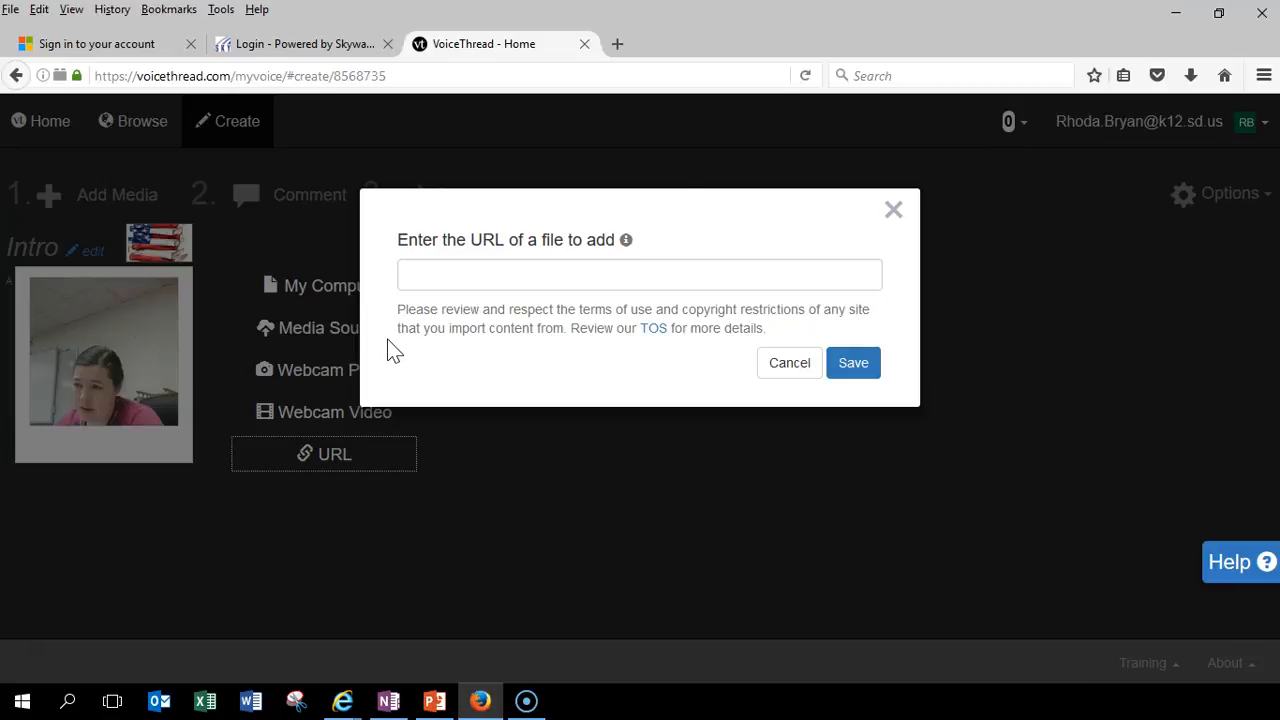
pyautogui.moveTo(615, 35)
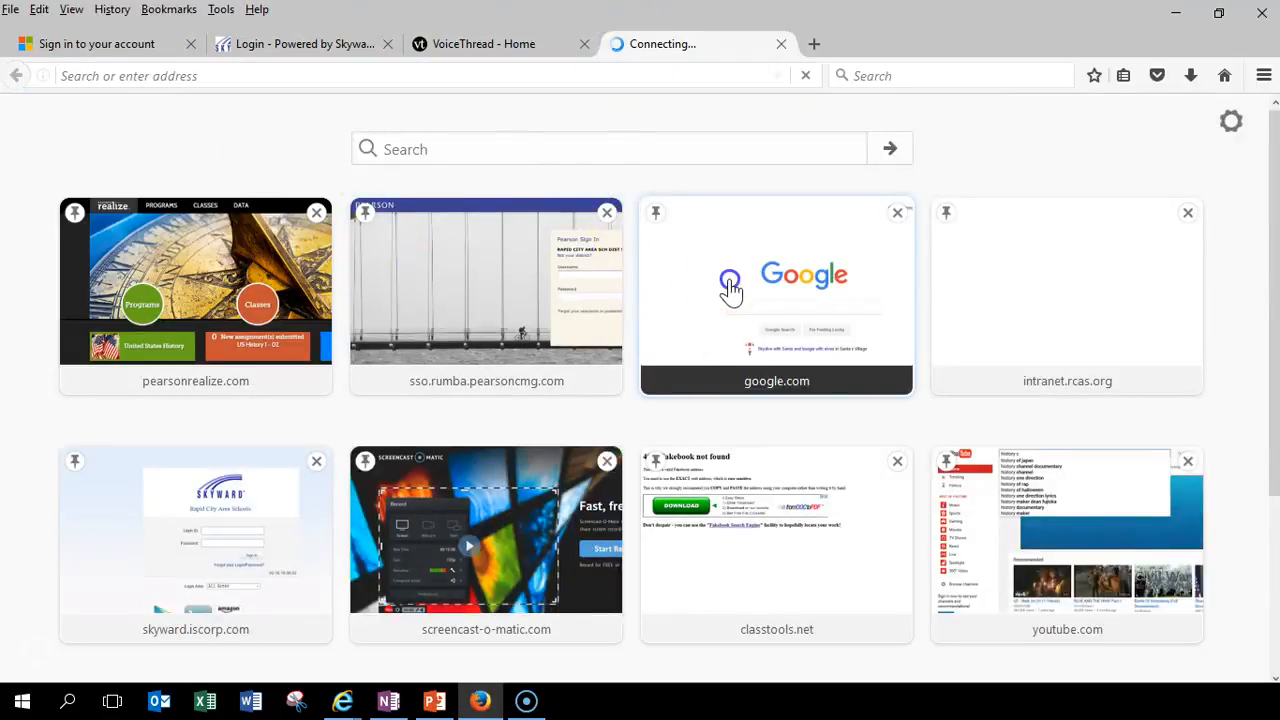
# Step: Search Google Images for 'cuban concentration camps 1898'
pyautogui.click(776, 290)
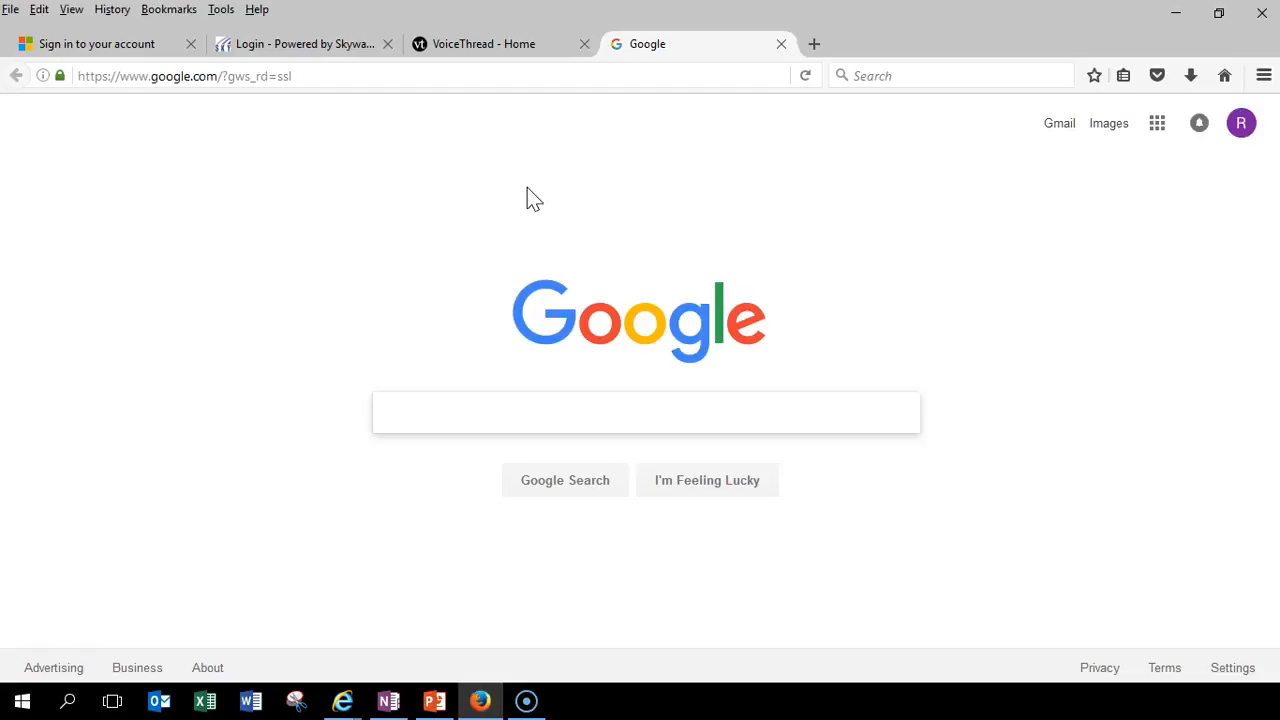
pyautogui.write('cuban concent')
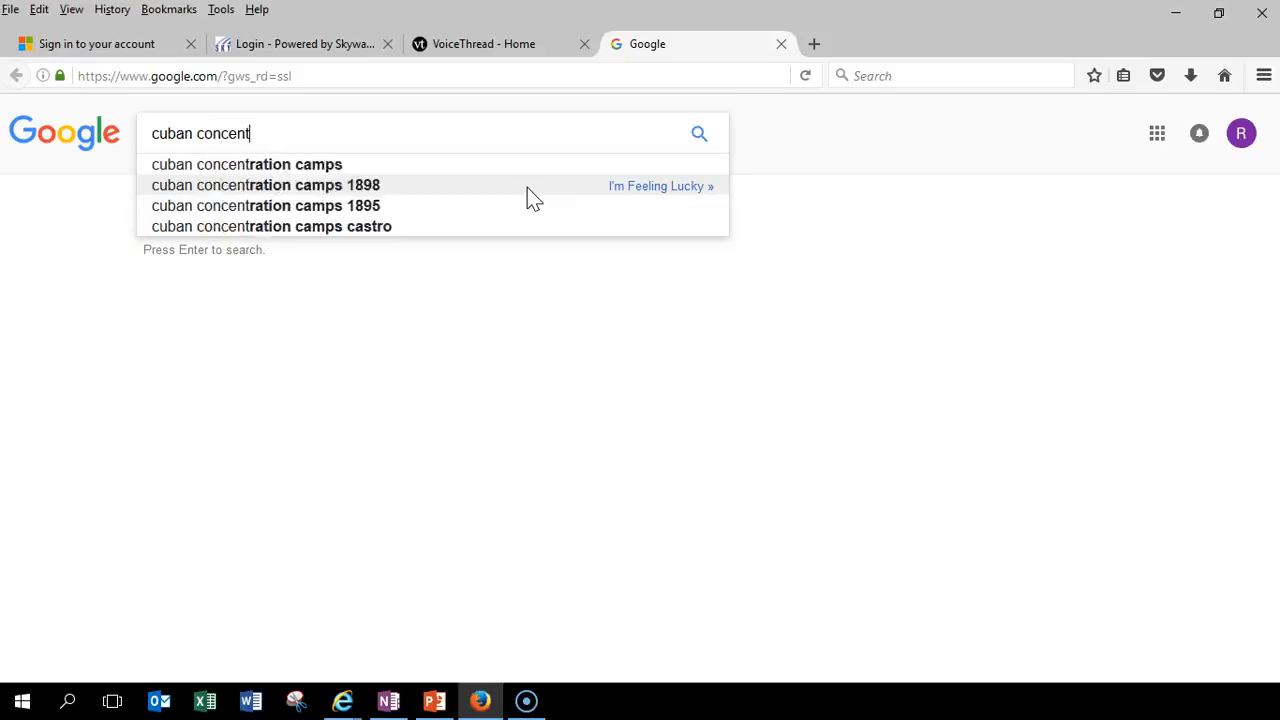
pyautogui.click(265, 205)
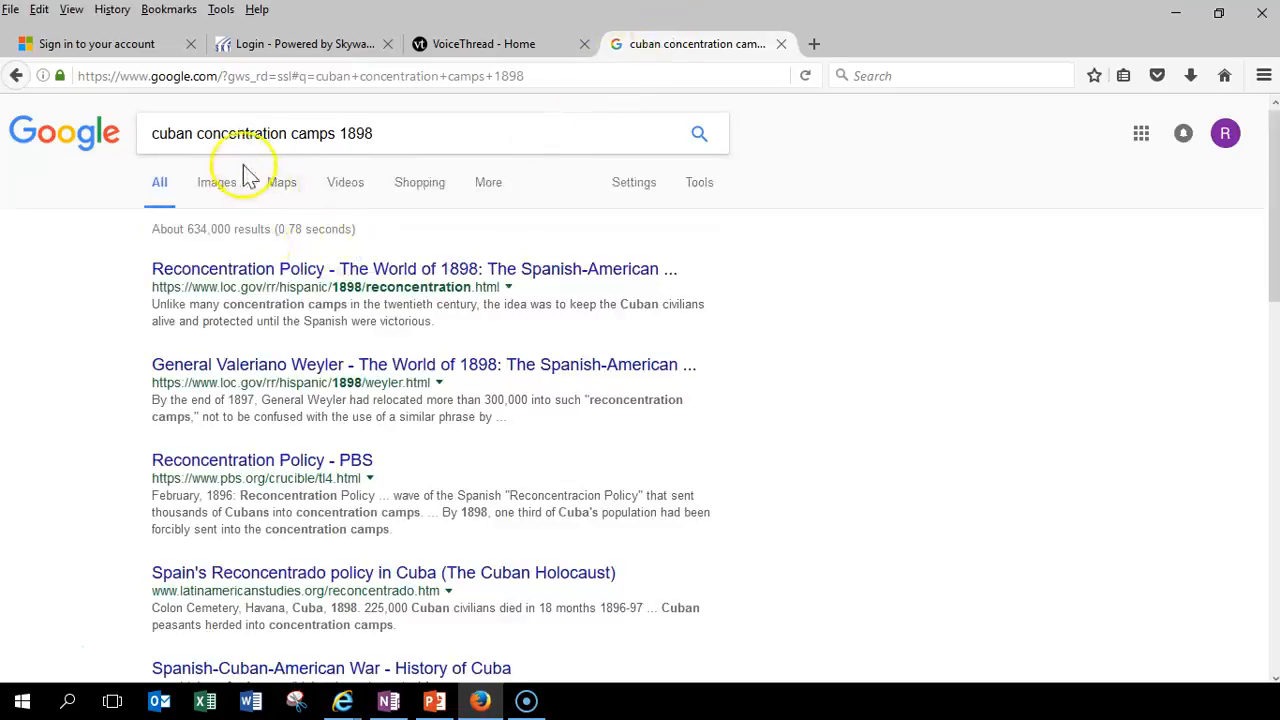
pyautogui.moveTo(217, 203)
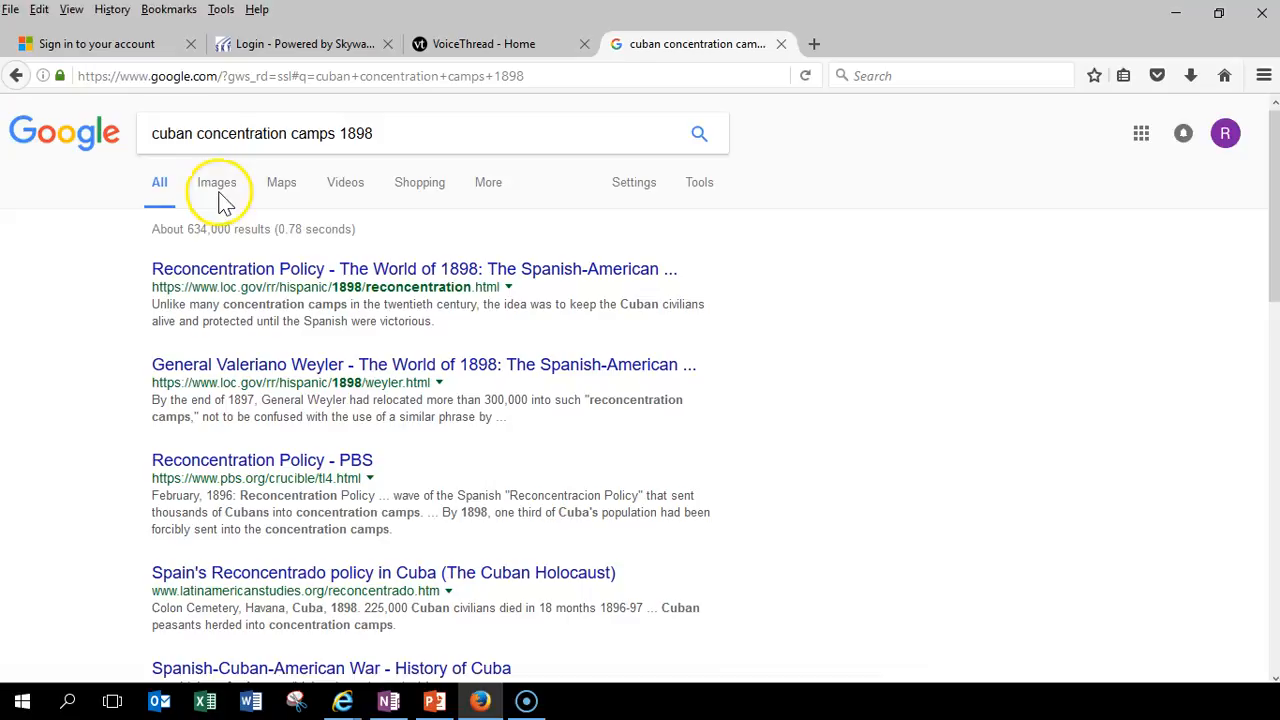
pyautogui.click(216, 182)
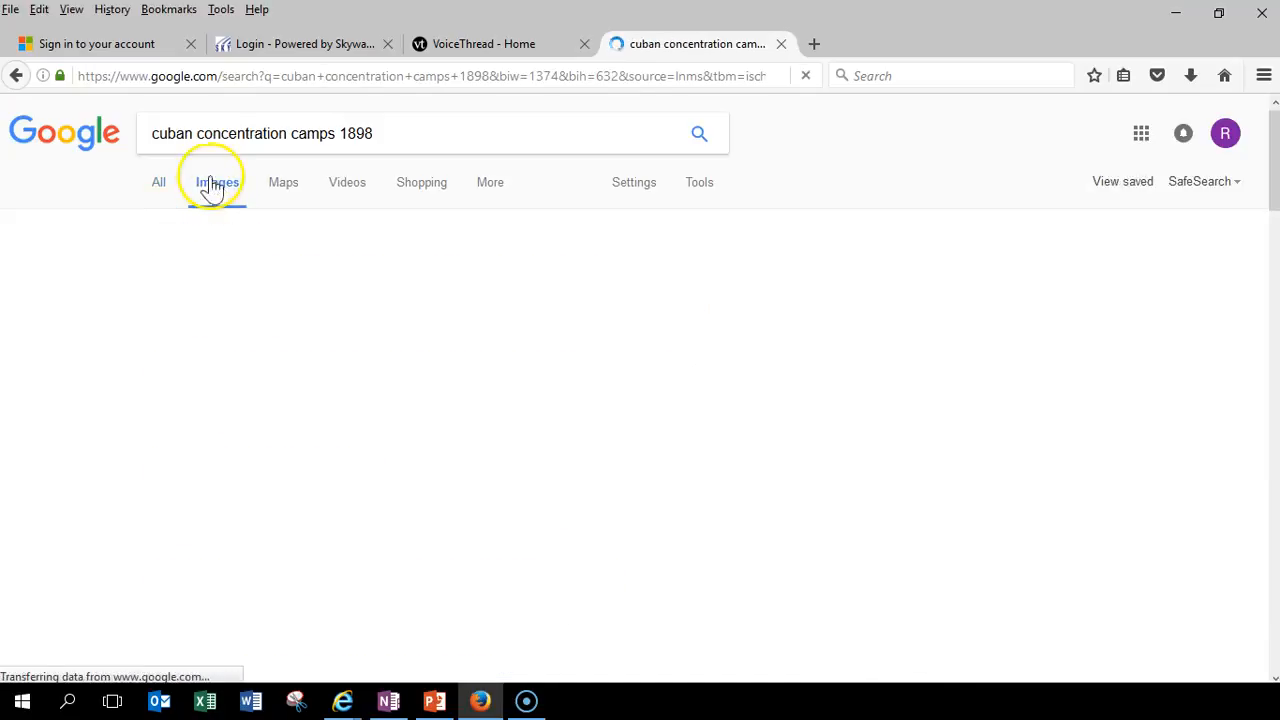
pyautogui.click(217, 182)
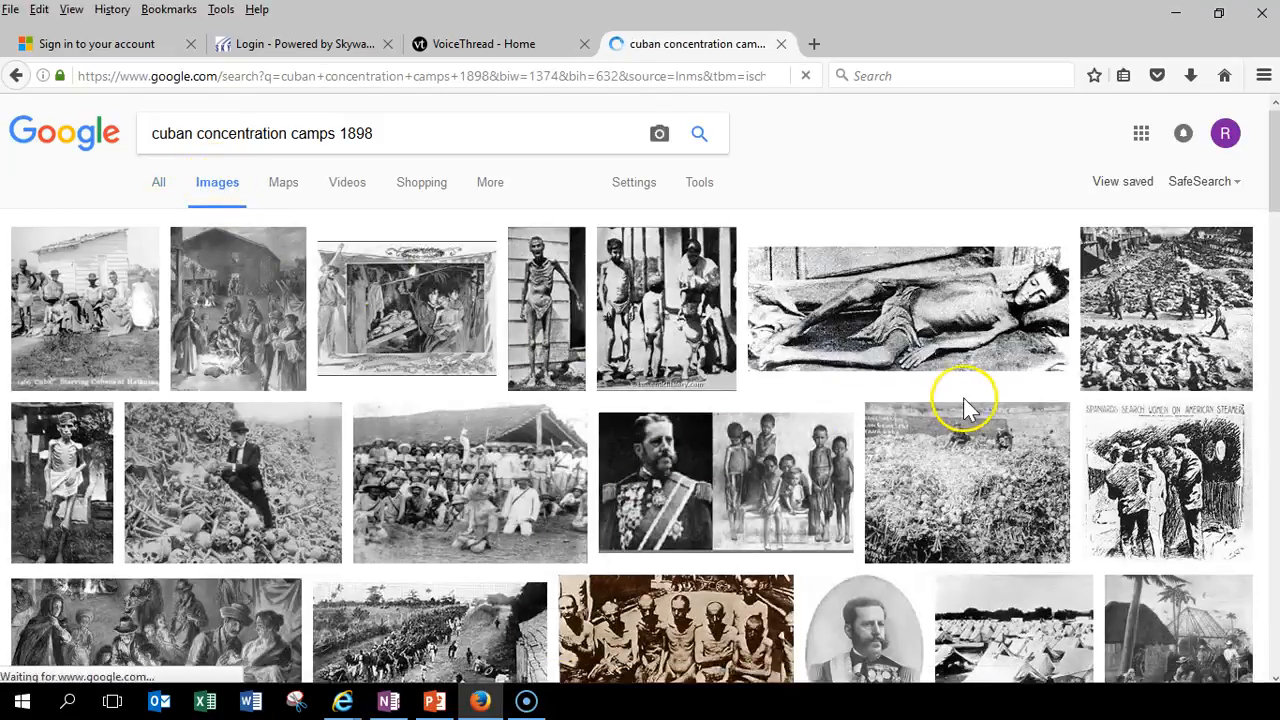
# Step: Preview the Cuban rebels-with-flag photo and copy its goo.gl share link
pyautogui.click(72, 307)
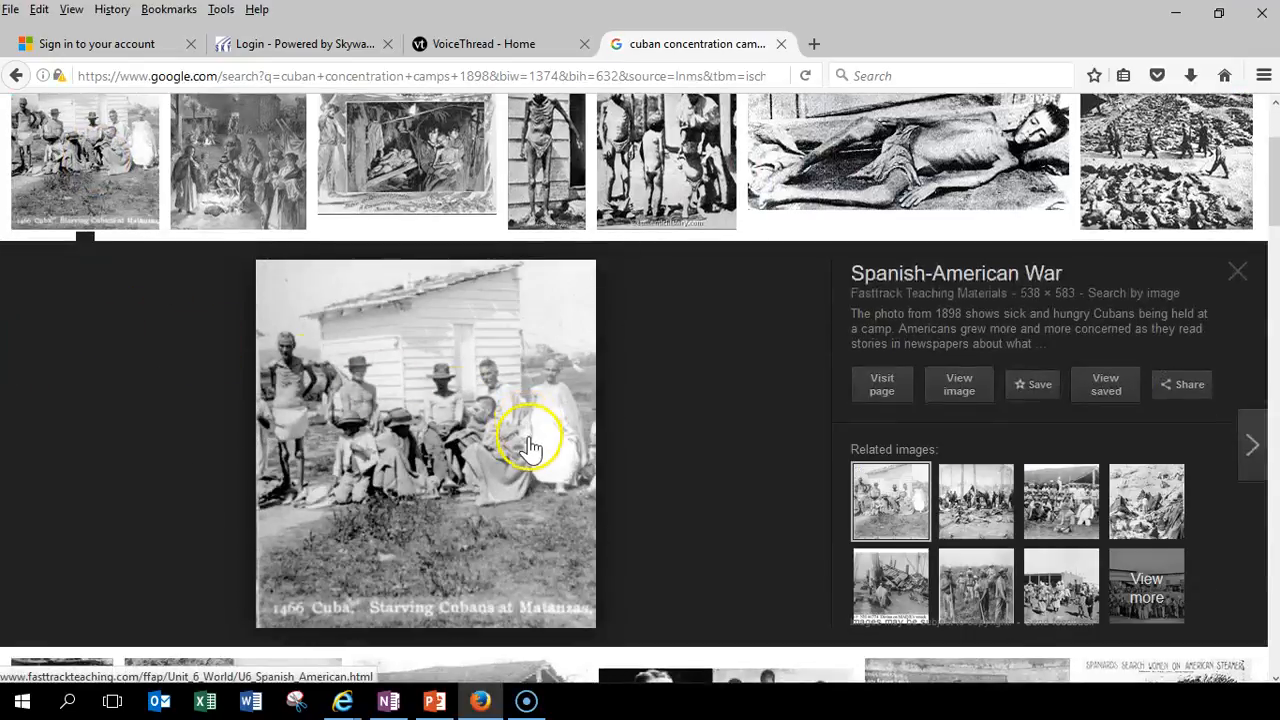
pyautogui.moveTo(507, 402)
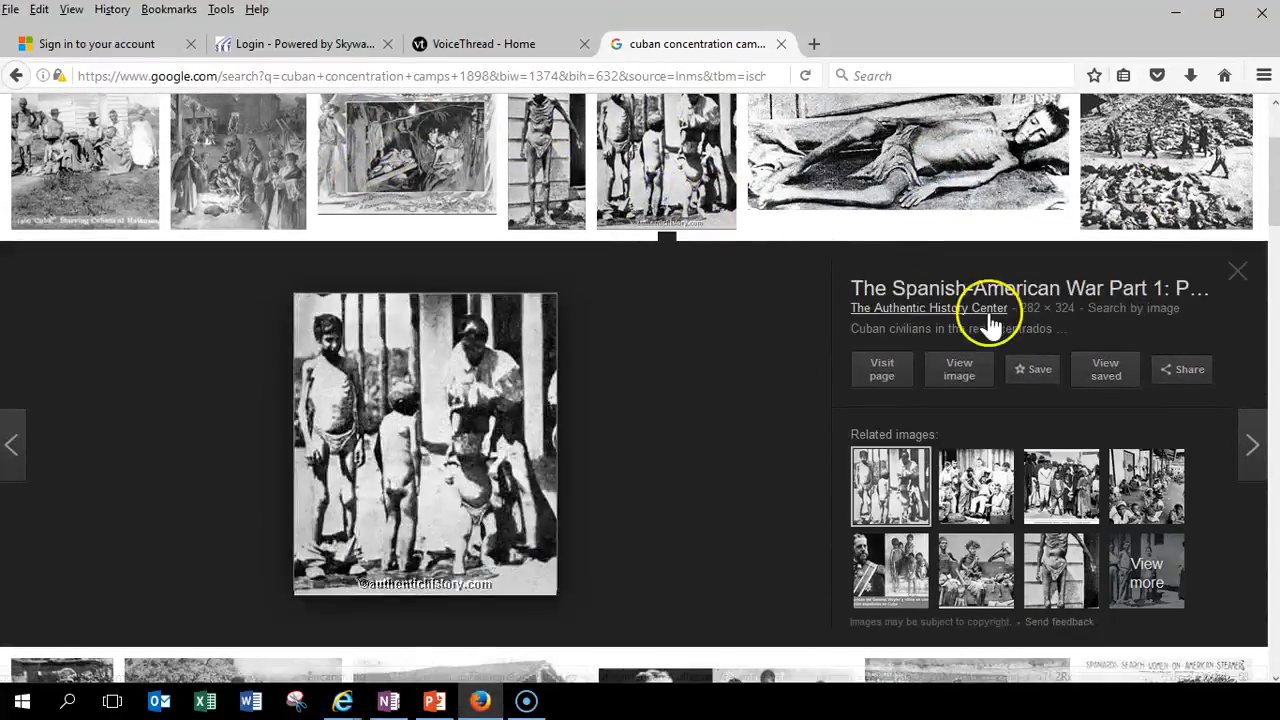
pyautogui.moveTo(687, 407)
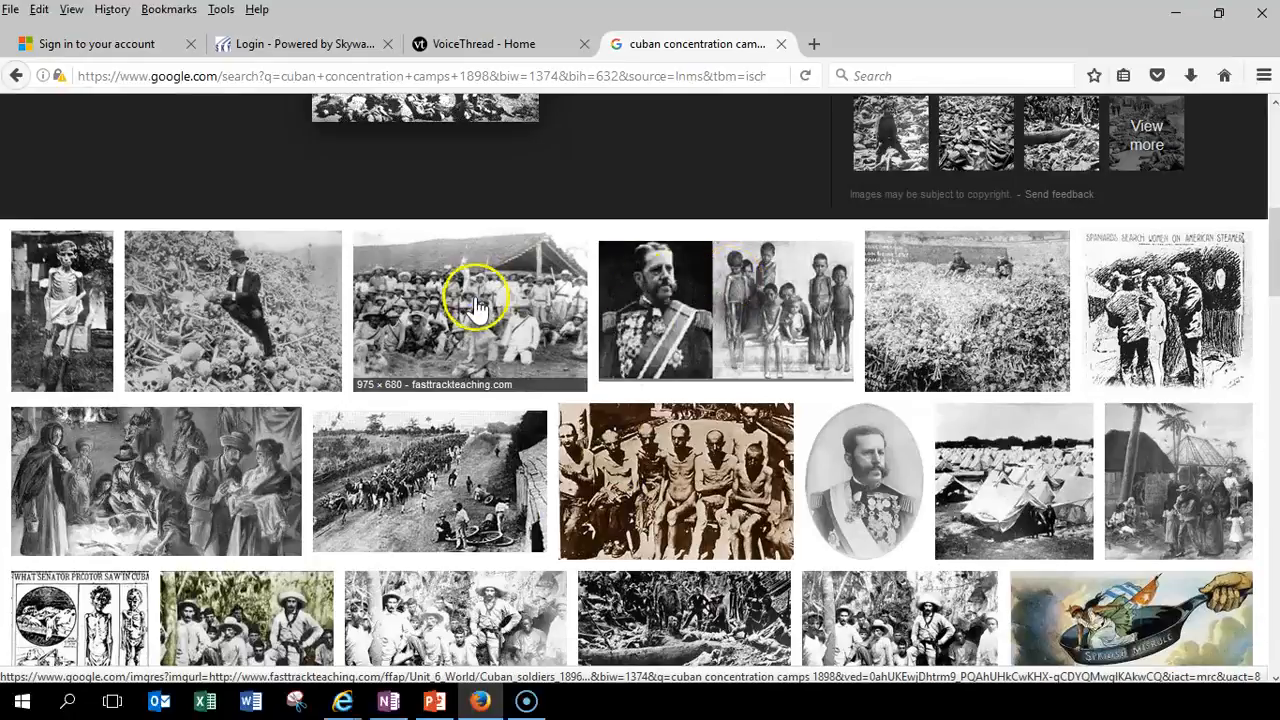
pyautogui.click(470, 305)
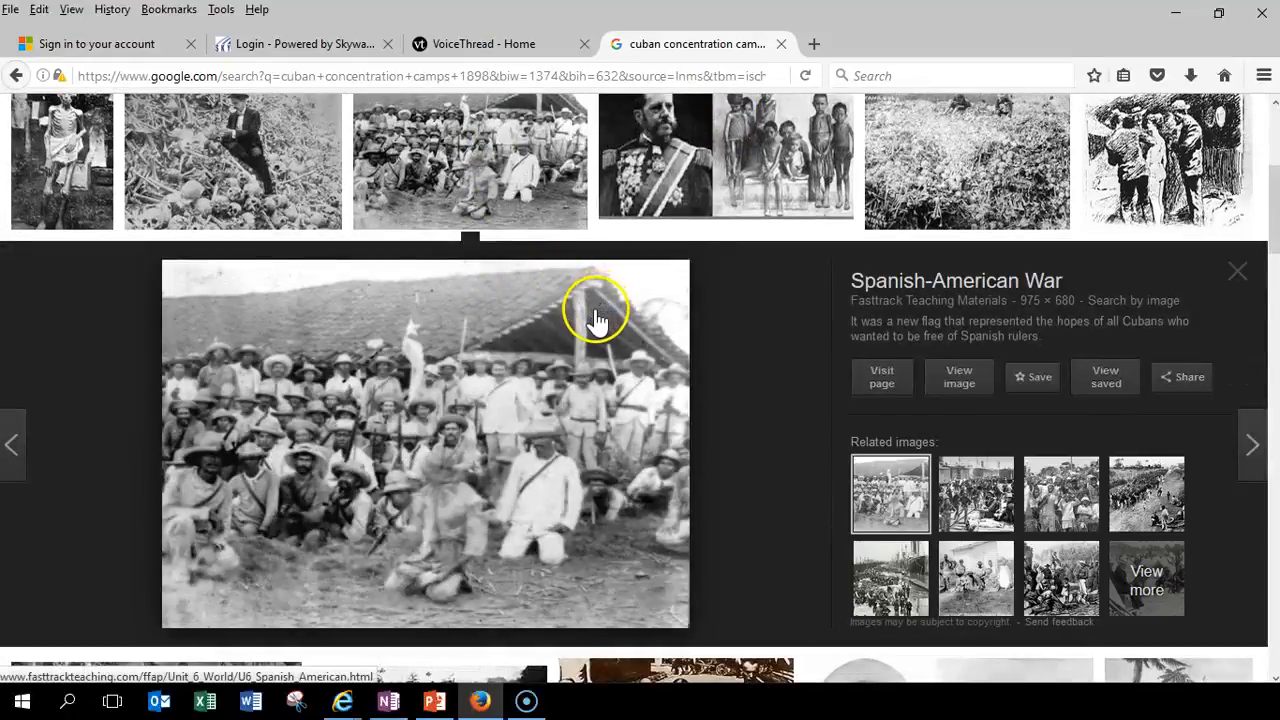
pyautogui.moveTo(448, 430)
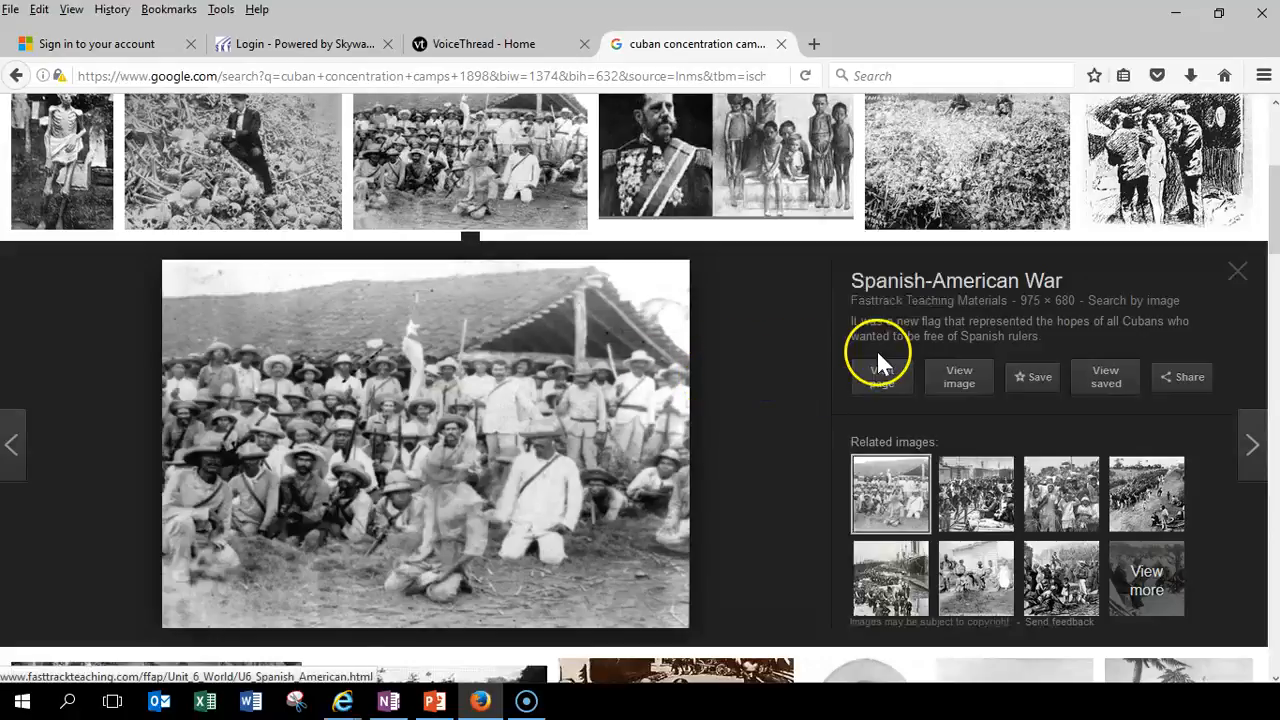
pyautogui.click(1182, 377)
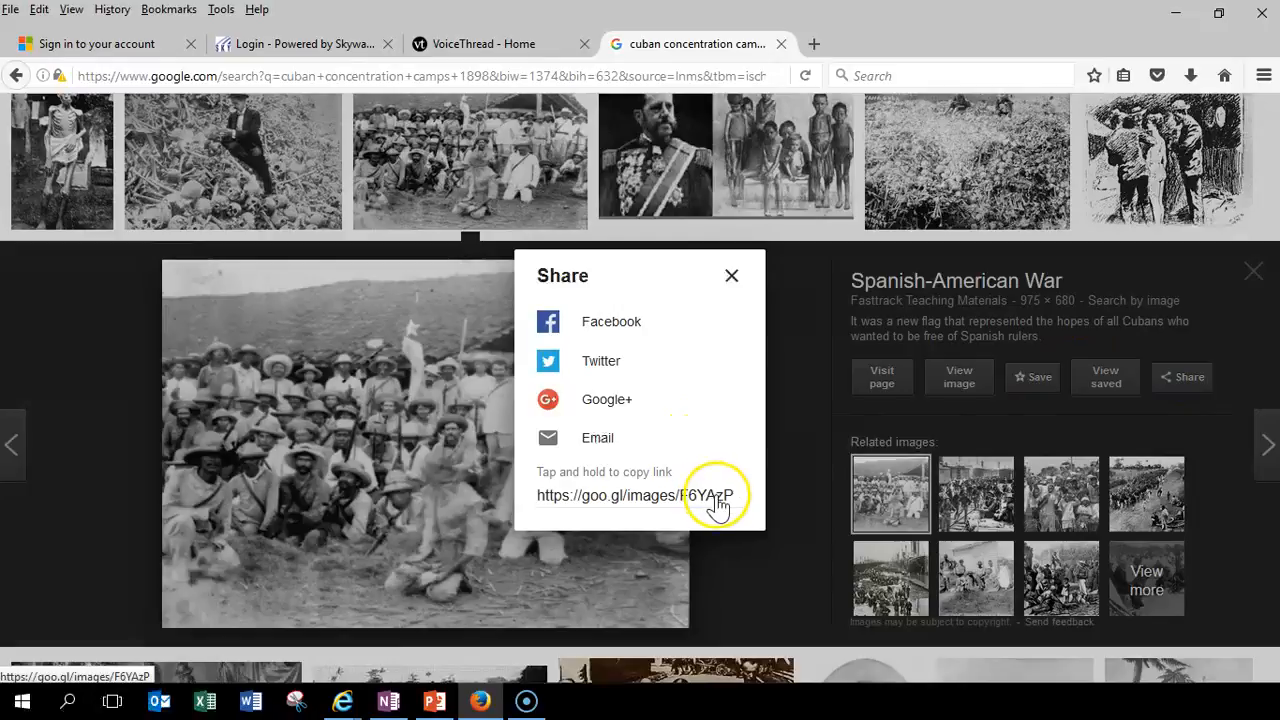
pyautogui.moveTo(538, 481)
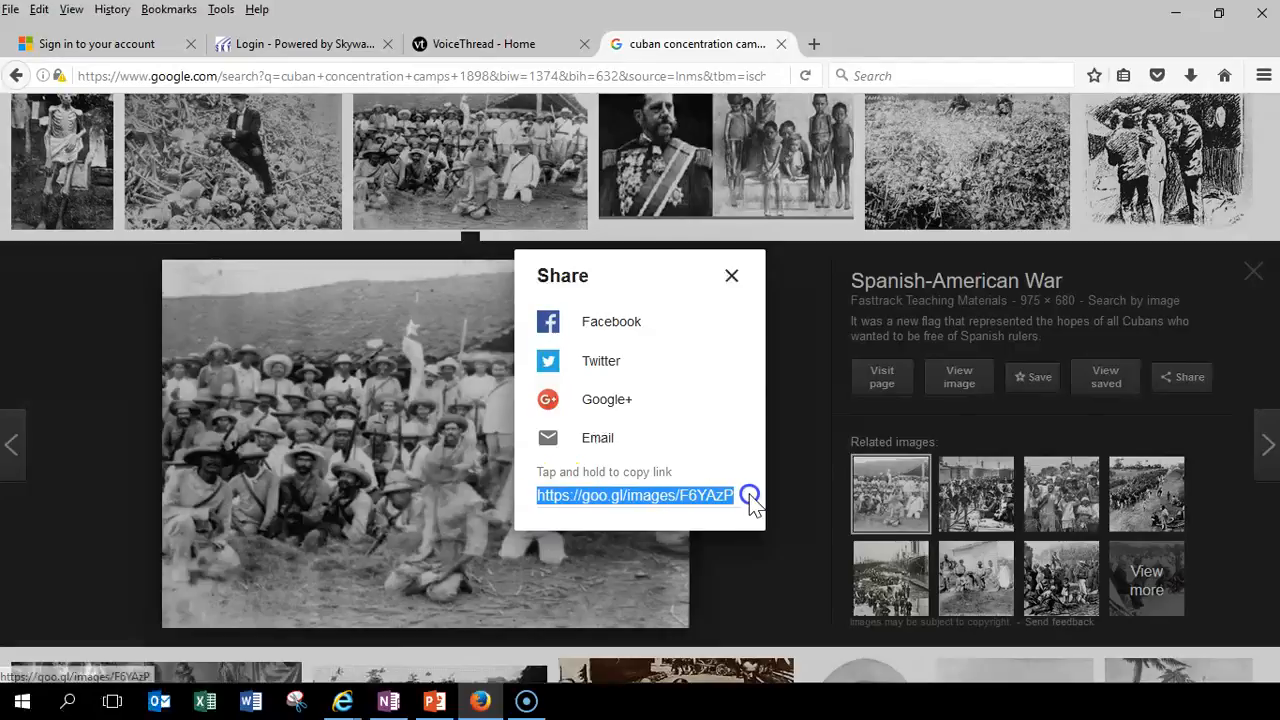
pyautogui.rightClick(636, 495)
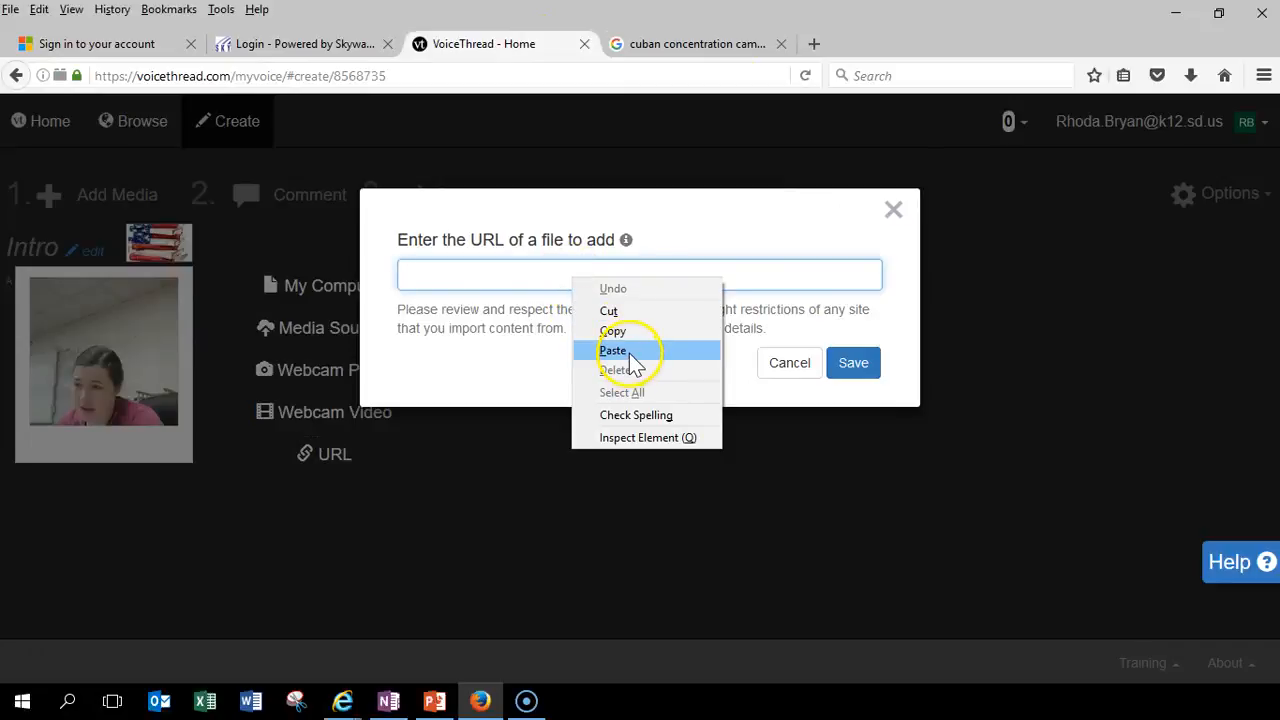
# Step: Paste the goo.gl link as the file address, then remove the resulting error slide
pyautogui.click(853, 363)
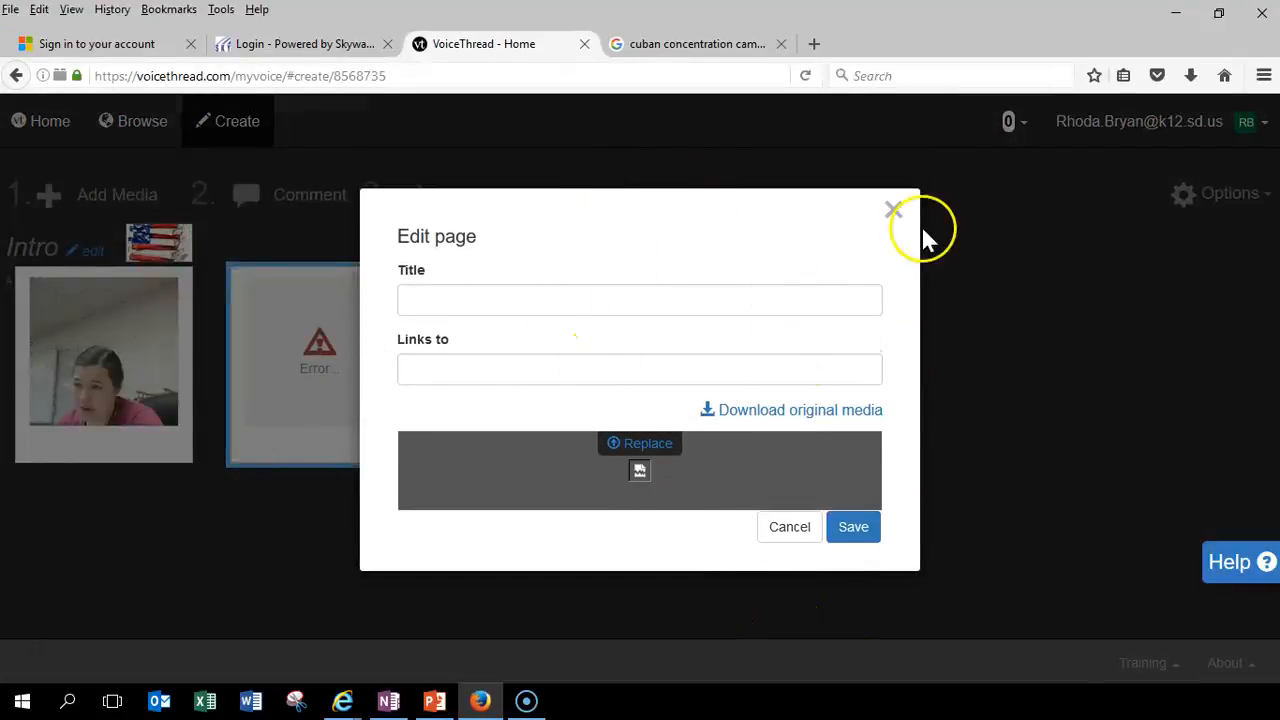
pyautogui.moveTo(637, 460)
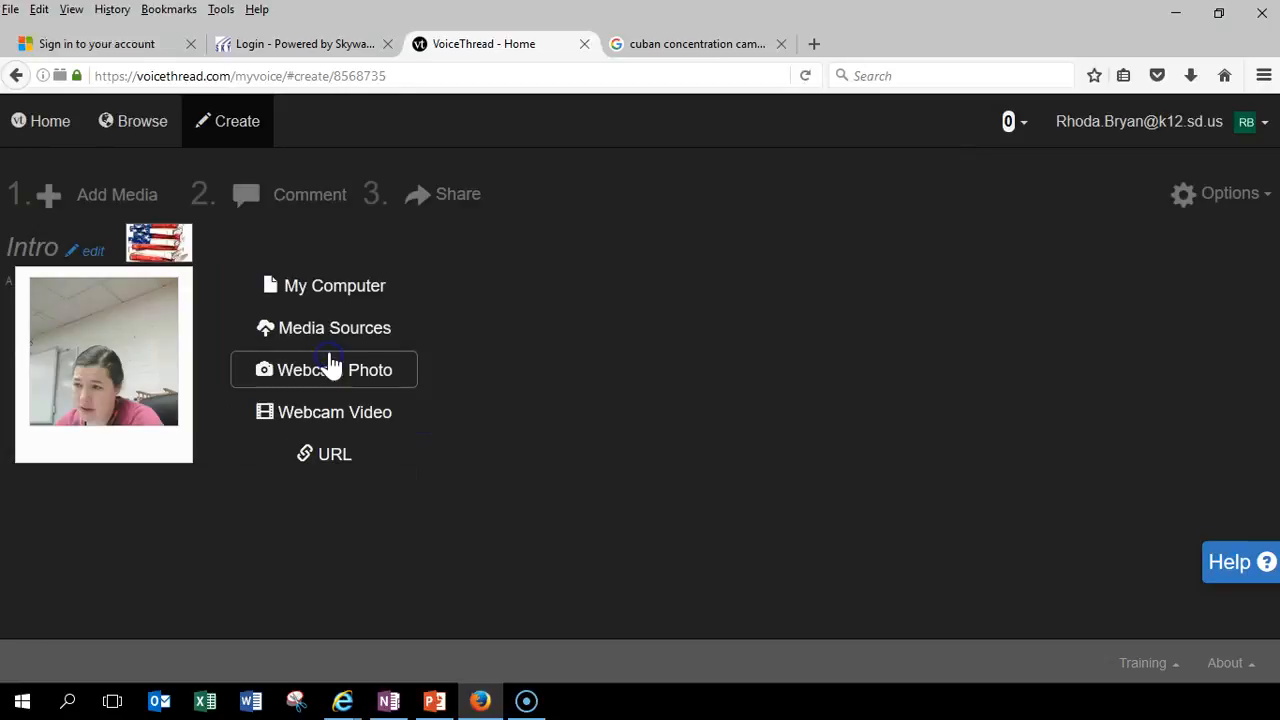
pyautogui.click(323, 453)
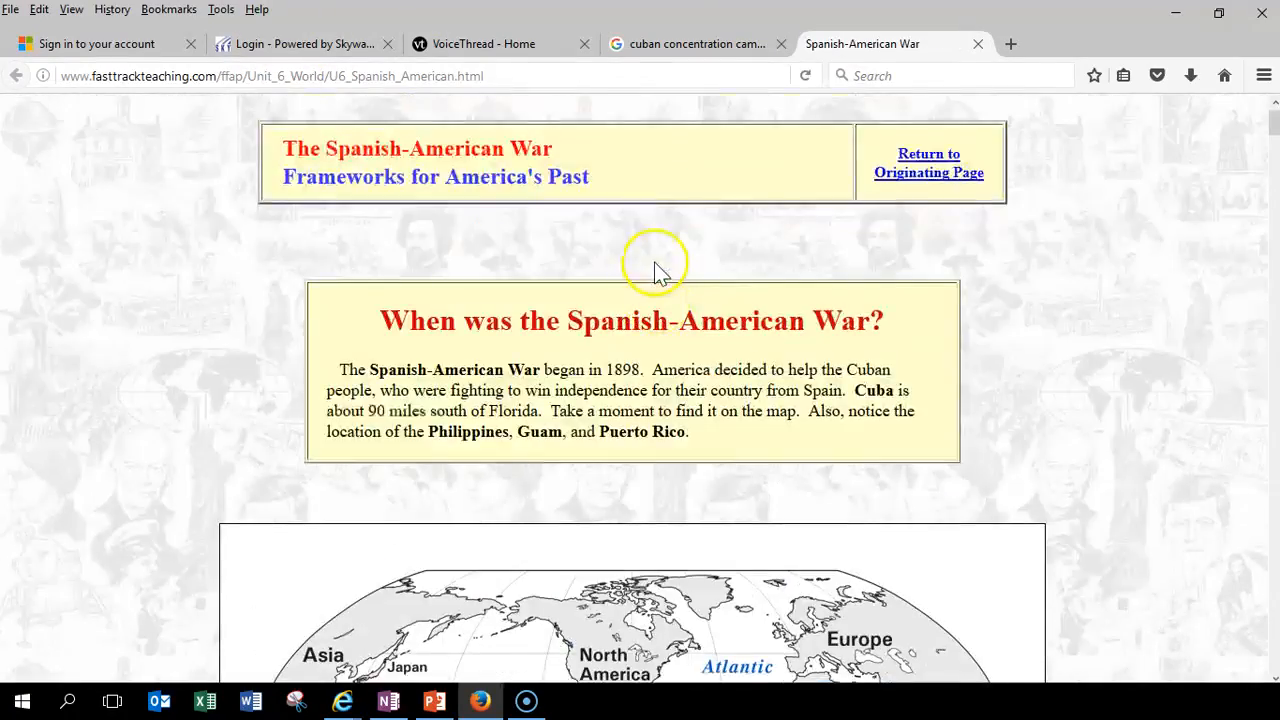
# Step: Scroll to the rebels photo, dismiss both Function Disabled alerts, and open its Google image options
pyautogui.scroll(-3)
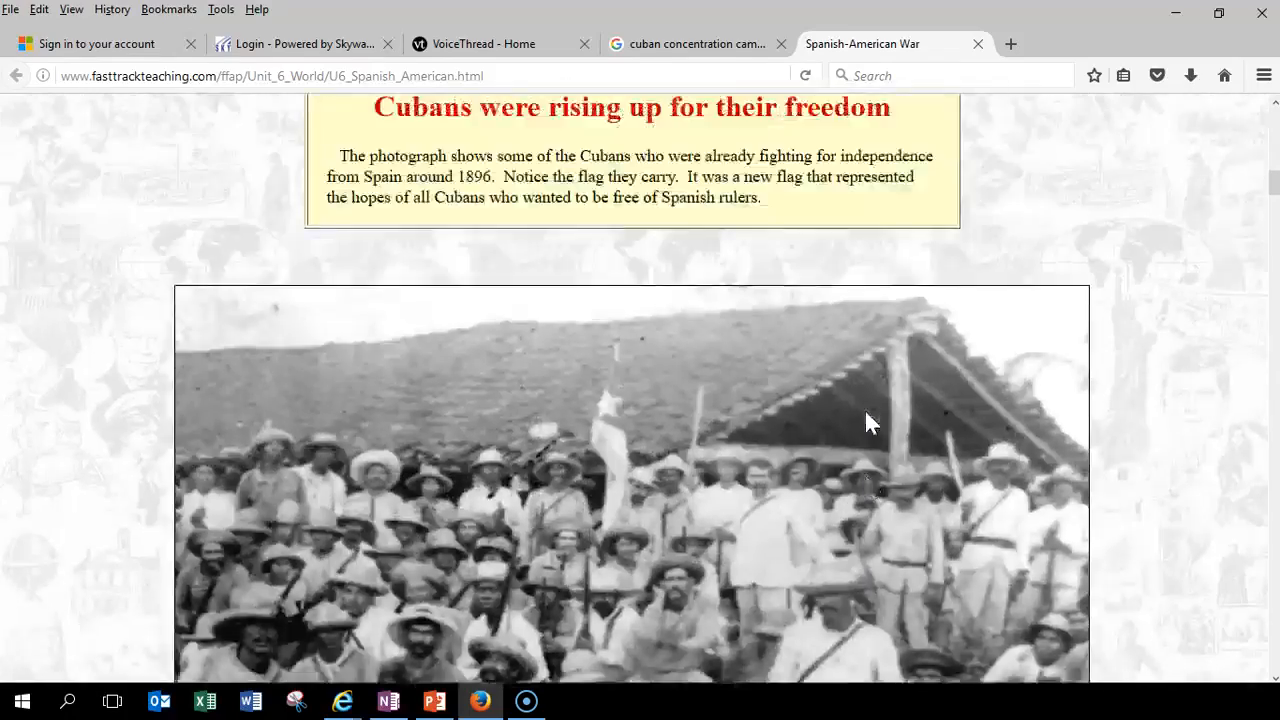
pyautogui.scroll(-3)
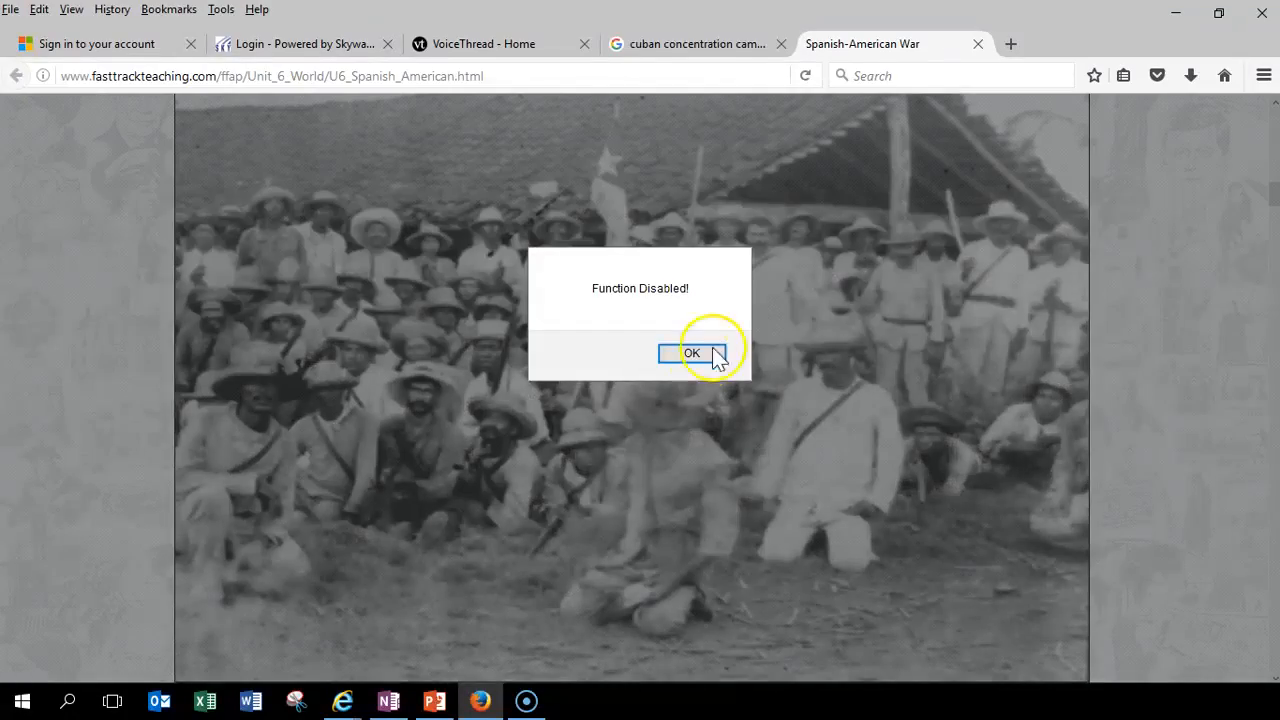
pyautogui.click(691, 353)
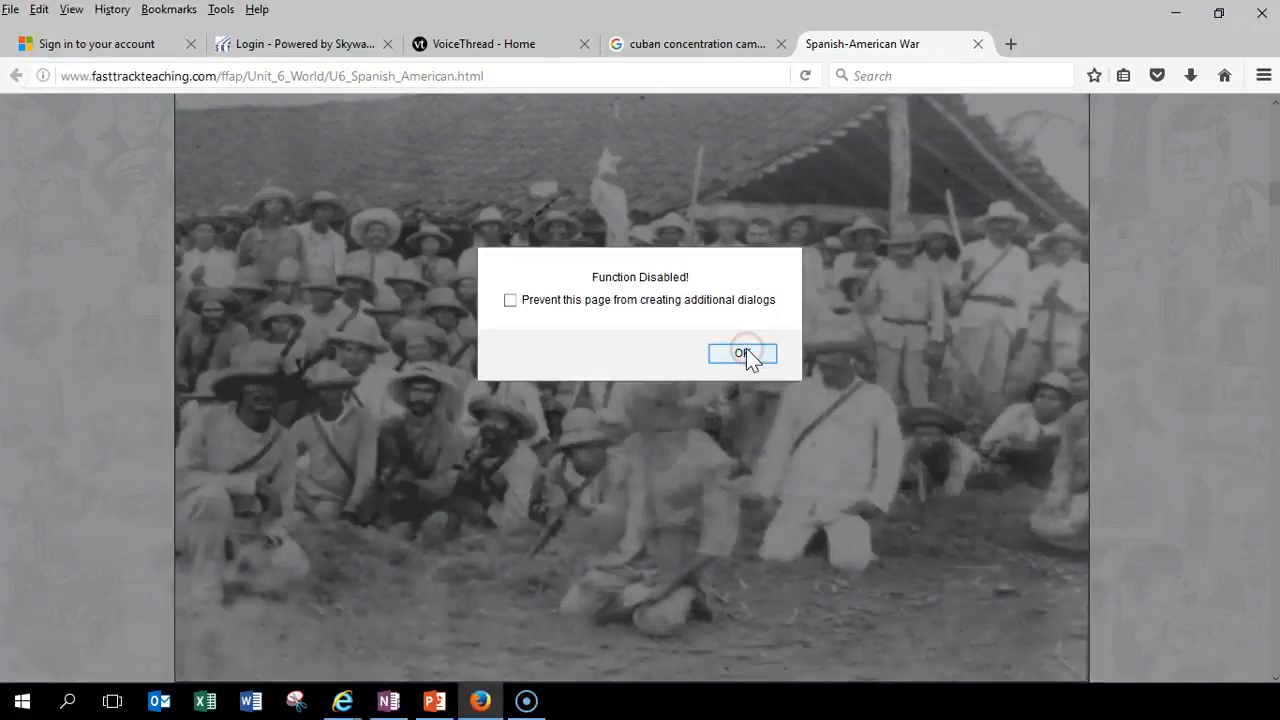
pyautogui.click(742, 353)
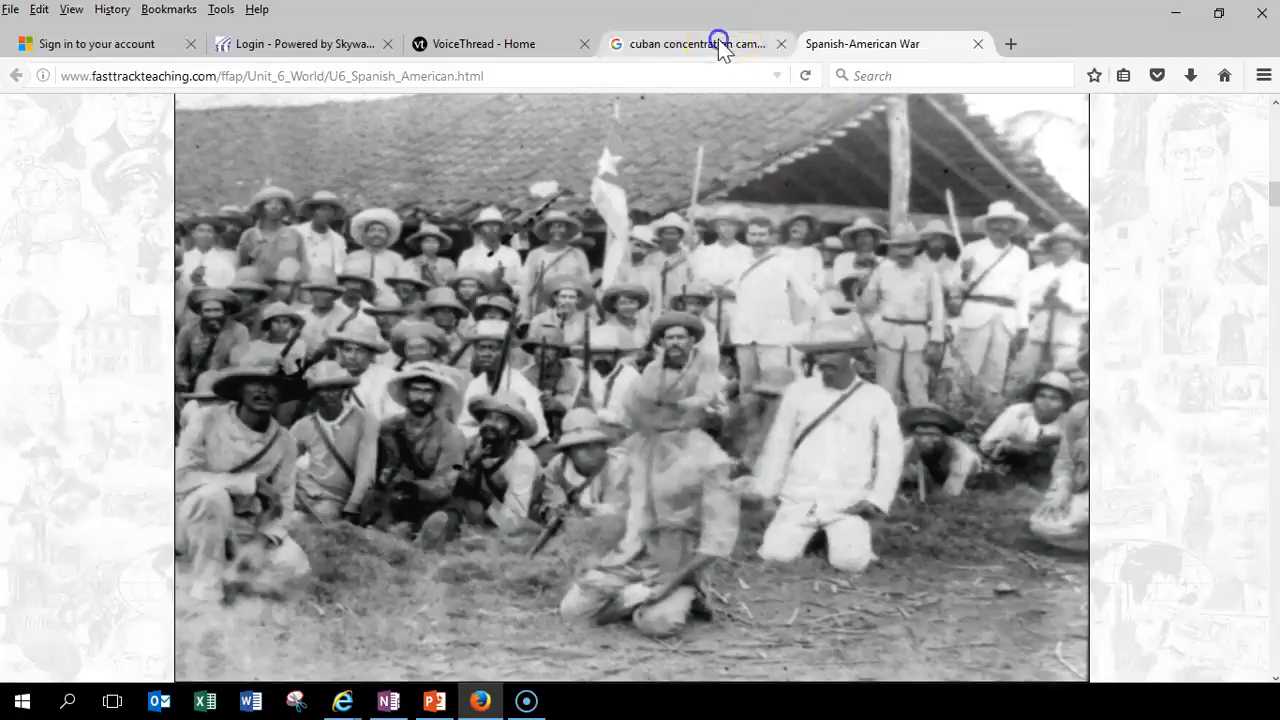
pyautogui.rightClick(623, 453)
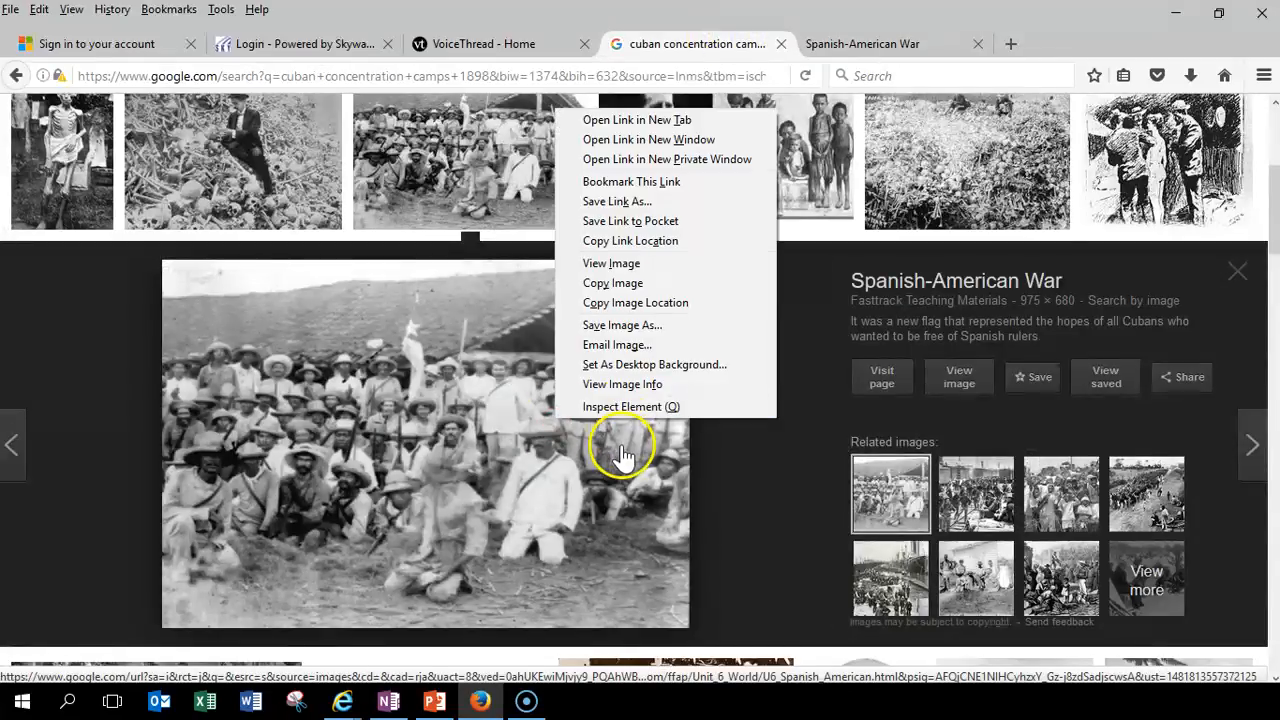
pyautogui.moveTo(673, 283)
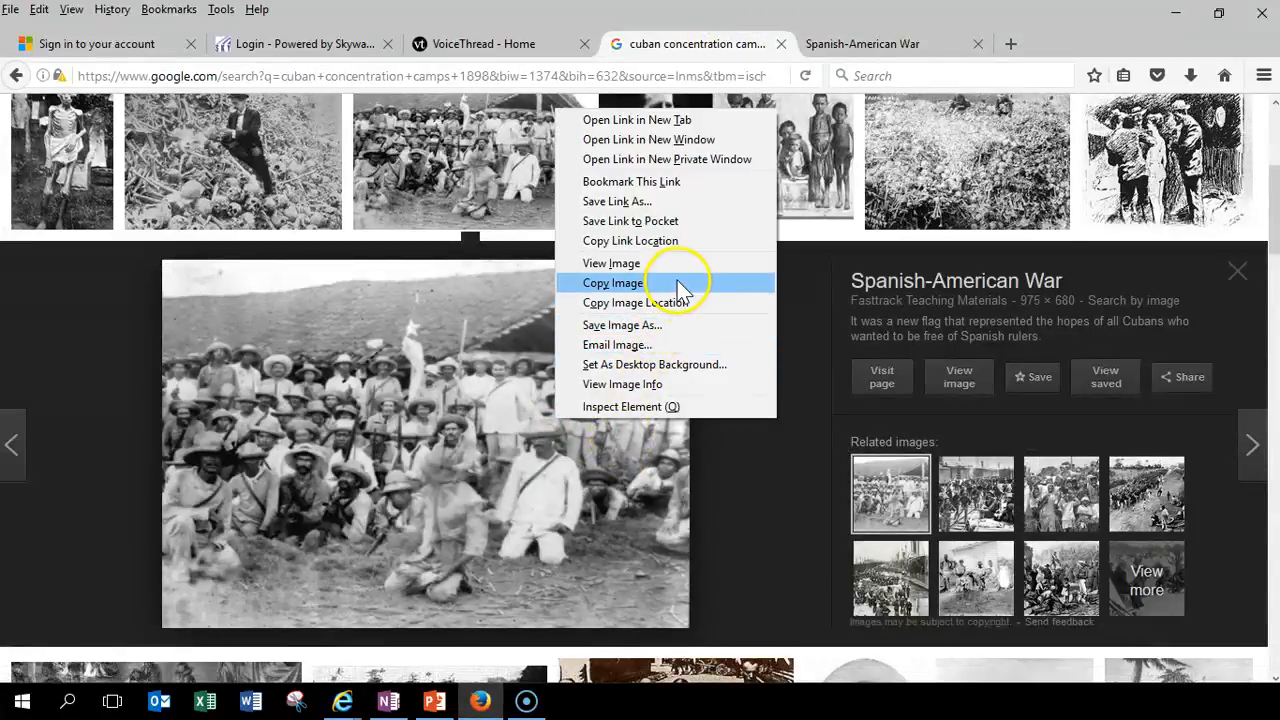
pyautogui.moveTo(675, 310)
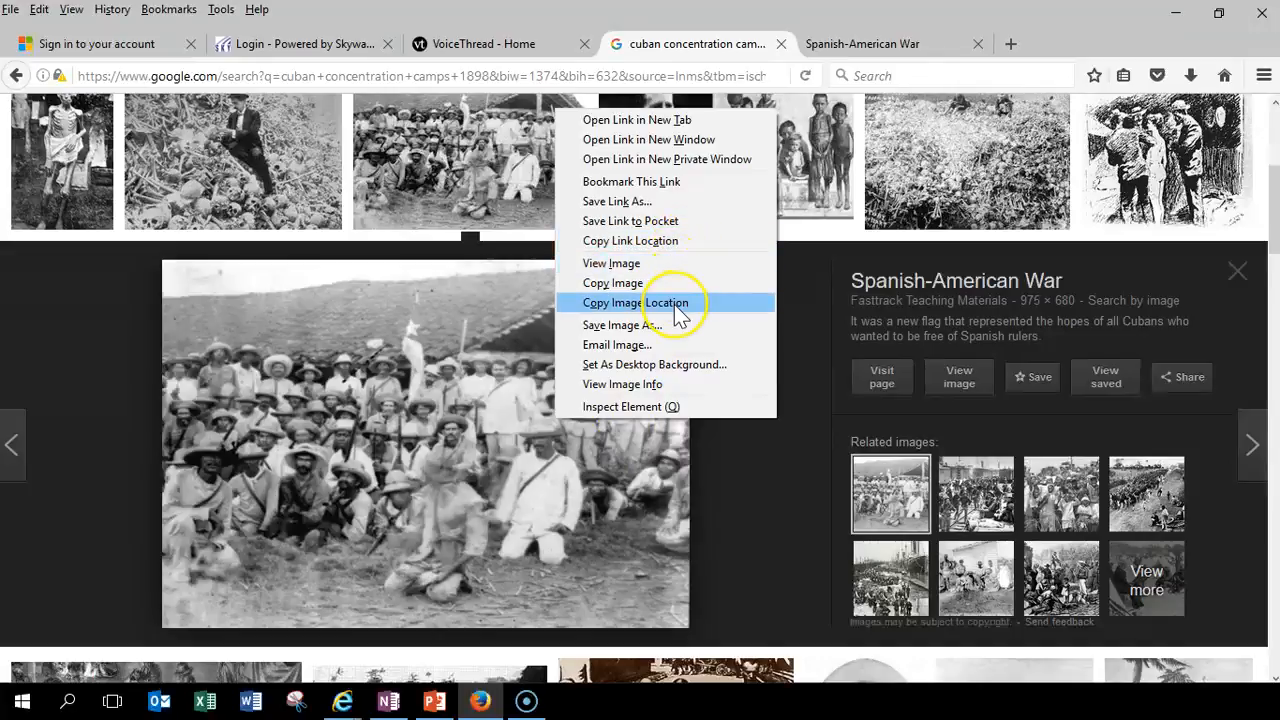
pyautogui.moveTo(650, 240)
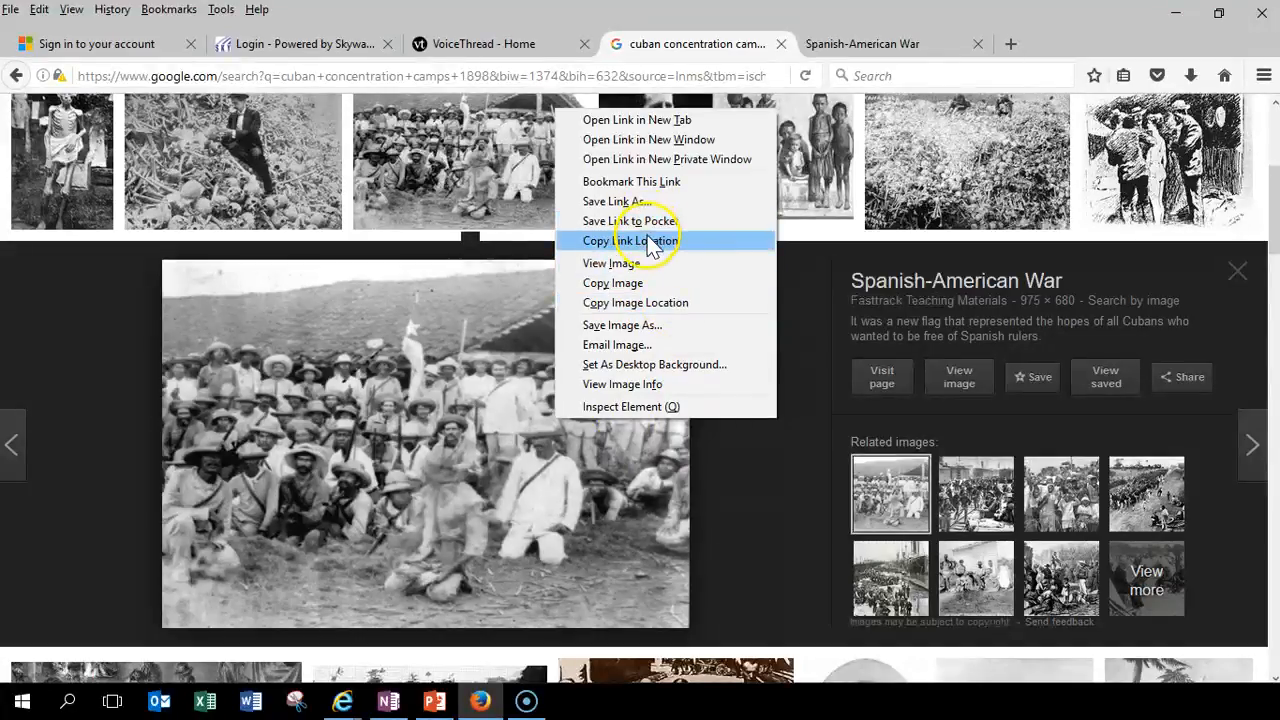
pyautogui.click(635, 240)
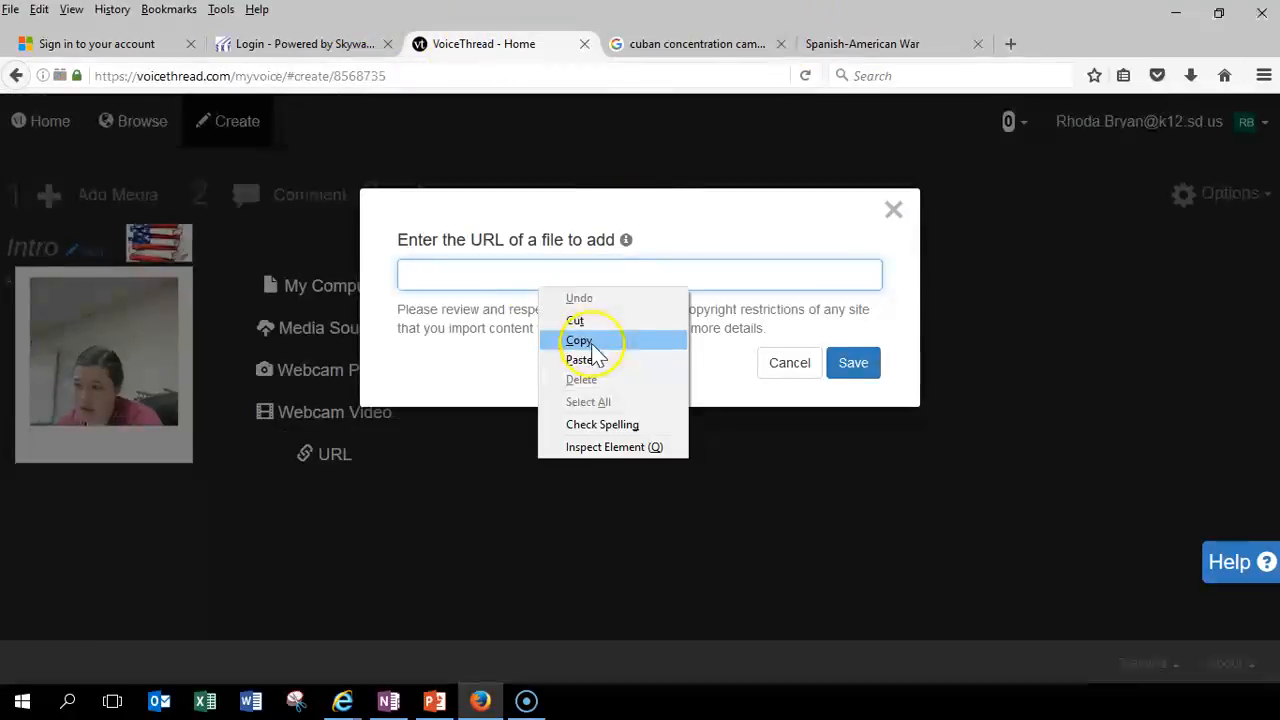
pyautogui.click(853, 362)
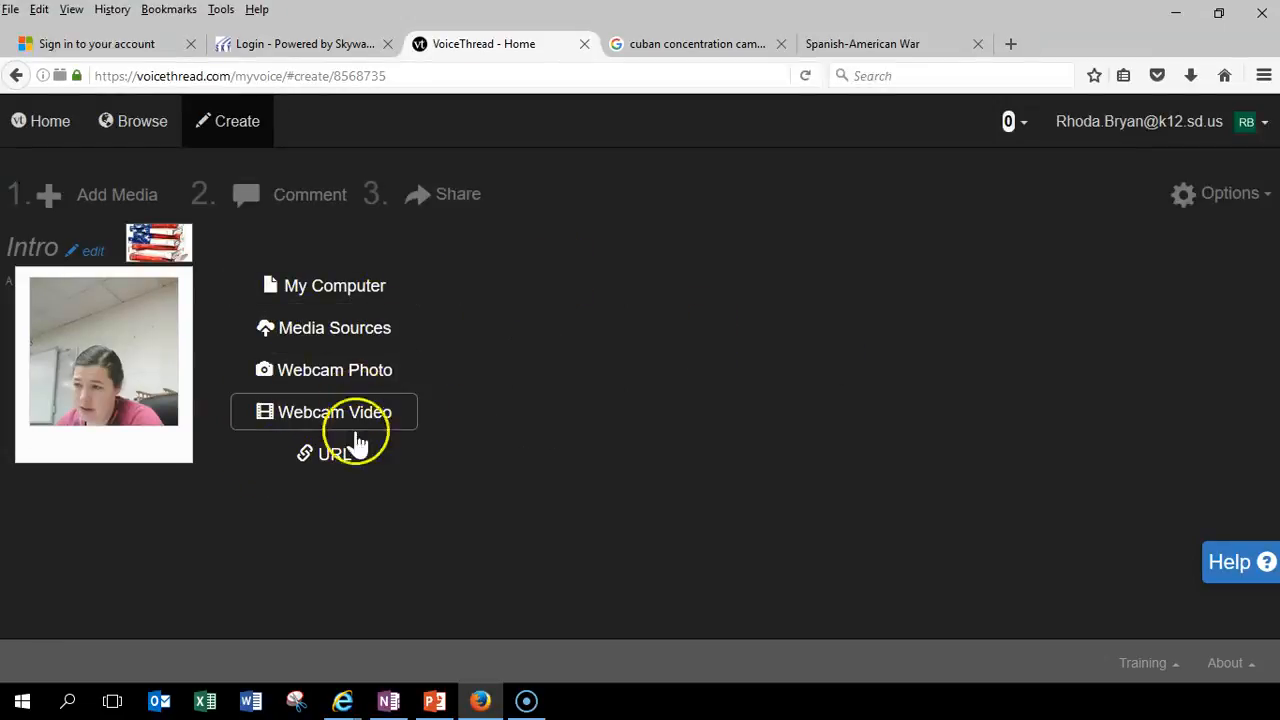
pyautogui.click(687, 43)
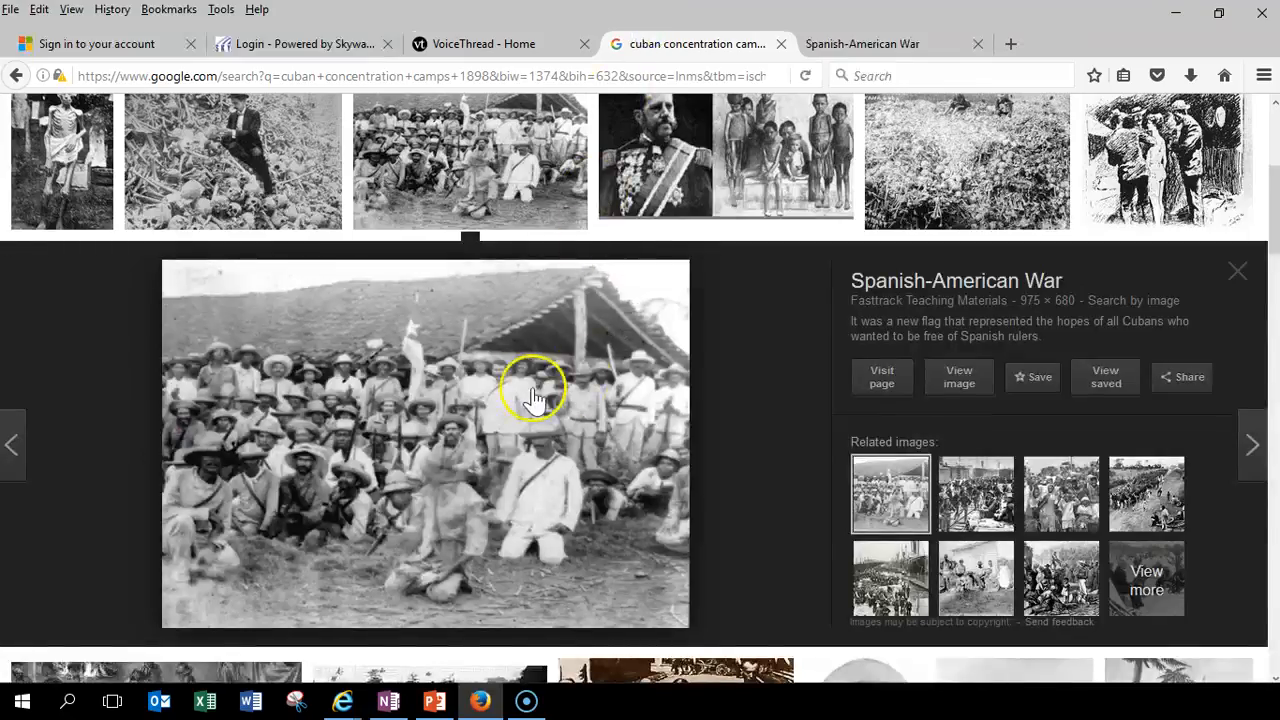
# Step: Import the Cuban_soldiers_1896_dbloc_sa.GIF photo from its fasttrackteaching.com address as slide two
pyautogui.rightClick(535, 390)
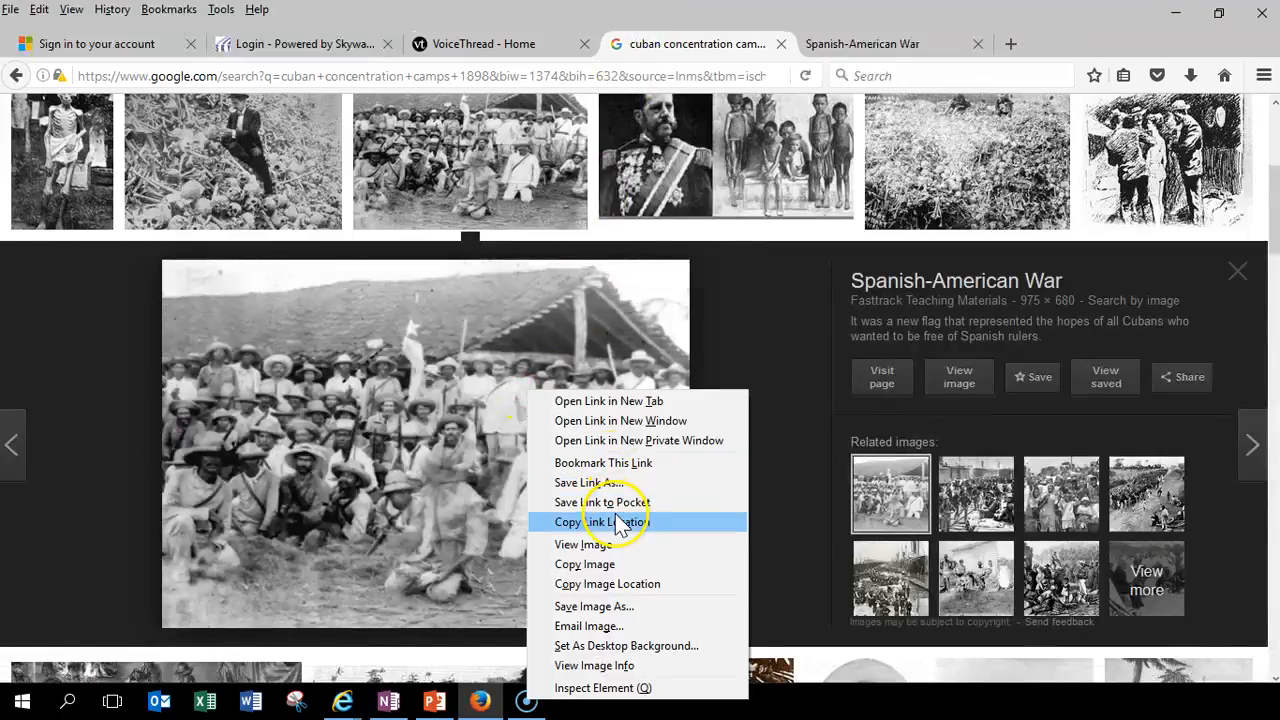
pyautogui.moveTo(622, 584)
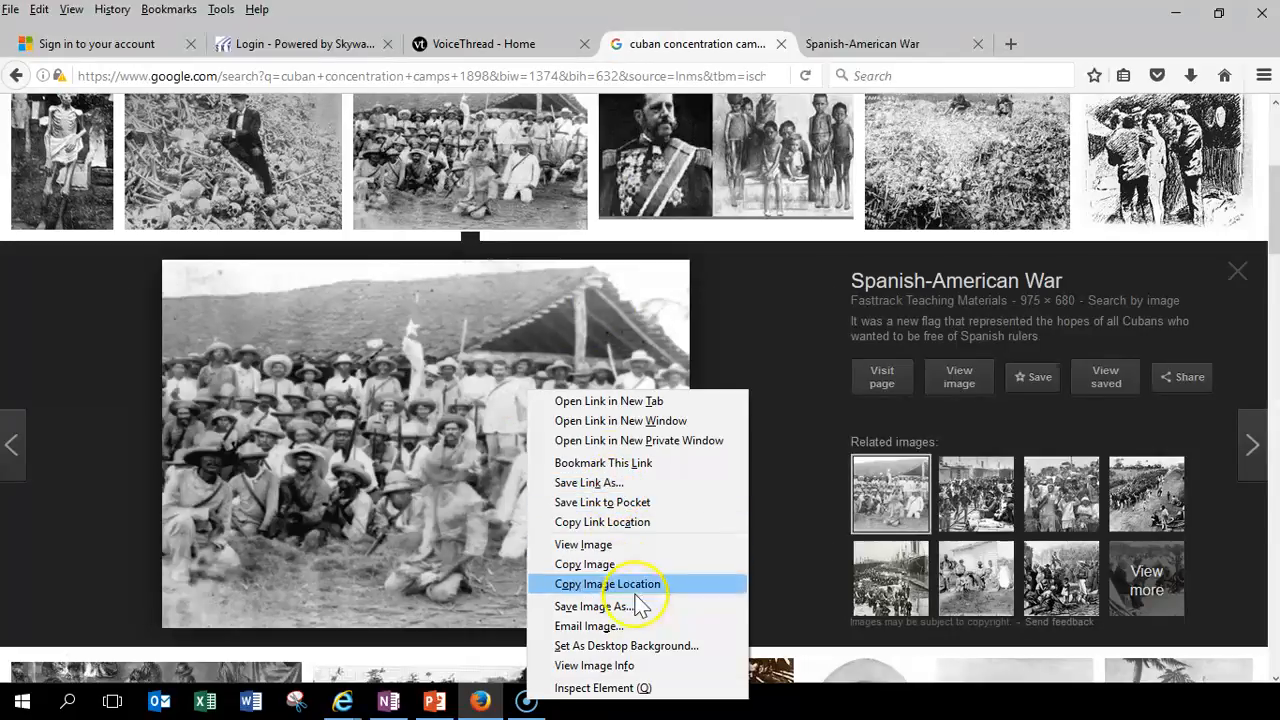
pyautogui.click(607, 583)
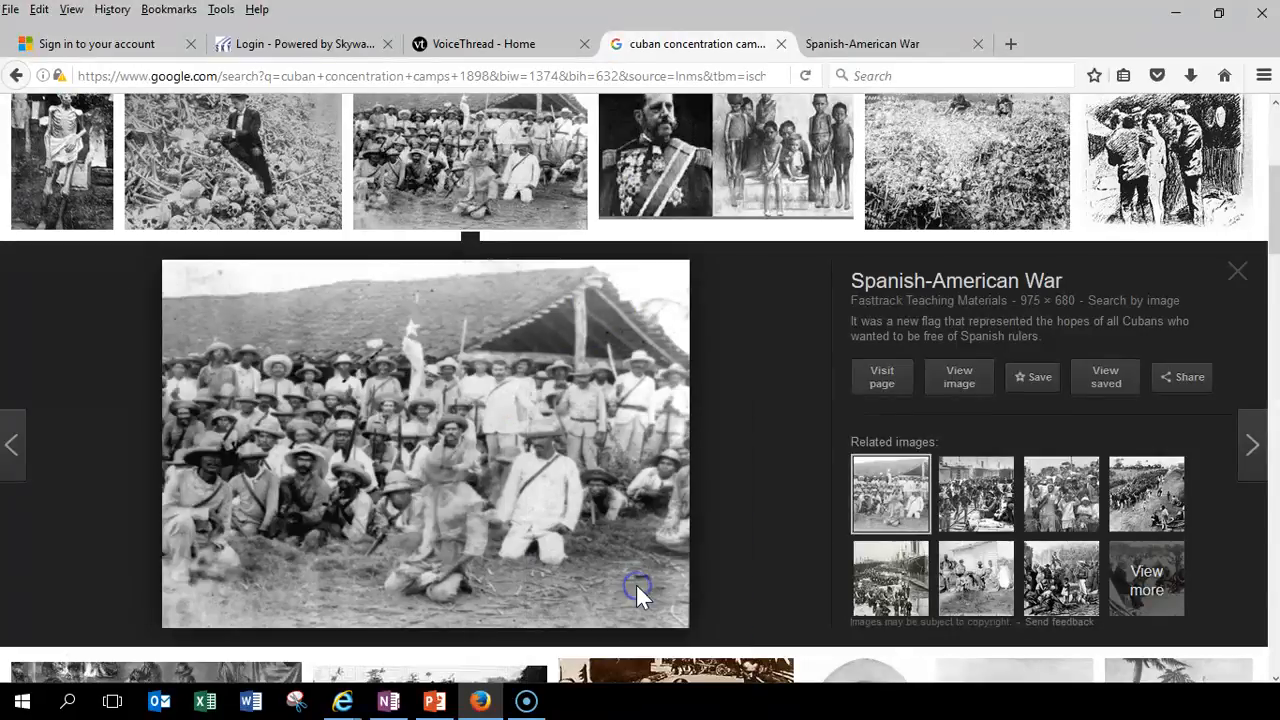
pyautogui.click(501, 43)
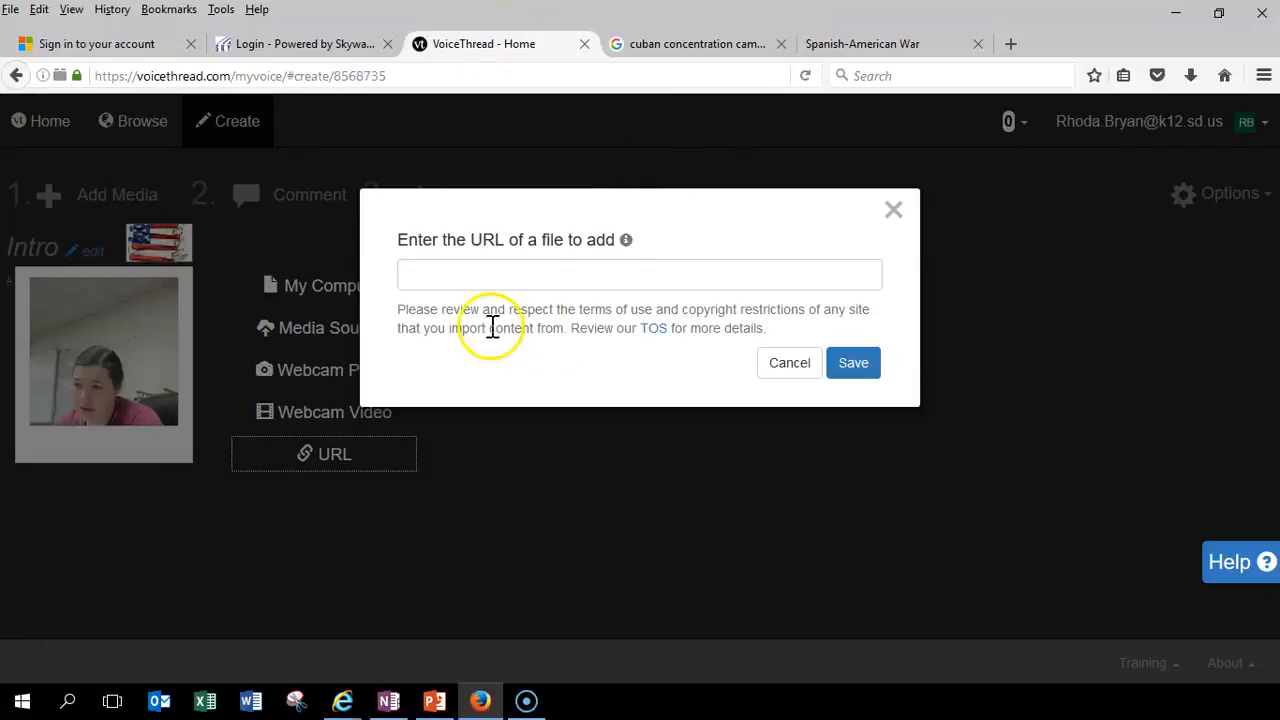
pyautogui.write('fasttrackteaching.com/ffap/Unit_6_World/Cuban_soldiers_1896_dbloc_sa.GIF')
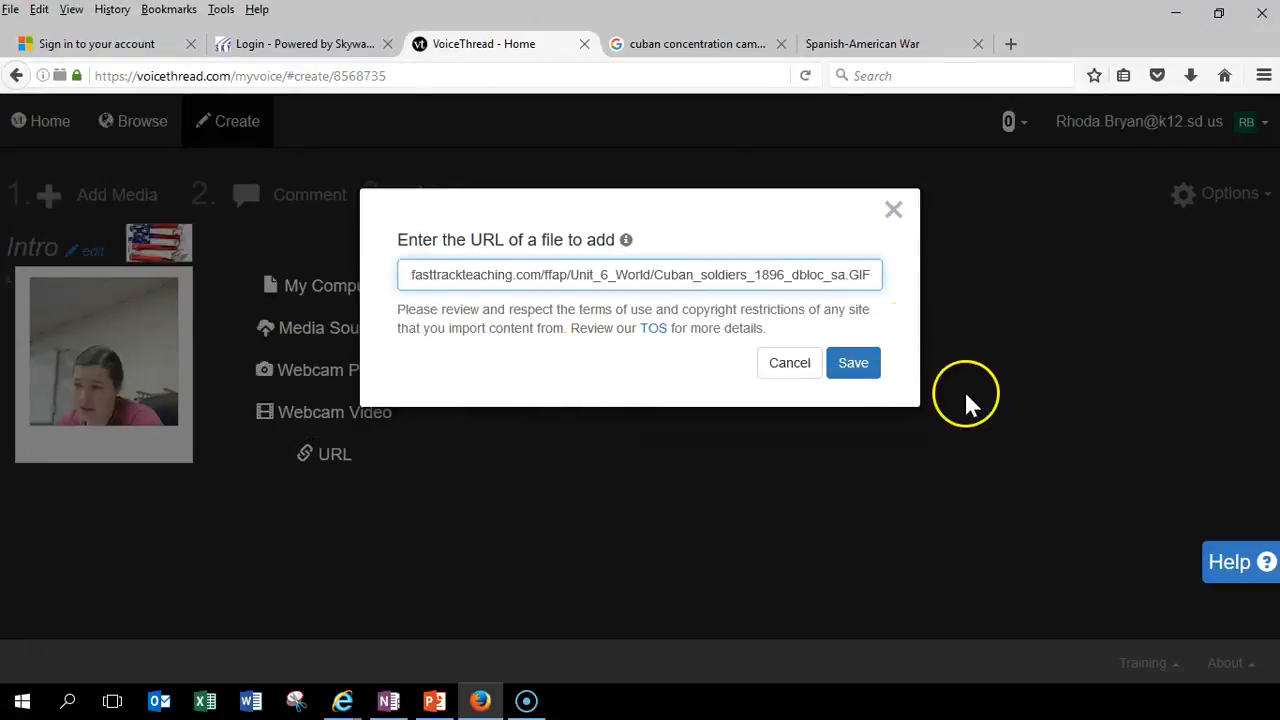
pyautogui.click(852, 363)
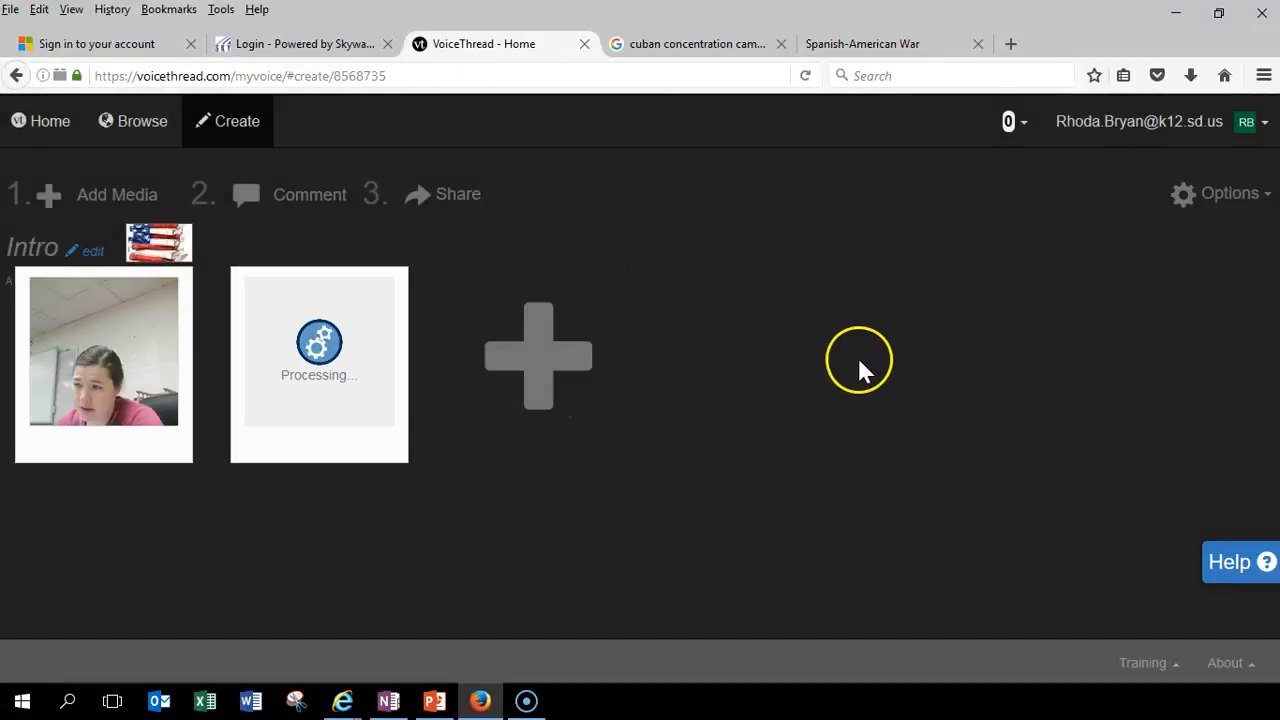
pyautogui.moveTo(842, 360)
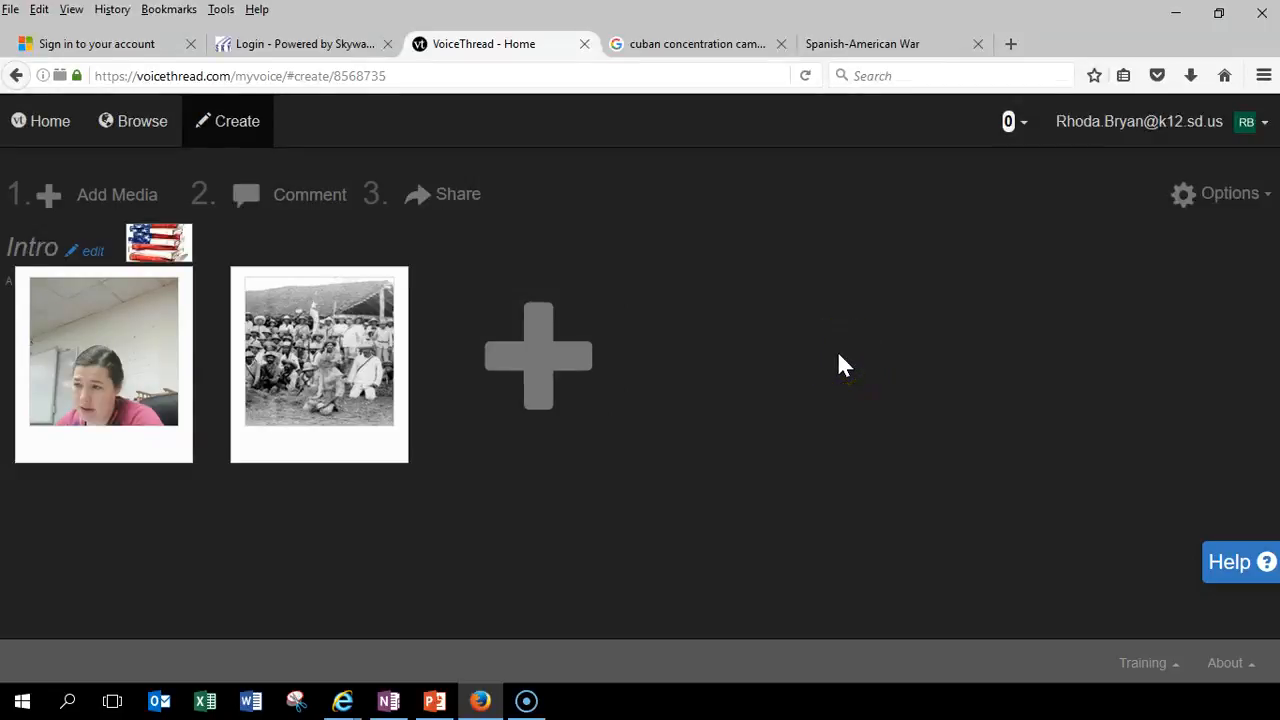
pyautogui.click(695, 44)
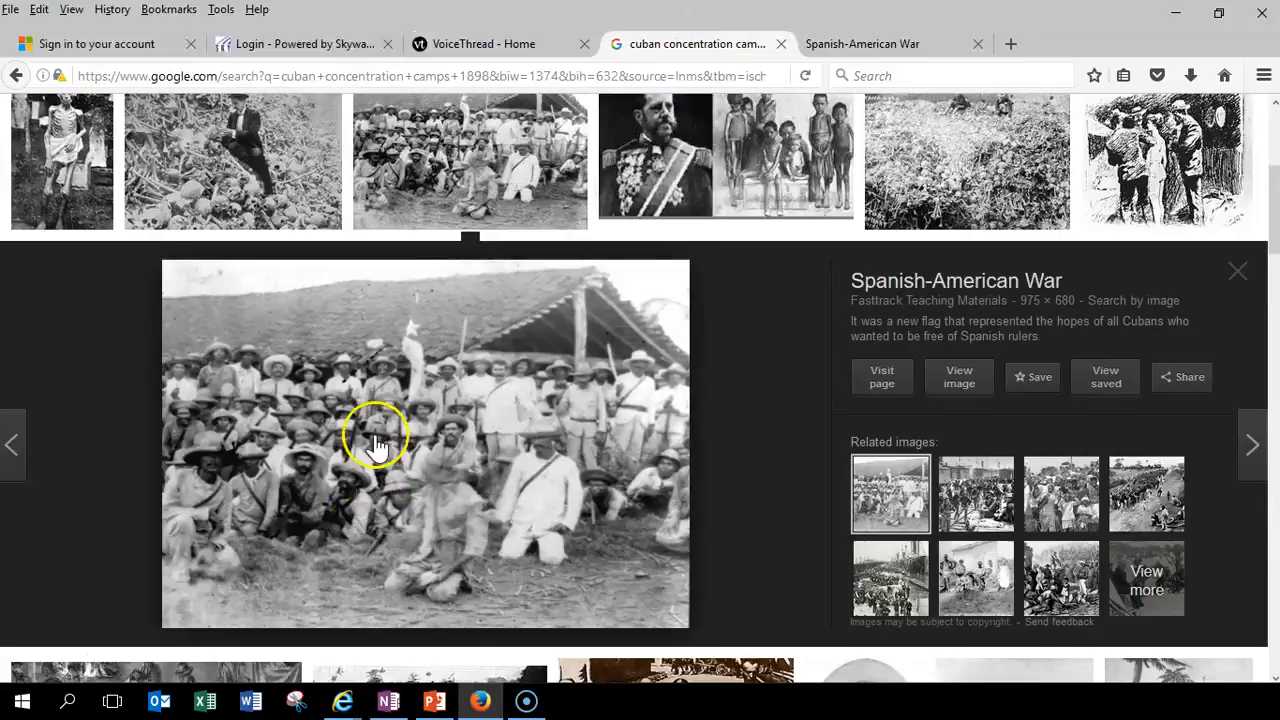
pyautogui.rightClick(376, 438)
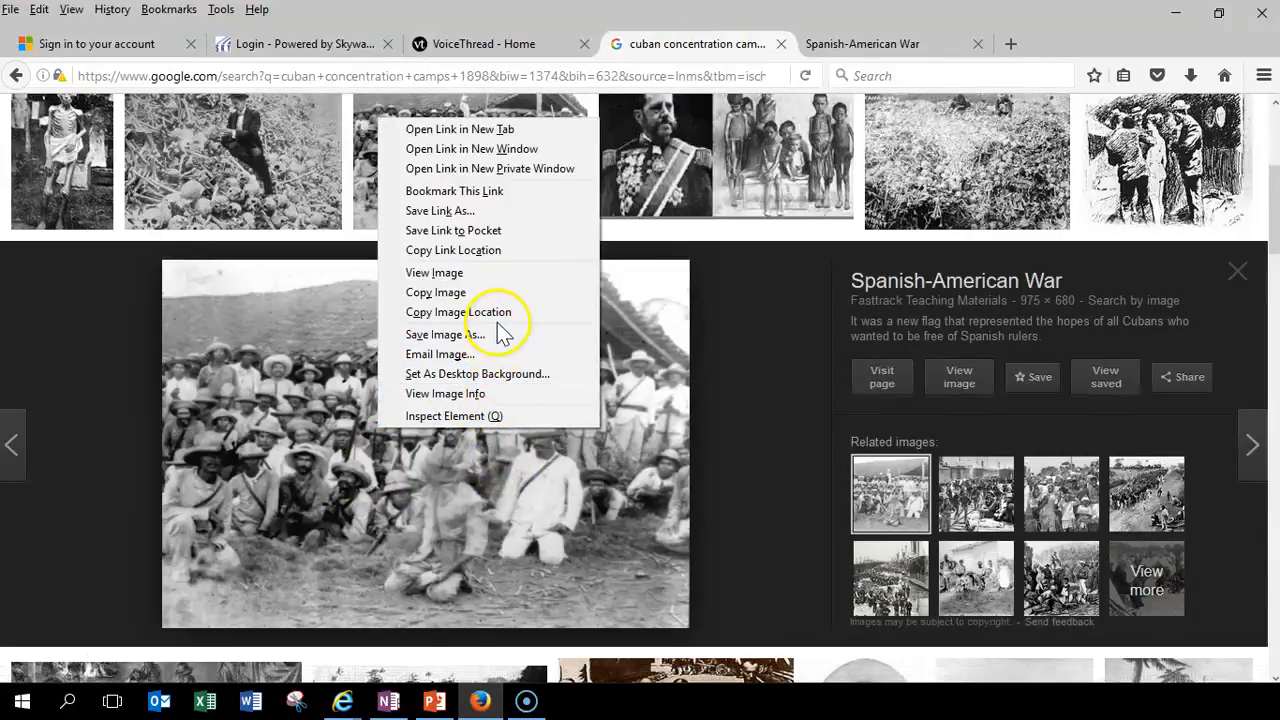
pyautogui.moveTo(488, 312)
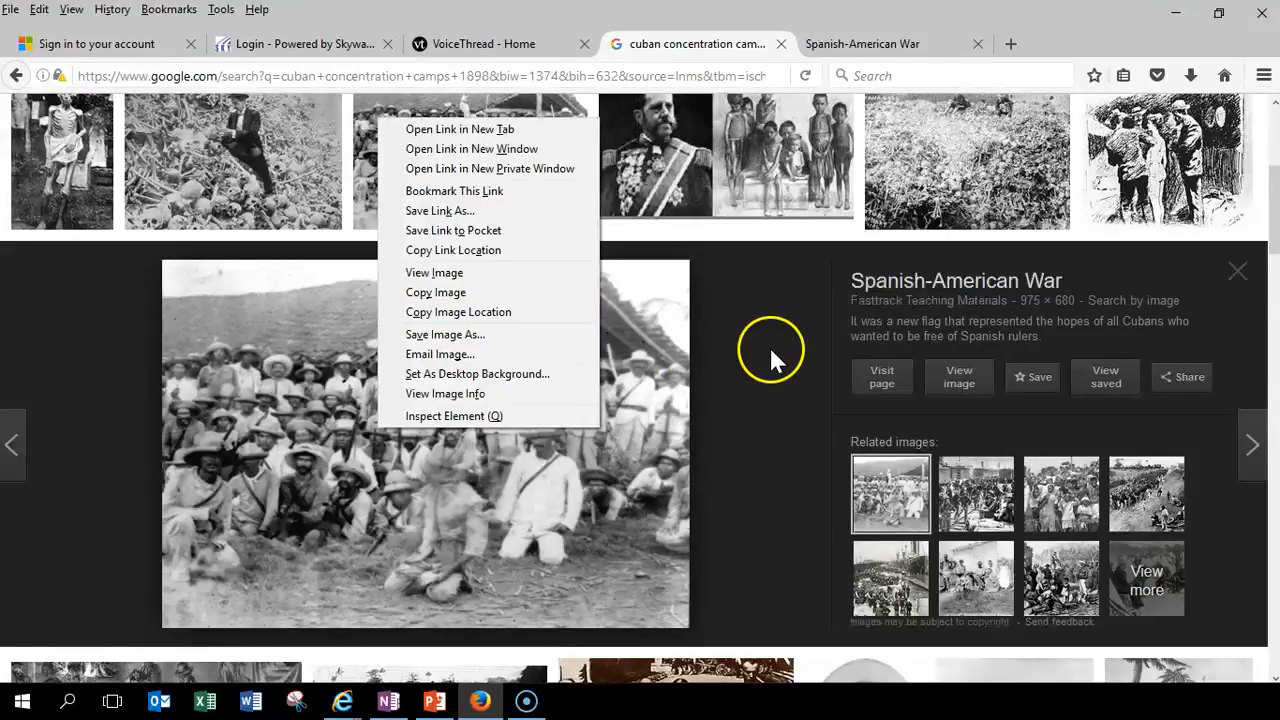
pyautogui.click(483, 43)
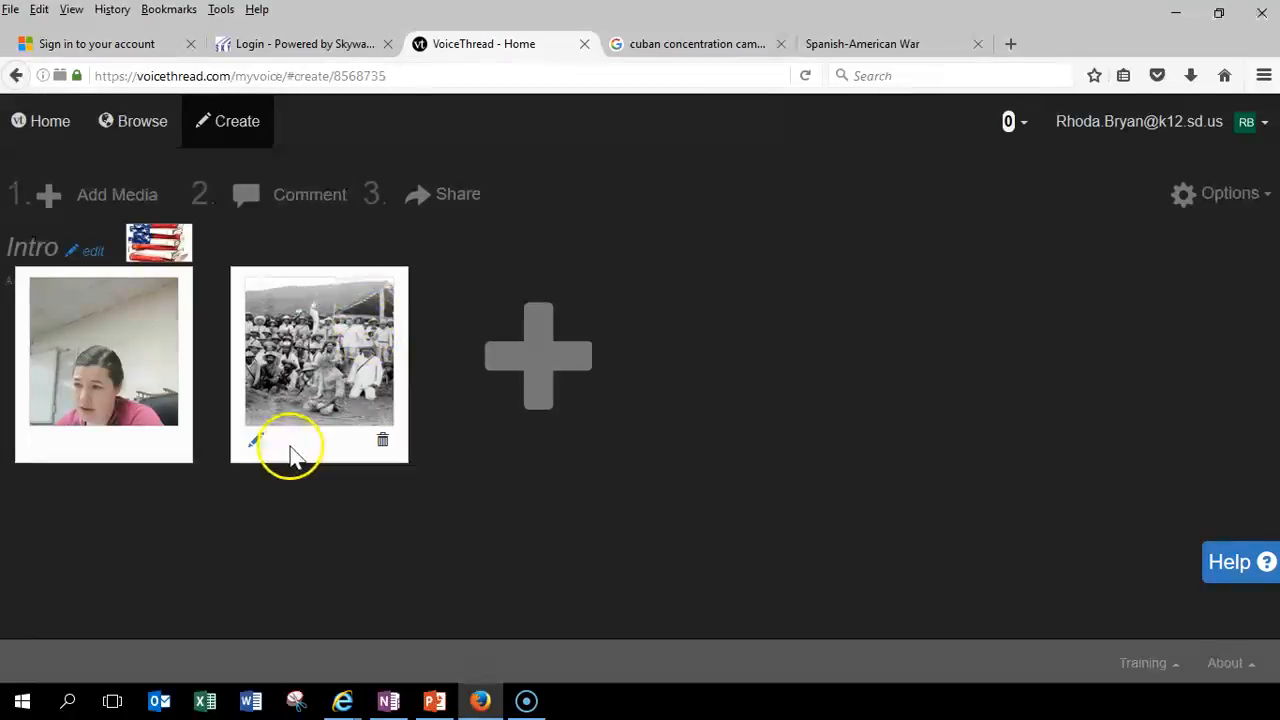
pyautogui.moveTo(258, 443)
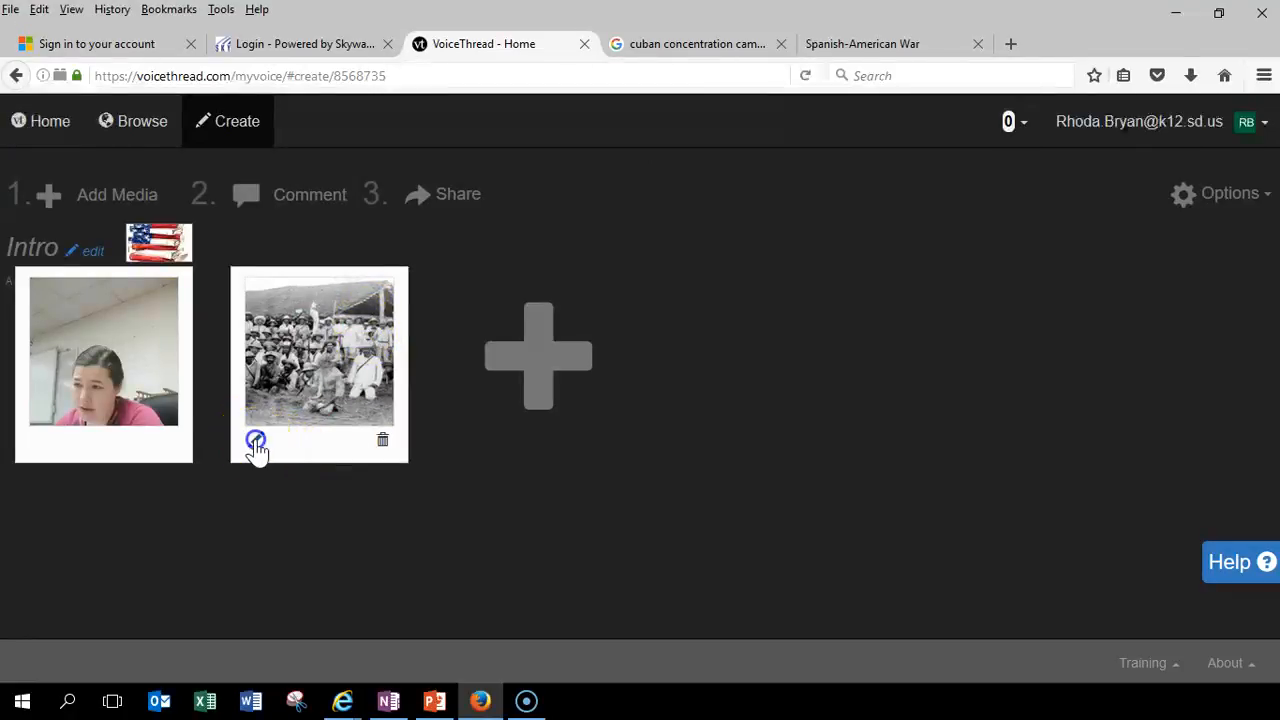
# Step: Enter 'Cuban Rebels that fought against the Spanish' as the photo page's title and save
pyautogui.click(256, 439)
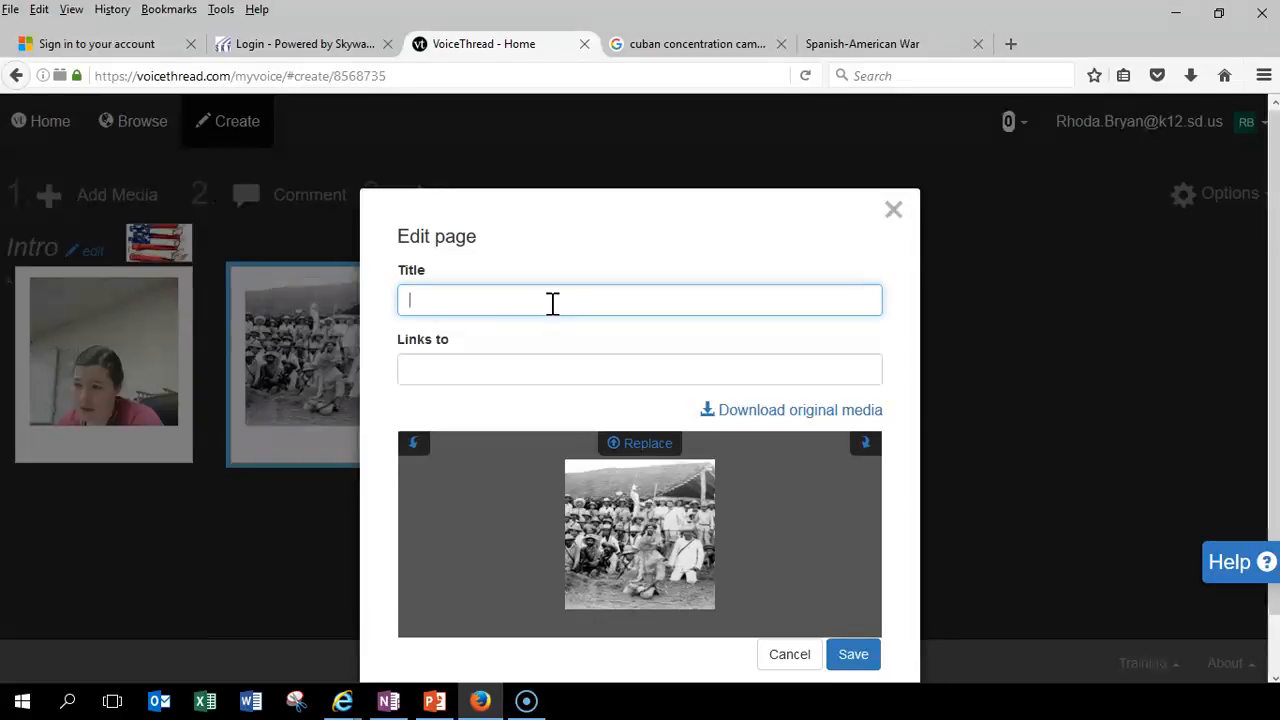
pyautogui.write('Cuban')
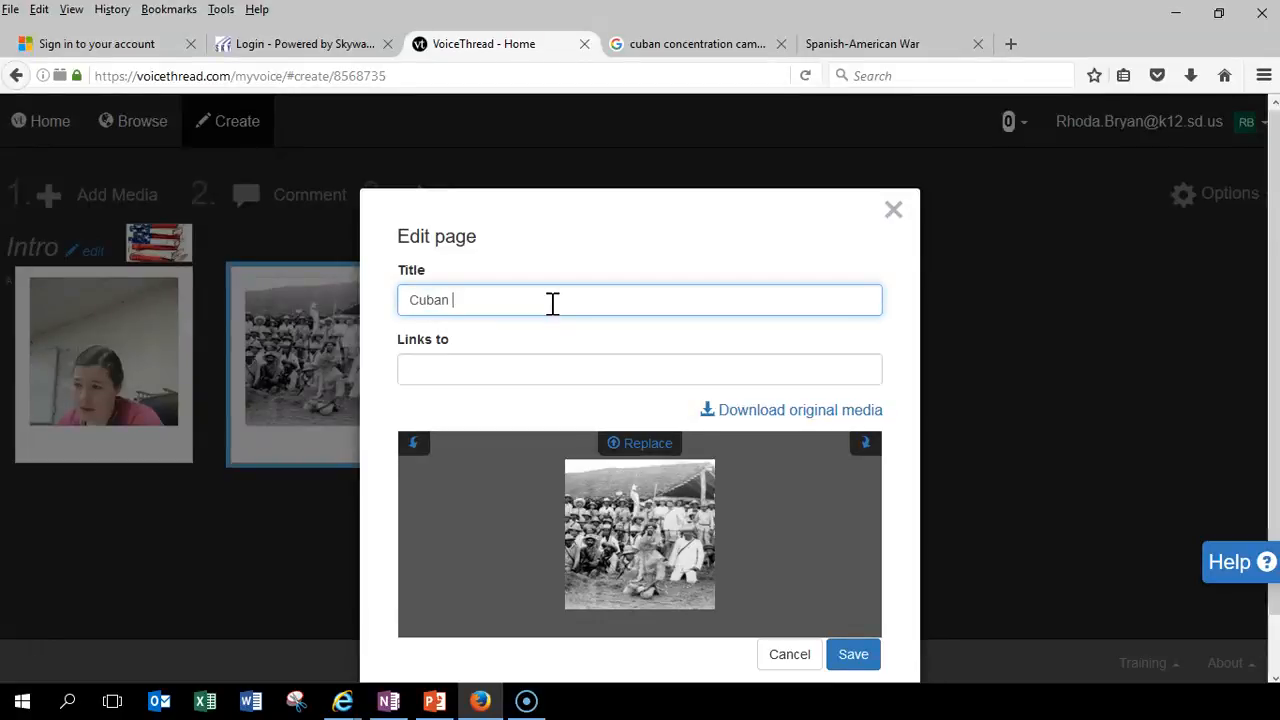
pyautogui.write('Rebels that')
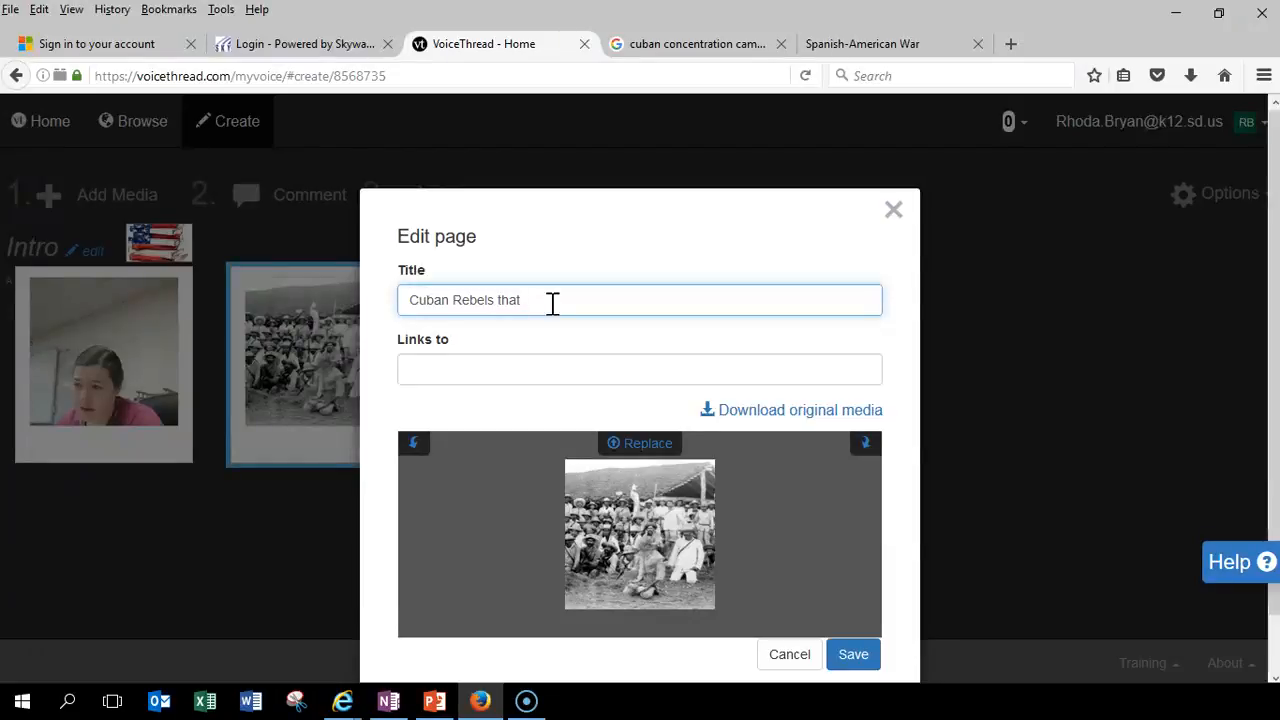
pyautogui.write('fought against')
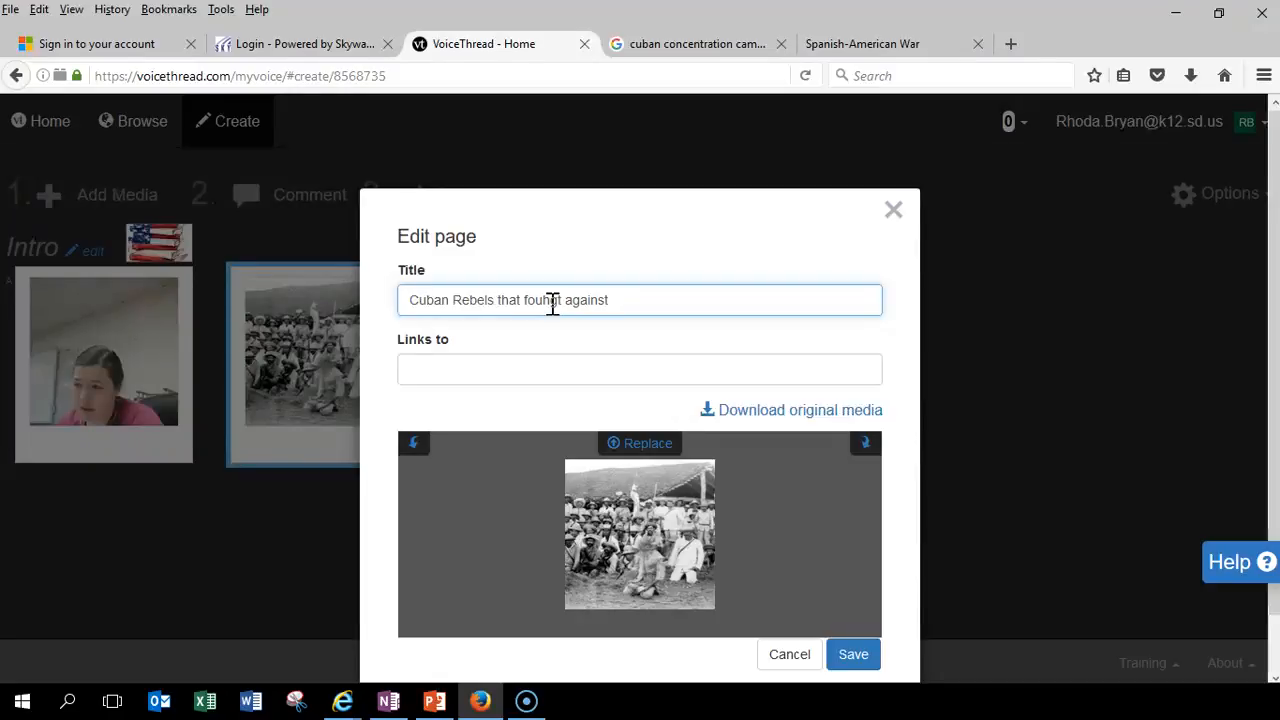
pyautogui.press('Backspace')
pyautogui.write('g')
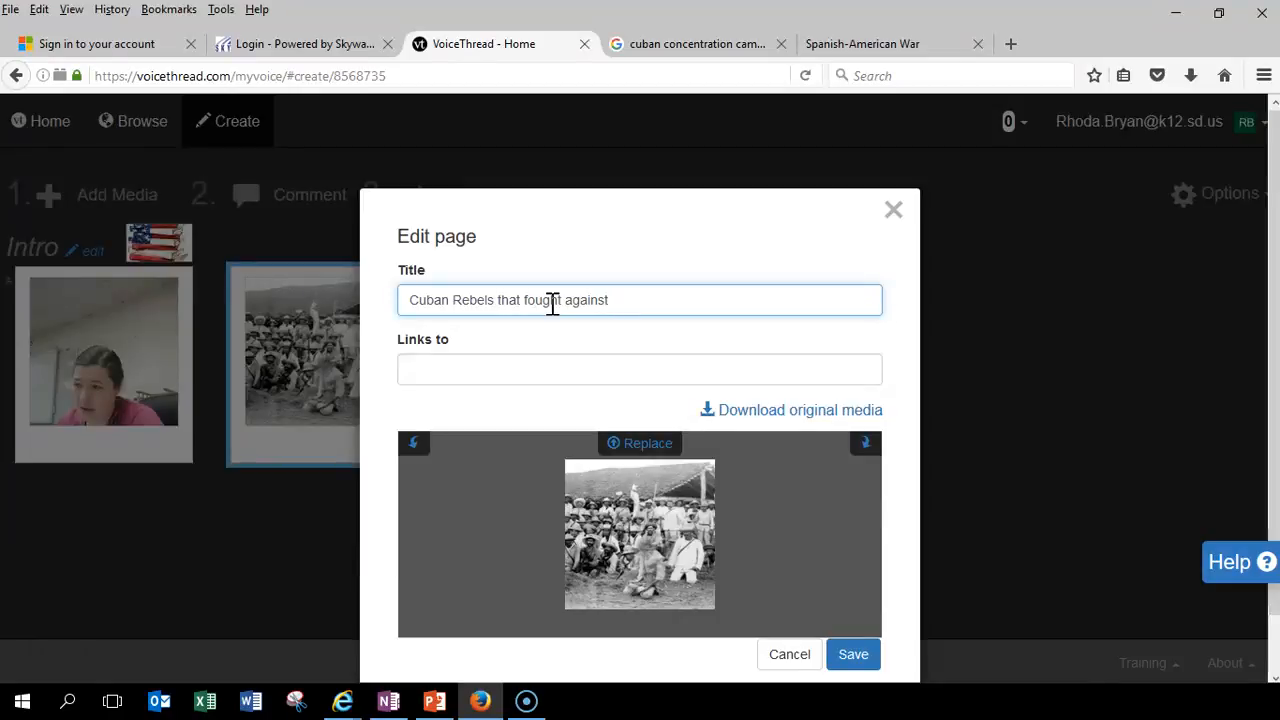
pyautogui.write('the Span')
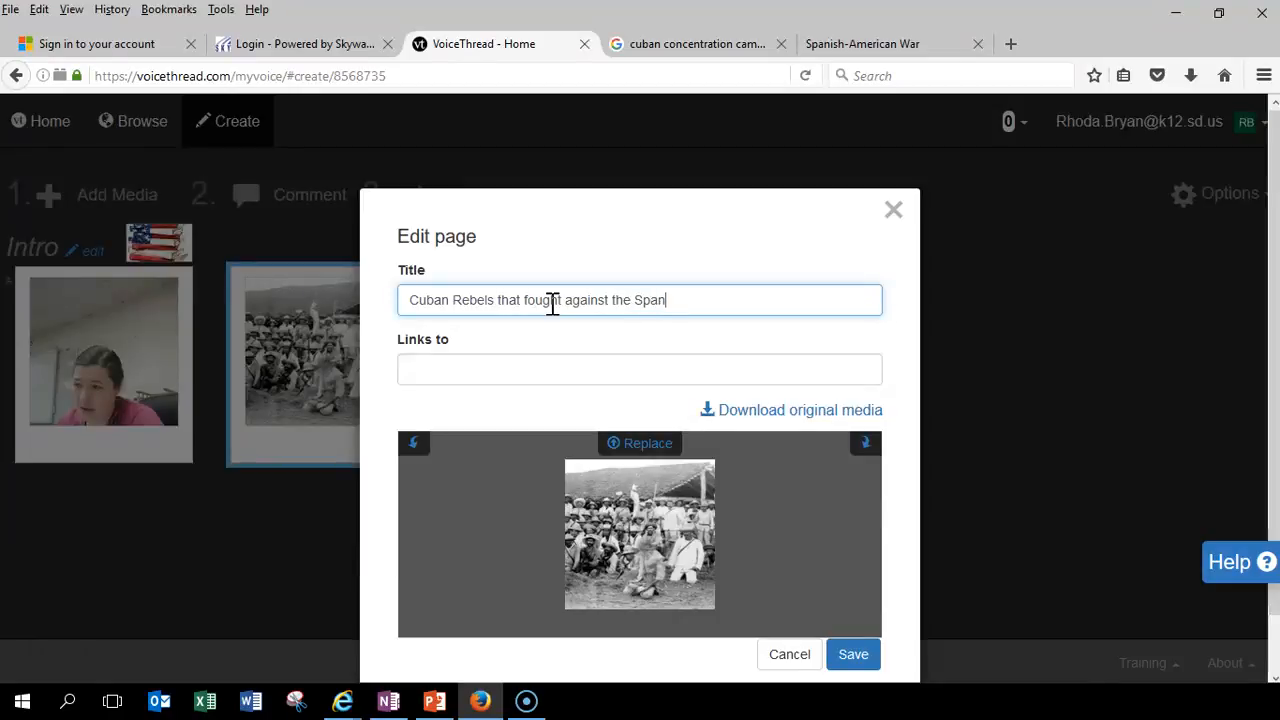
pyautogui.write('ish')
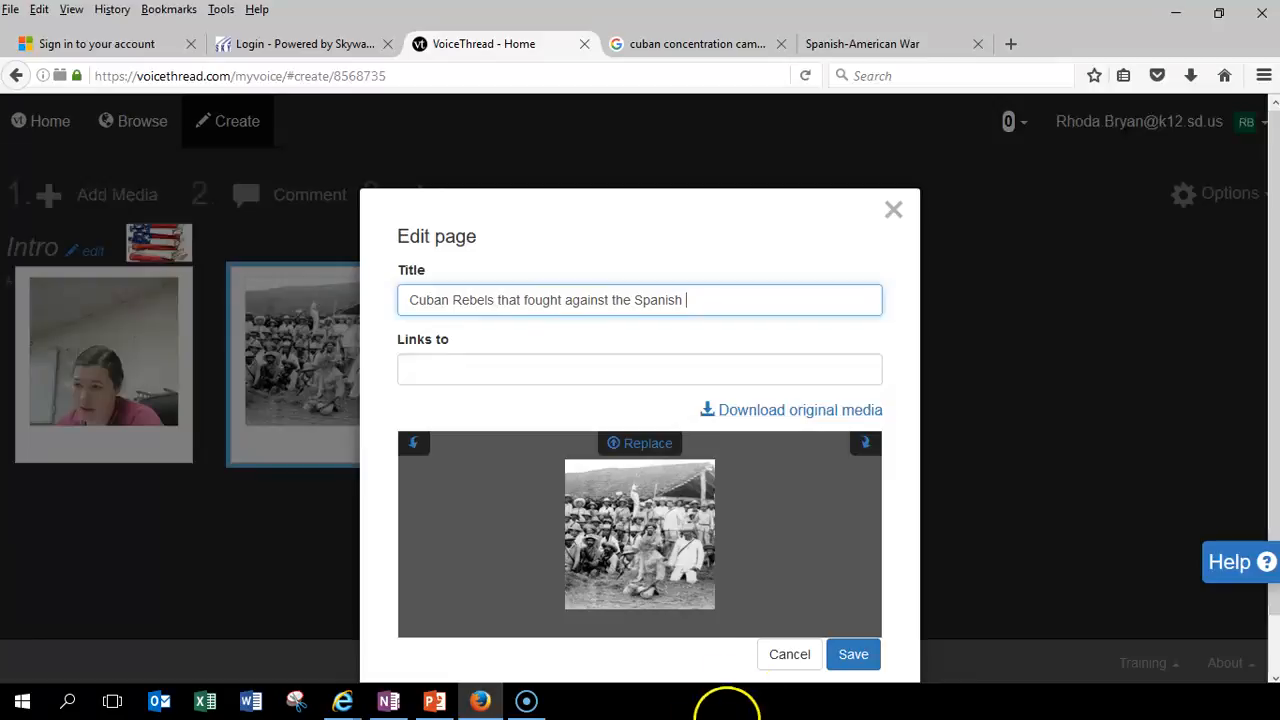
pyautogui.click(853, 653)
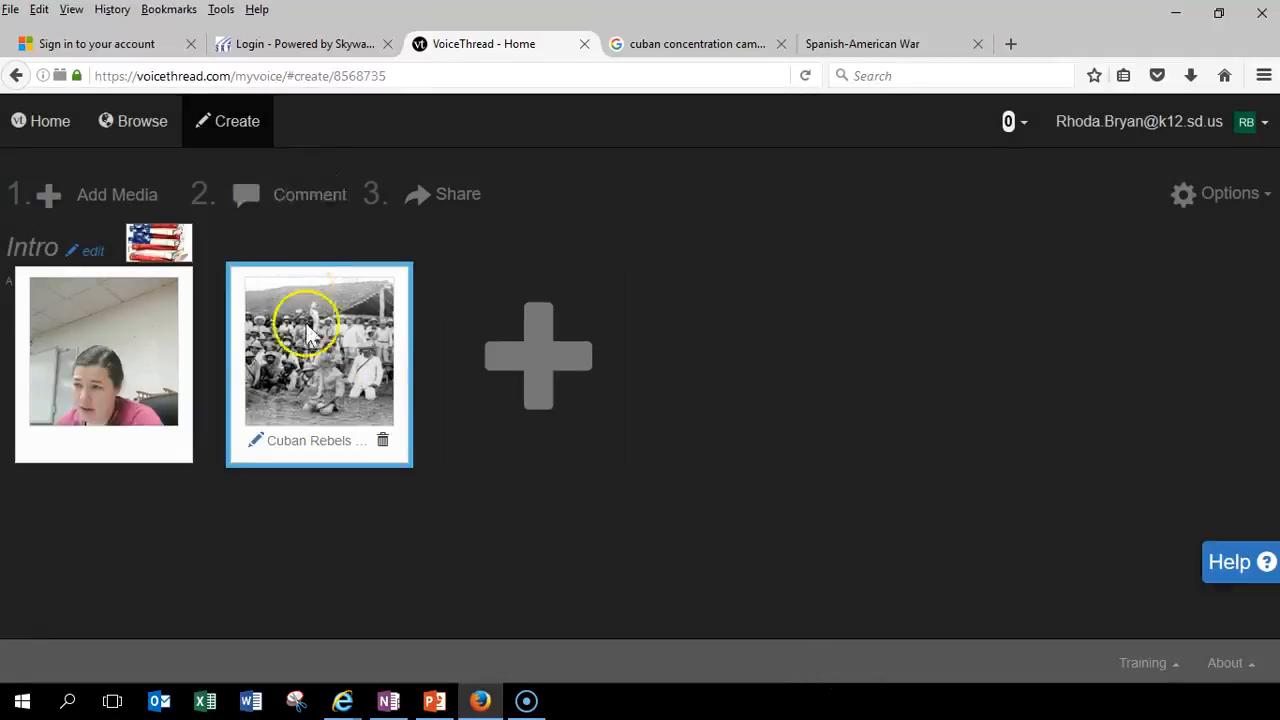
pyautogui.moveTo(625, 272)
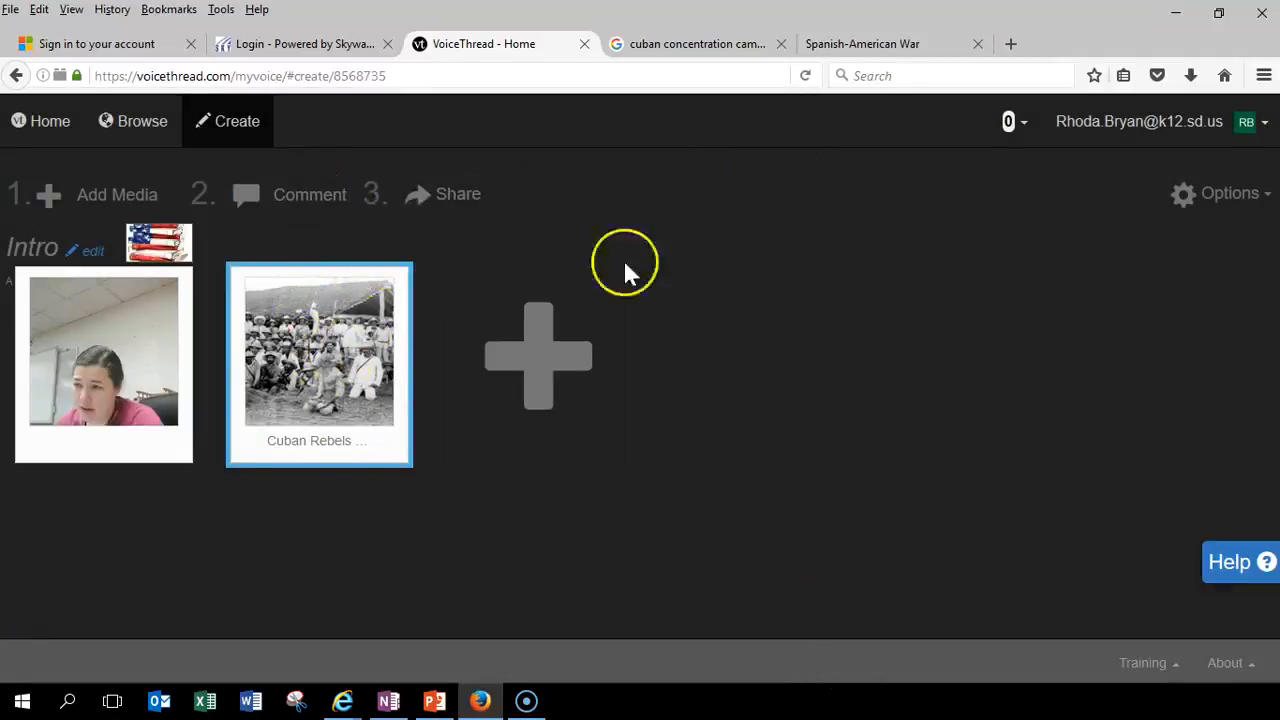
pyautogui.moveTo(345, 318)
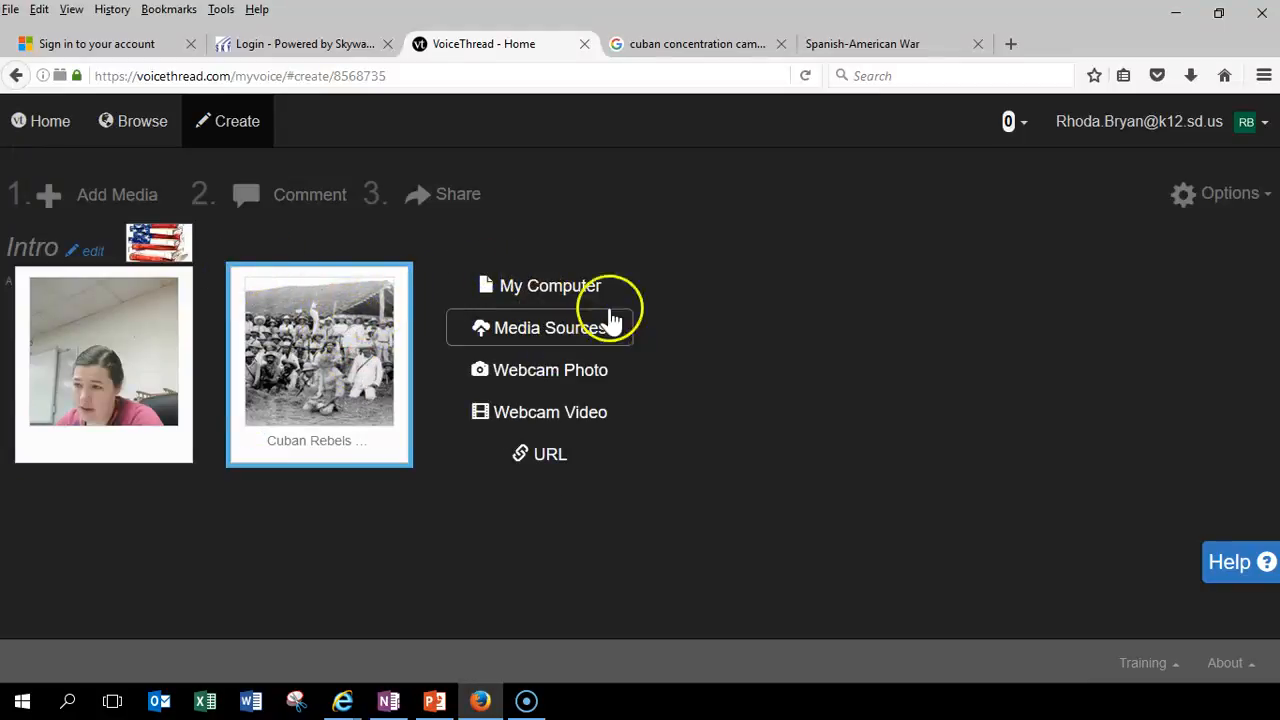
pyautogui.moveTo(316, 204)
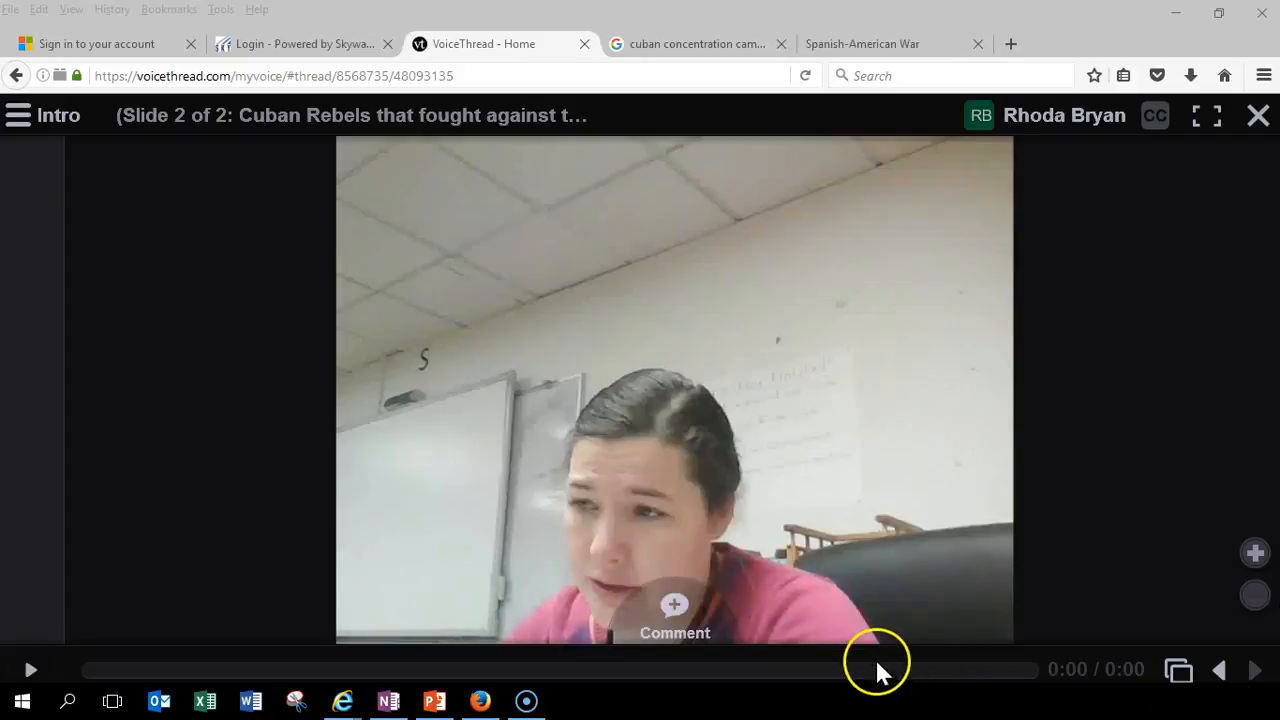
pyautogui.moveTo(1256, 670)
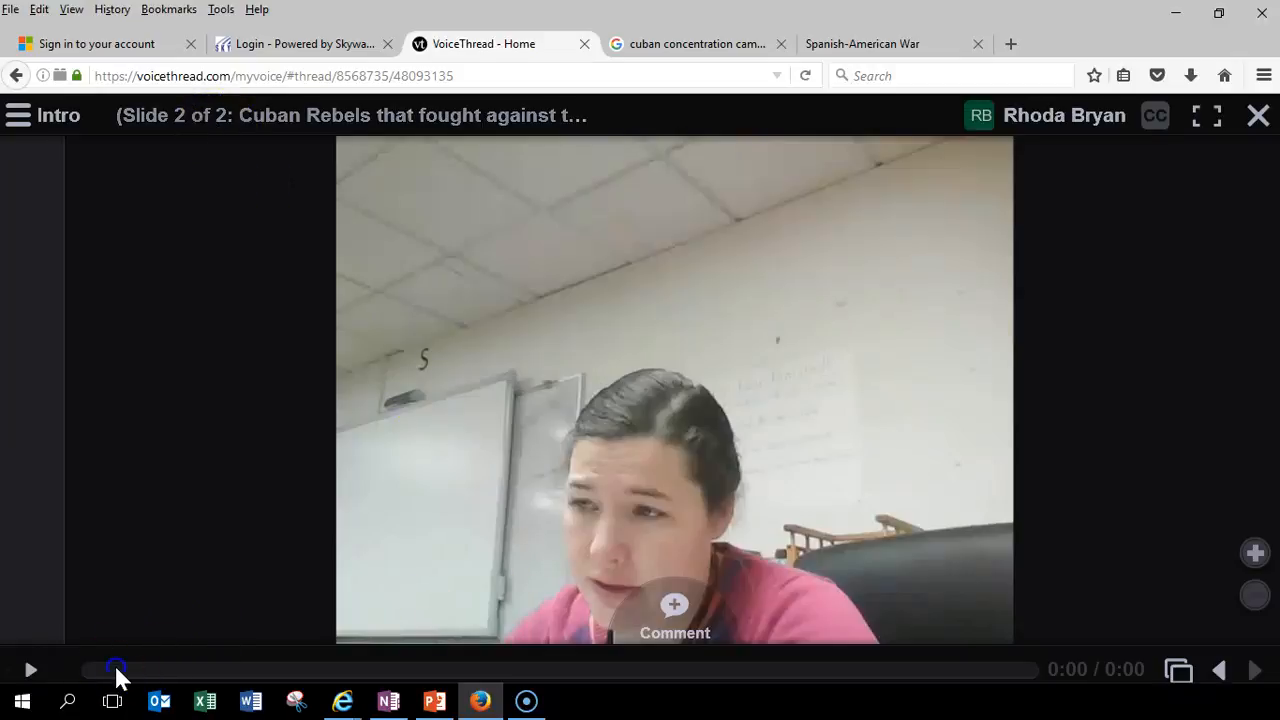
# Step: Play the webcam video slide and skip ahead to slide 2, the Cuban Rebels photo
pyautogui.click(30, 669)
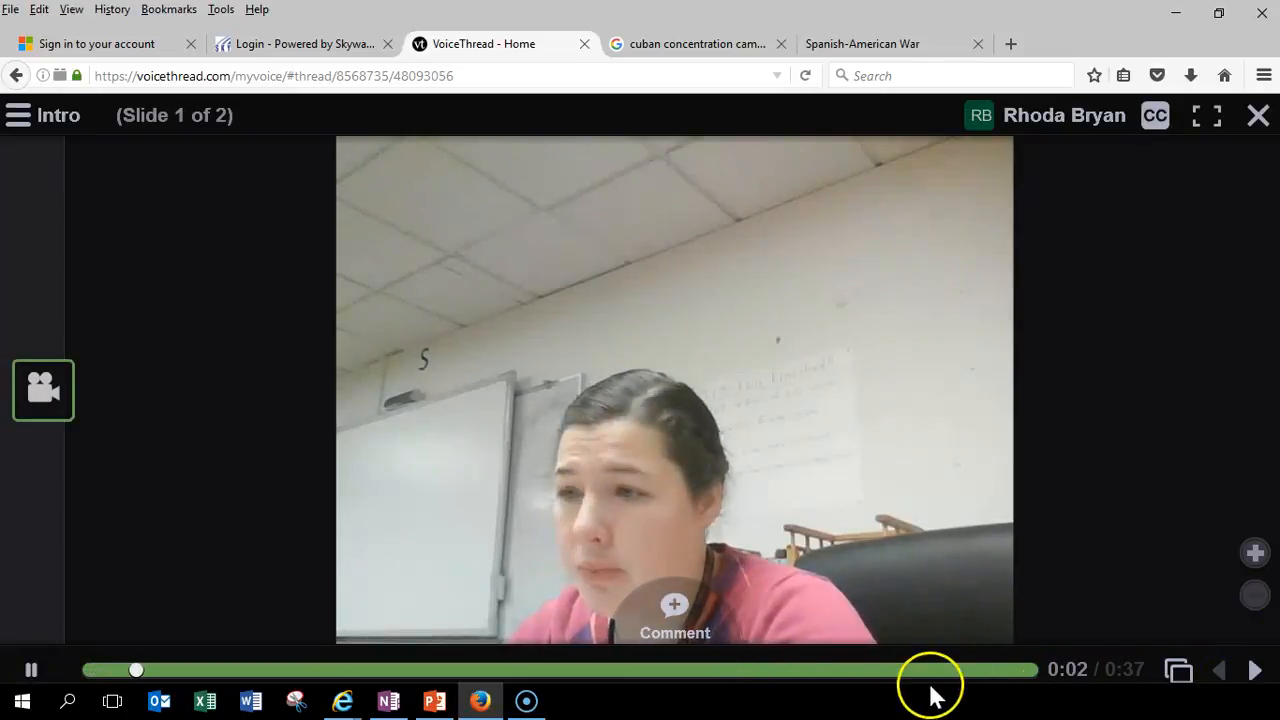
pyautogui.click(425, 666)
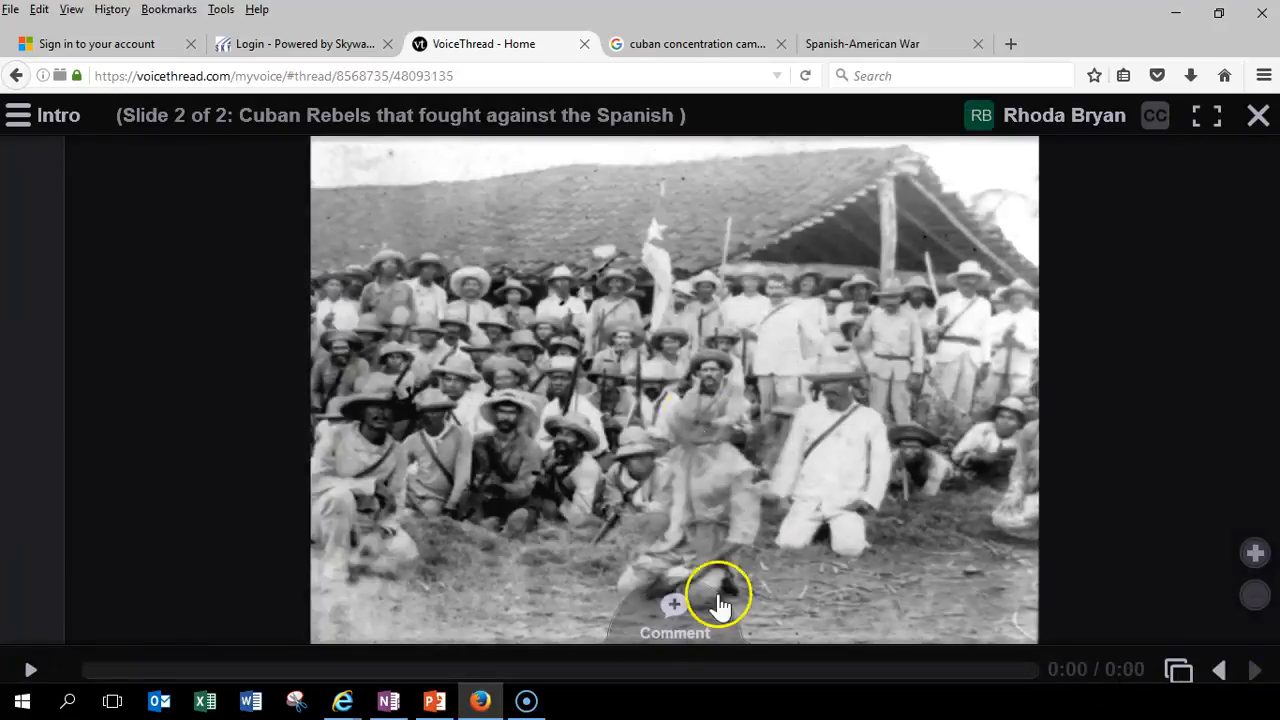
# Step: Post a text comment: in the late 1800s Spain was decreasing in power but controlled Cuba, which wanted independence
pyautogui.click(716, 597)
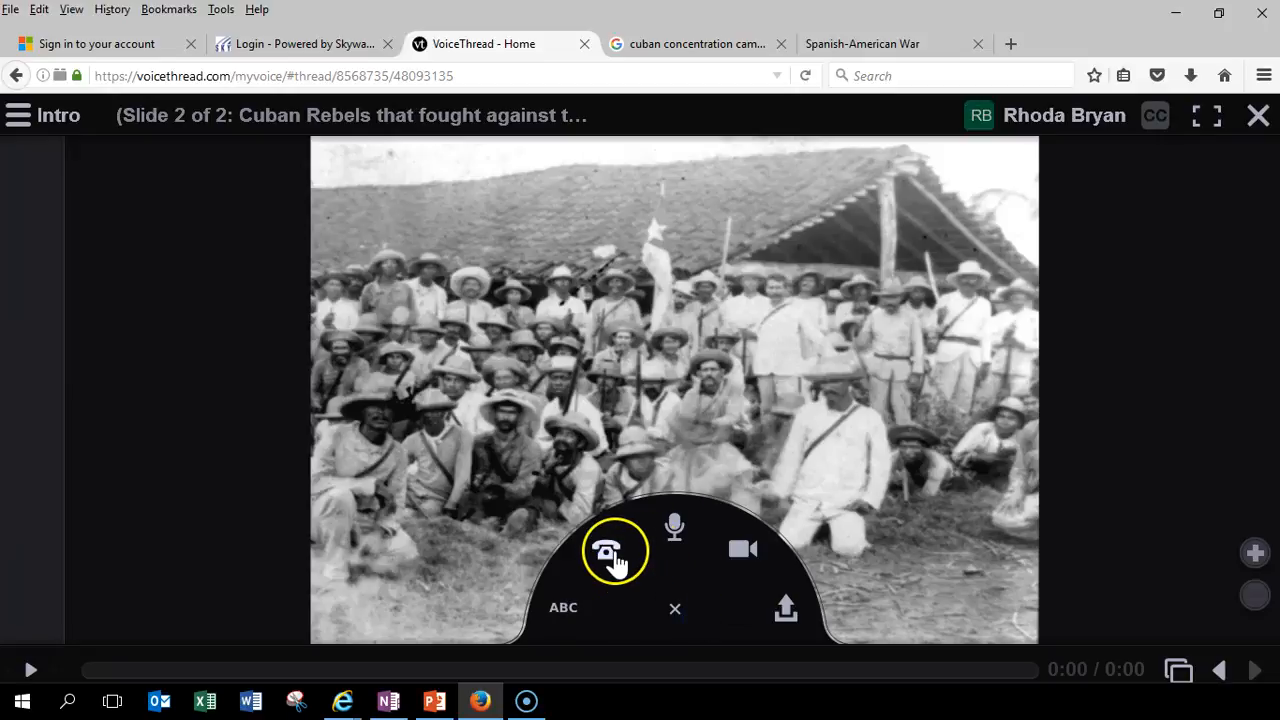
pyautogui.moveTo(563, 614)
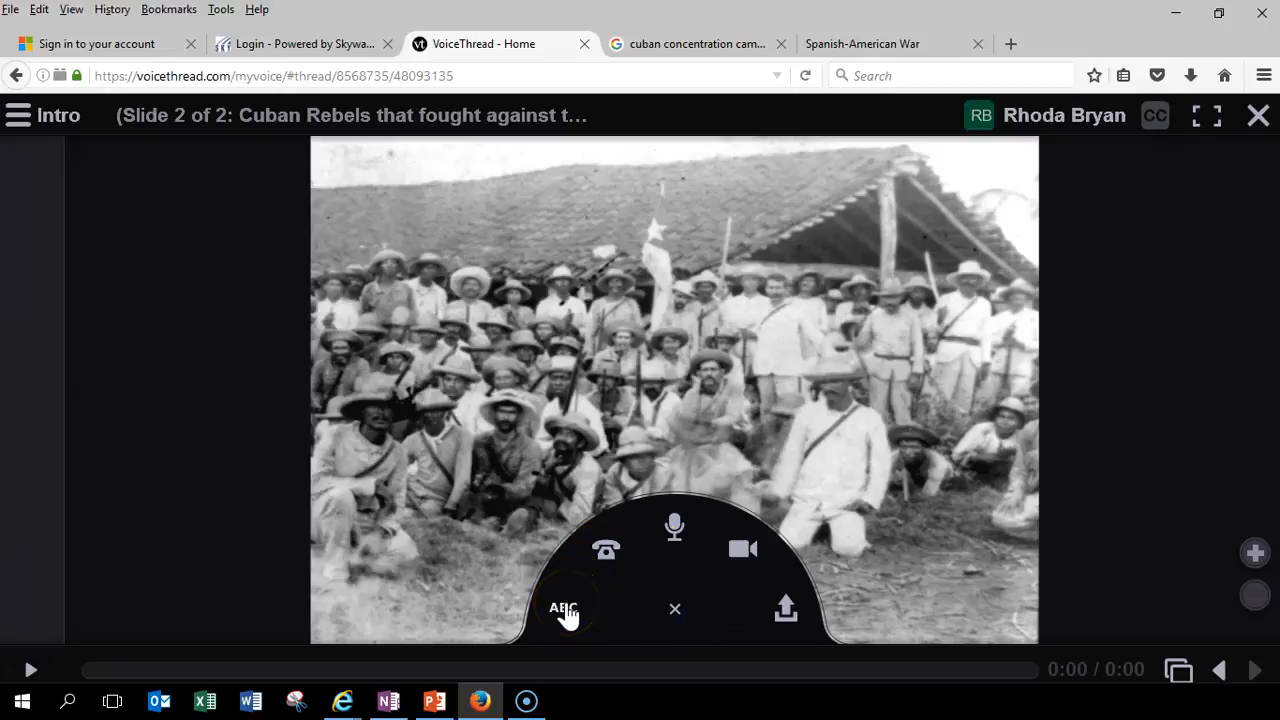
pyautogui.click(566, 607)
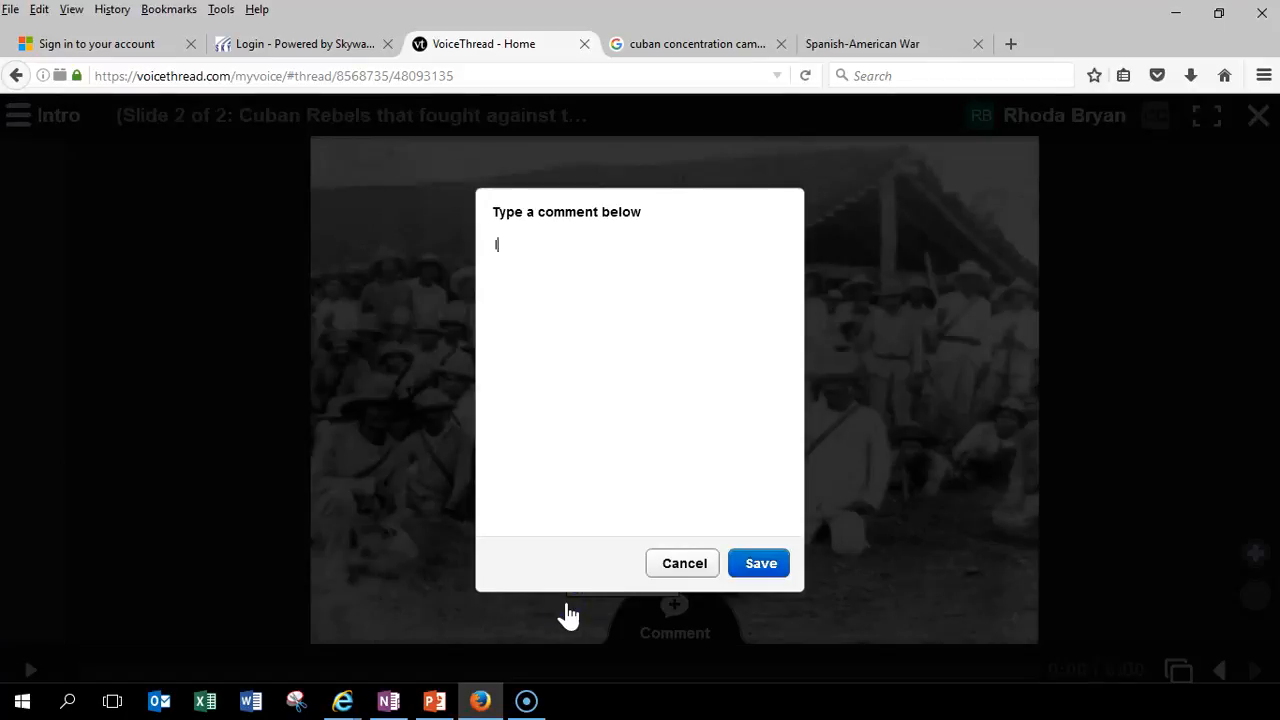
pyautogui.write('In the')
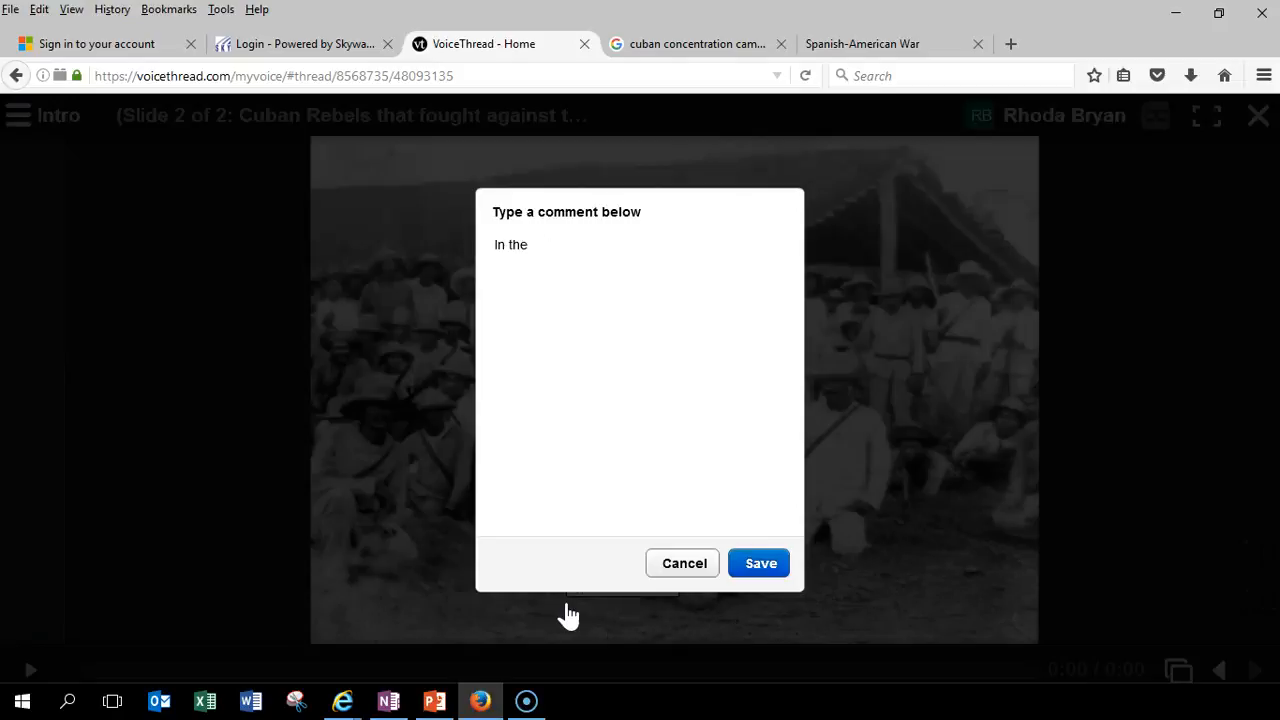
pyautogui.write('late 1800s,')
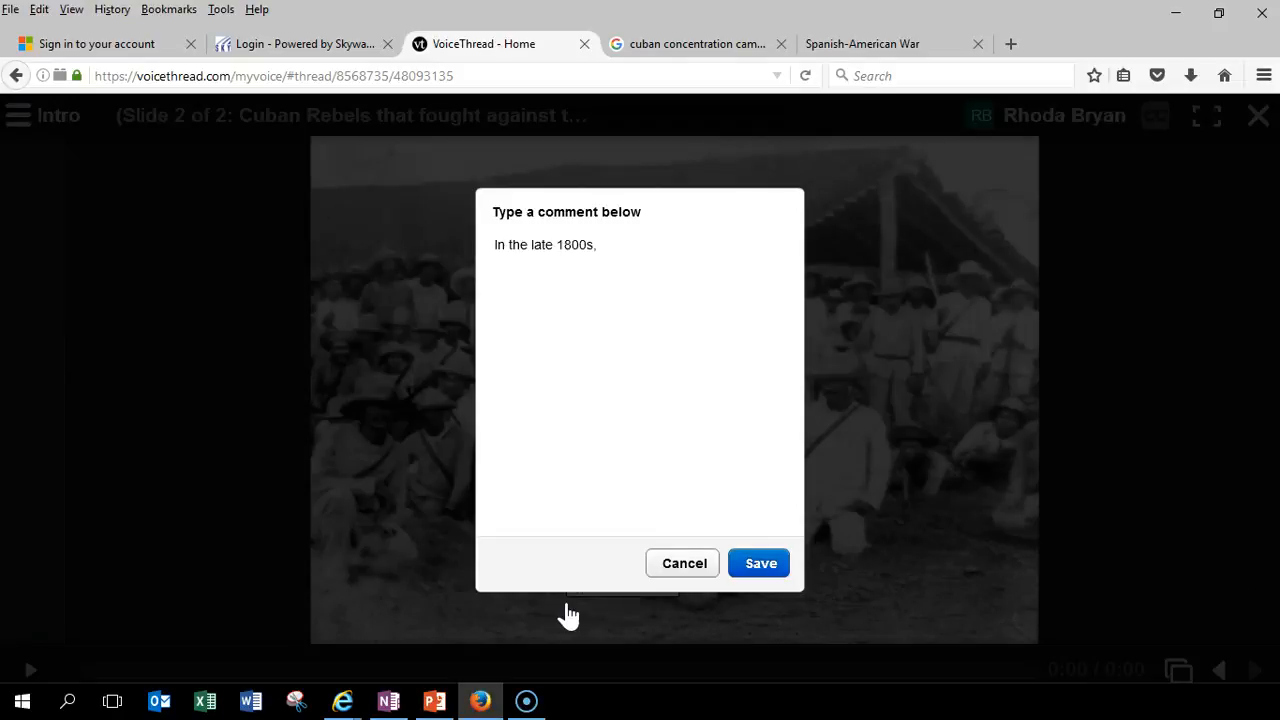
pyautogui.write('Spain was')
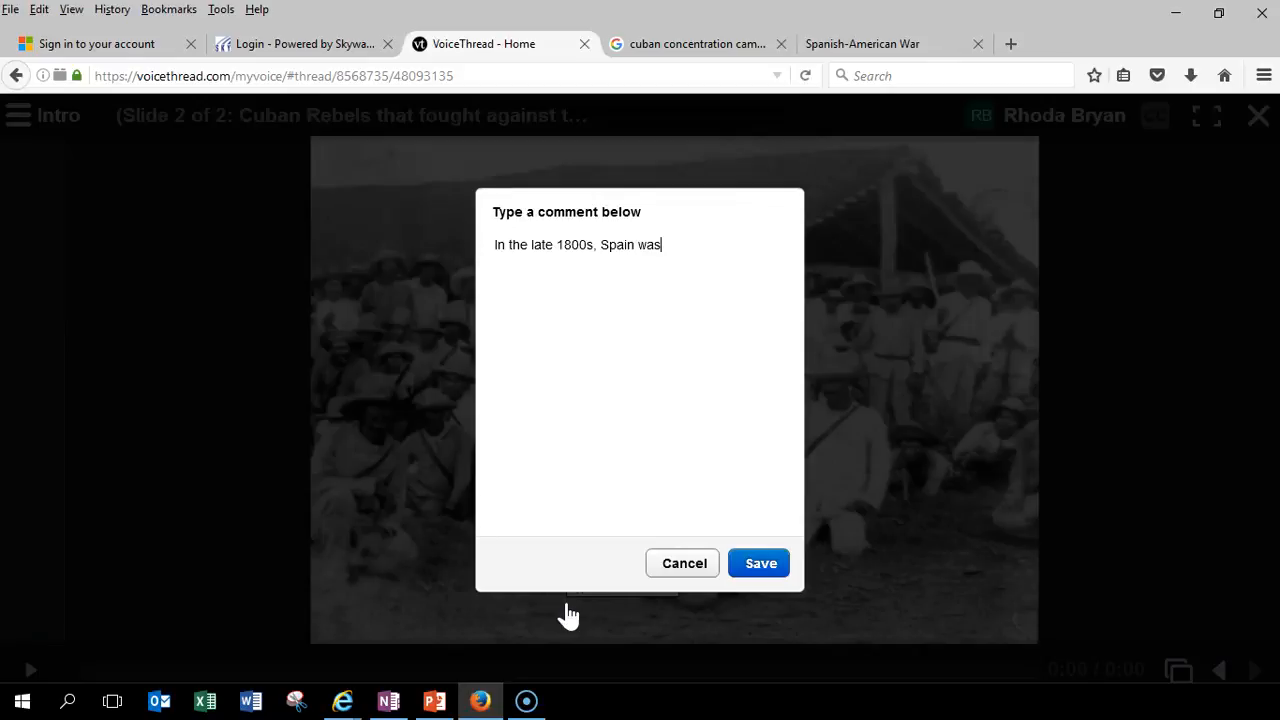
pyautogui.write('" "')
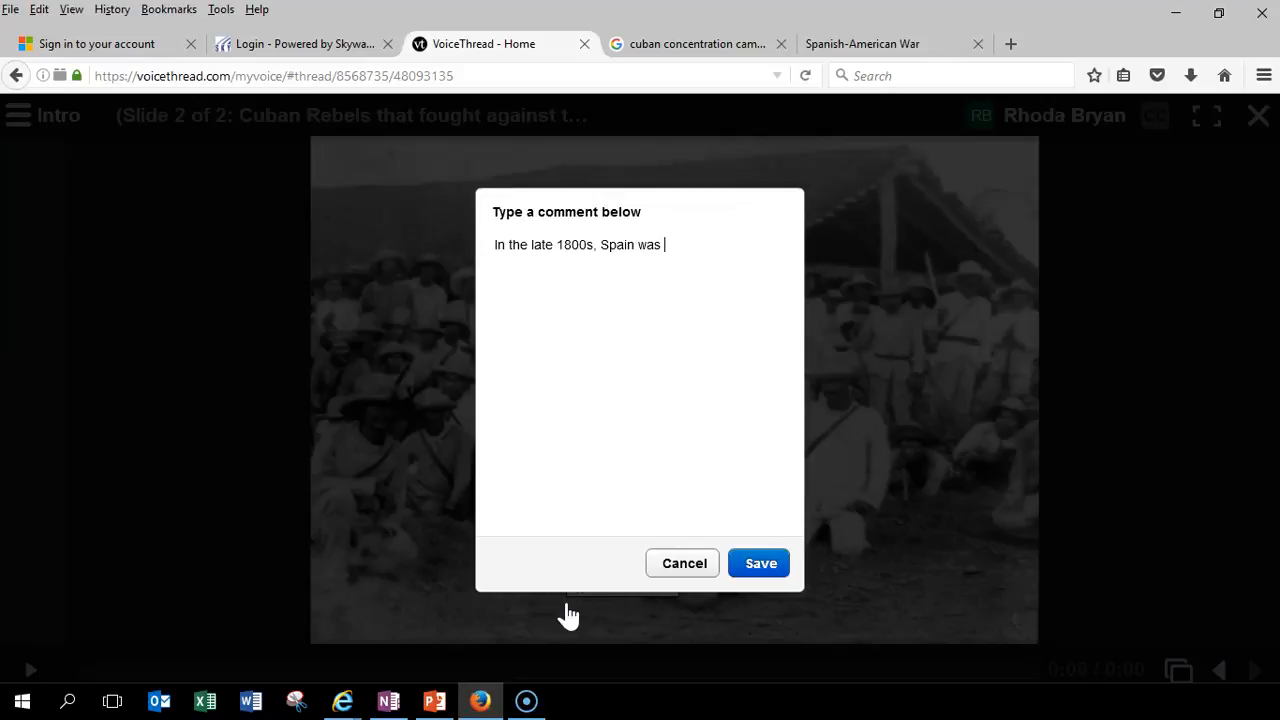
pyautogui.write('decrea')
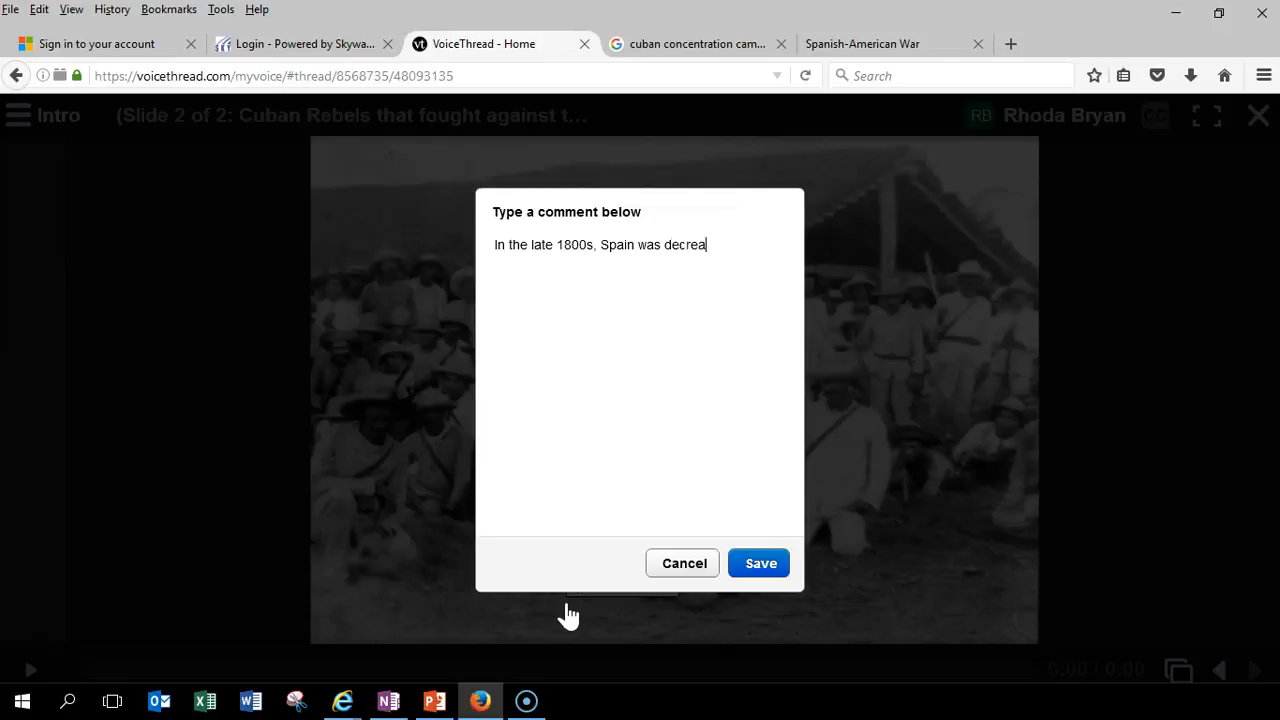
pyautogui.write('sing in powe')
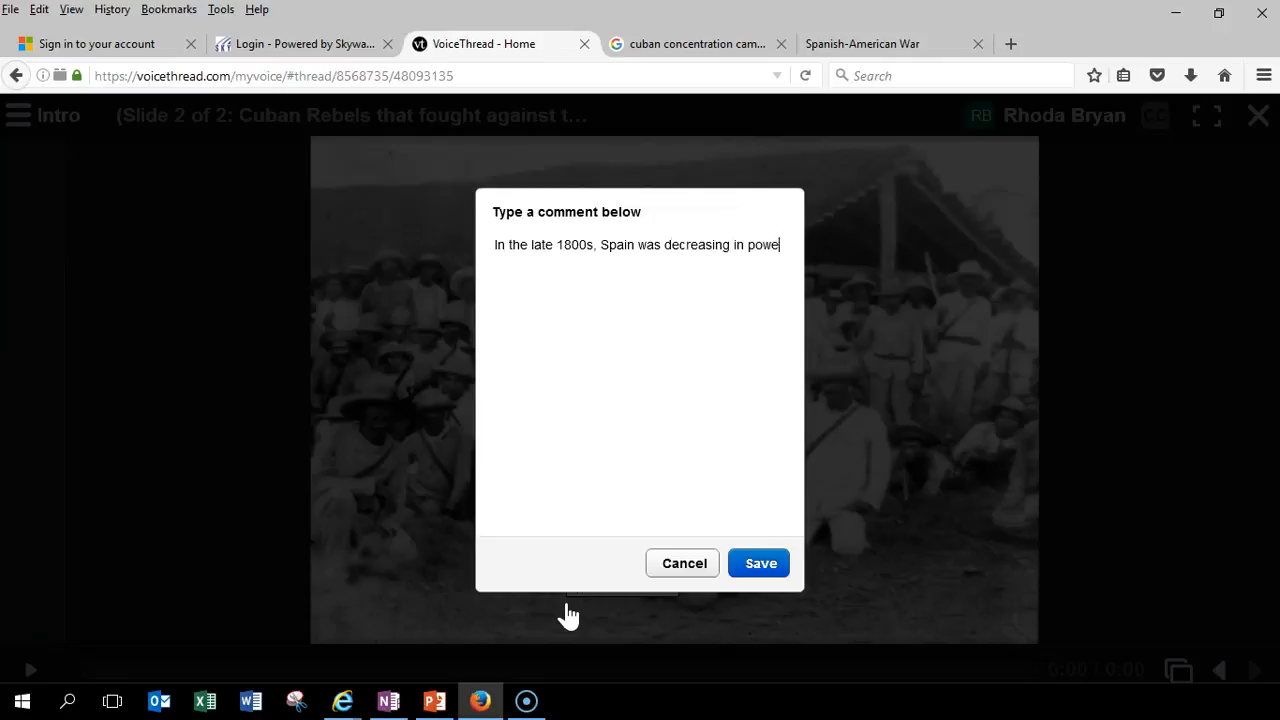
pyautogui.write('r but they sti')
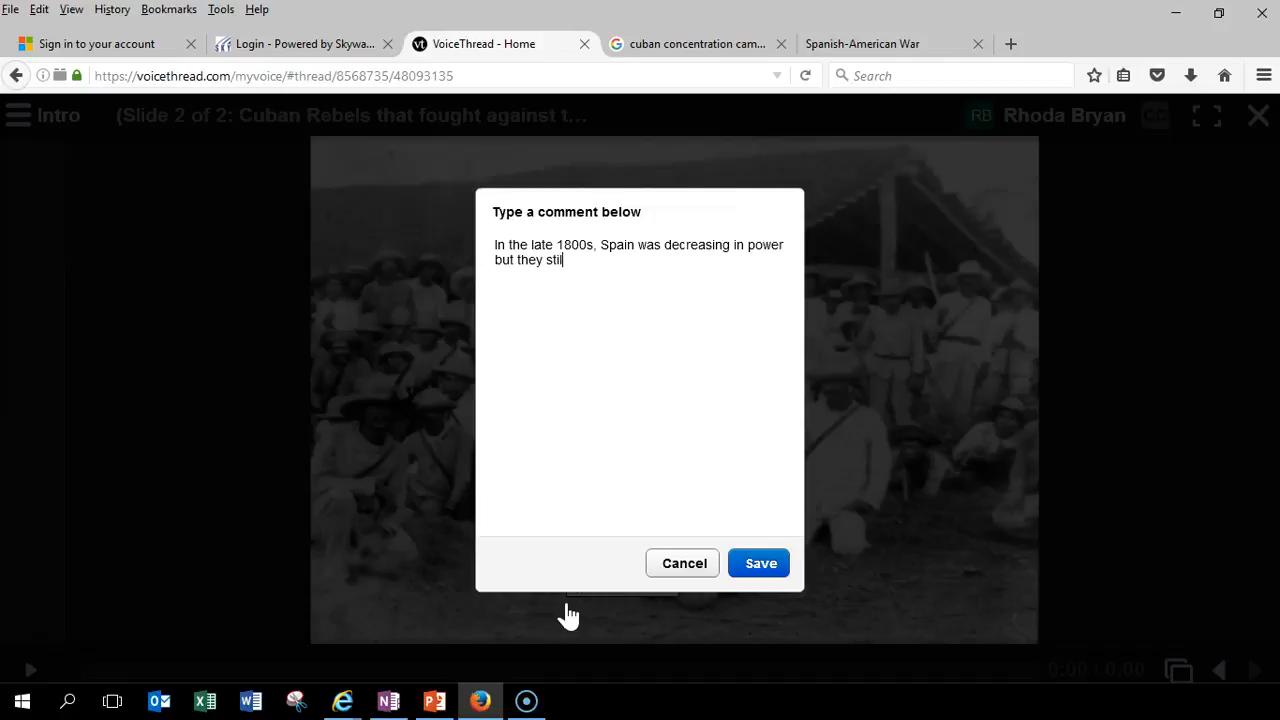
pyautogui.write('l had control of Cuba. Cubans wanted their')
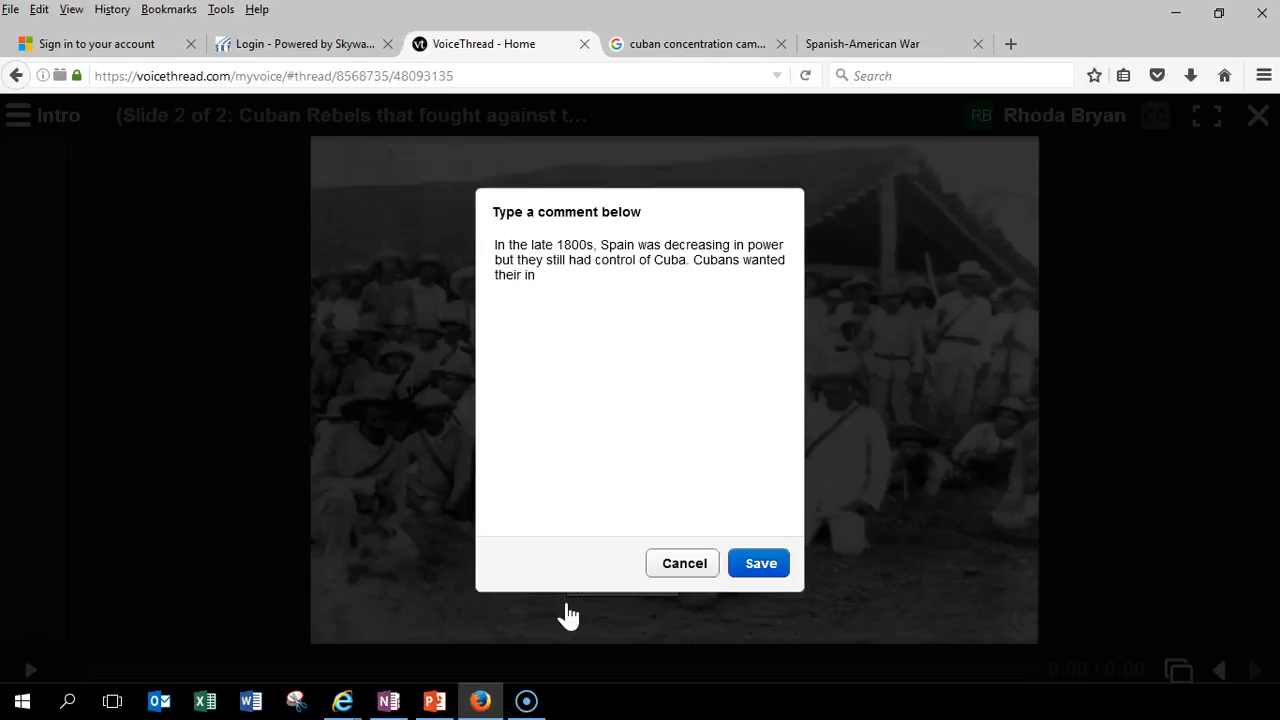
pyautogui.write('independence')
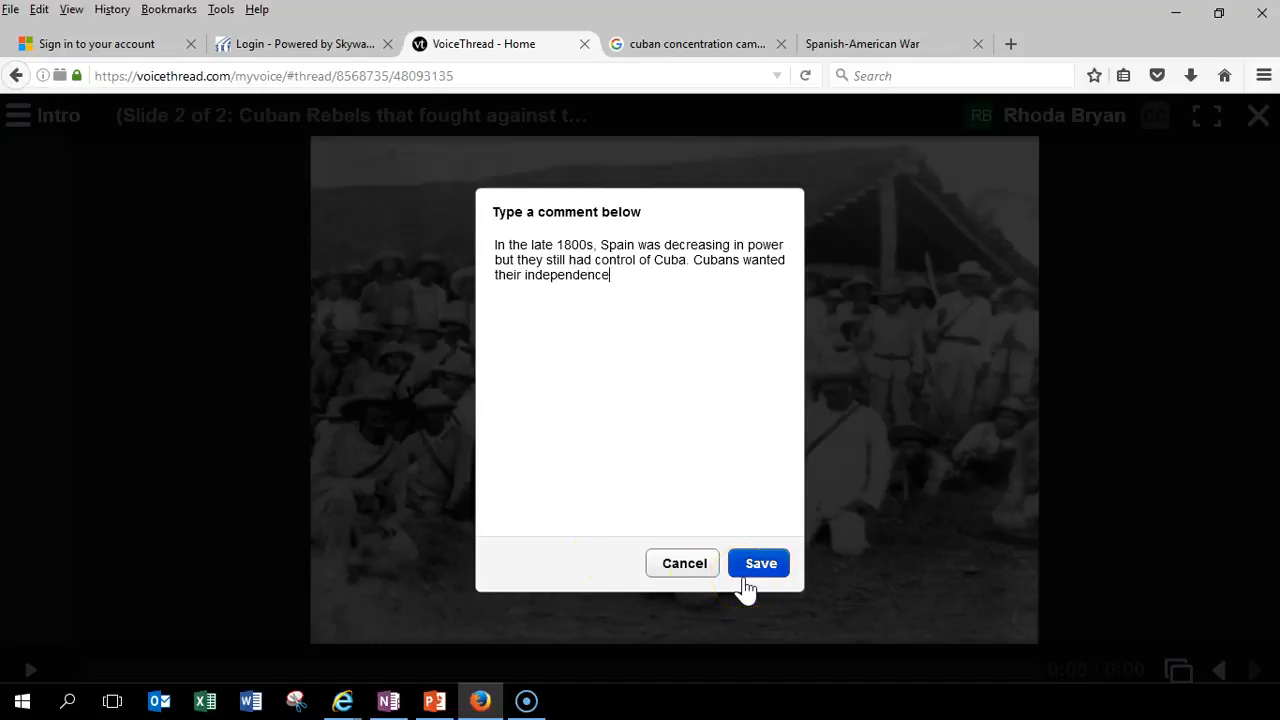
pyautogui.click(758, 563)
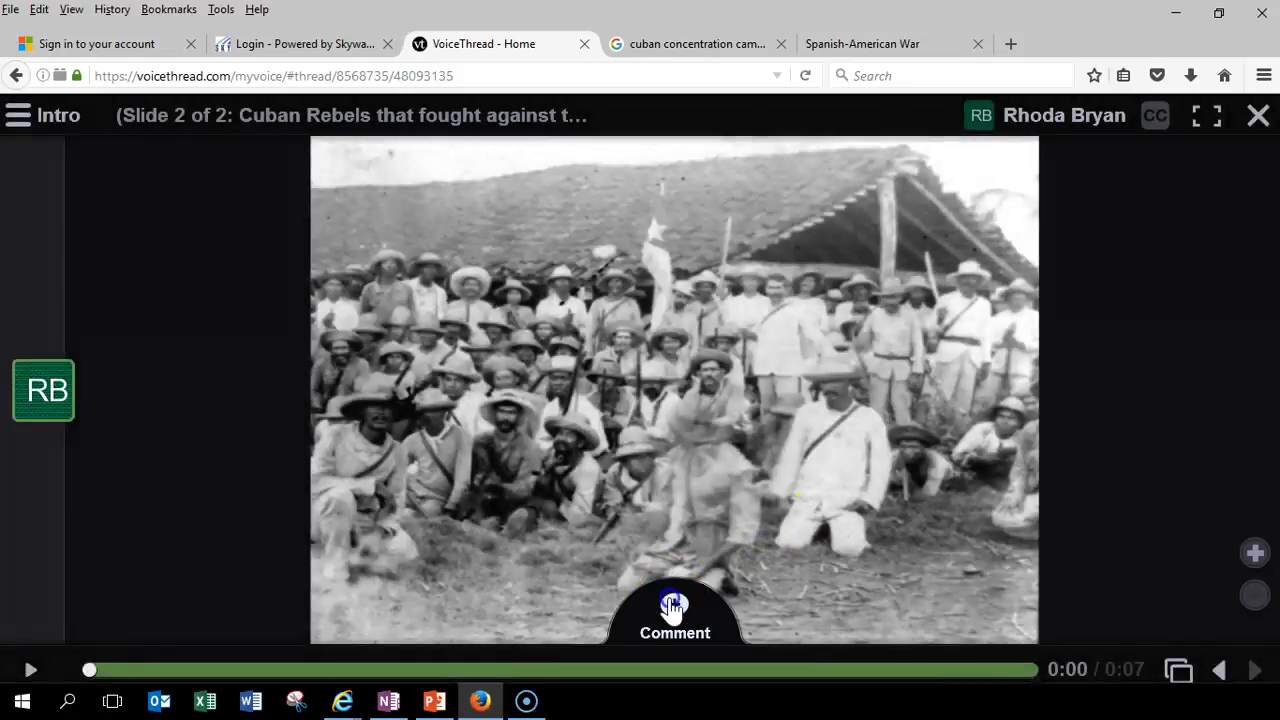
# Step: Reopen the RB text comment on the rebels slide and zoom in on the photo
pyautogui.click(675, 616)
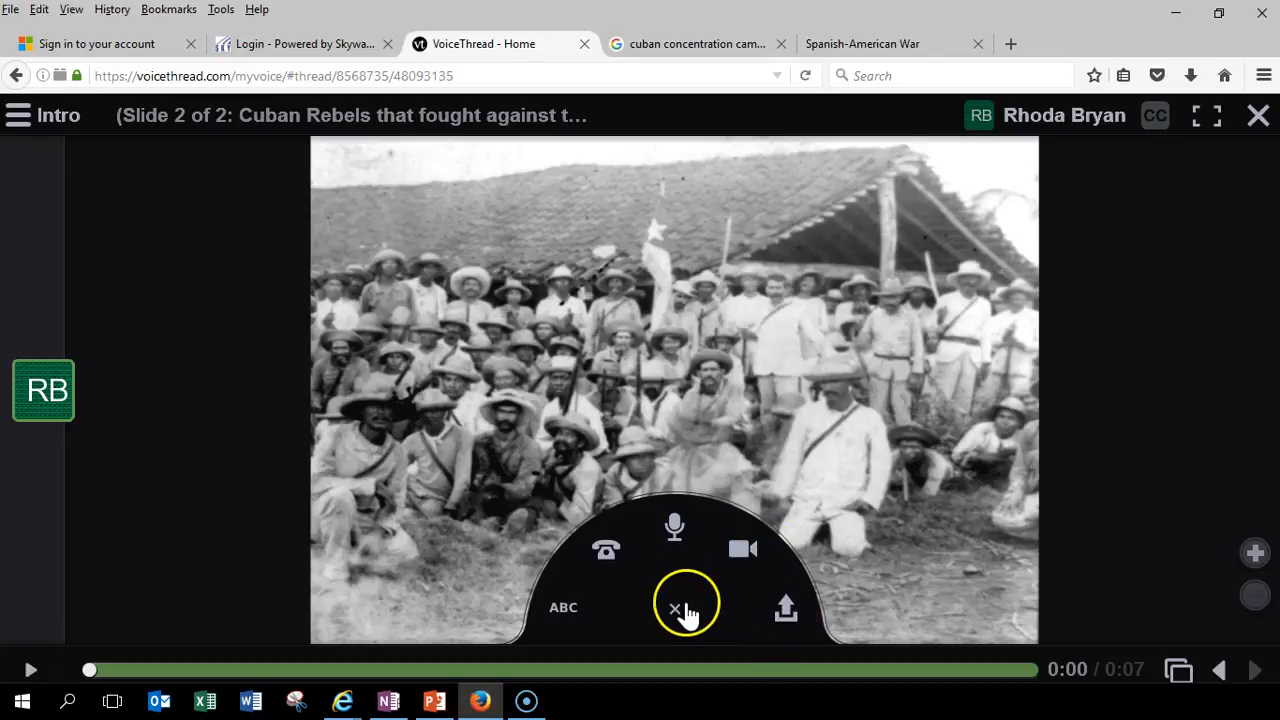
pyautogui.moveTo(603, 550)
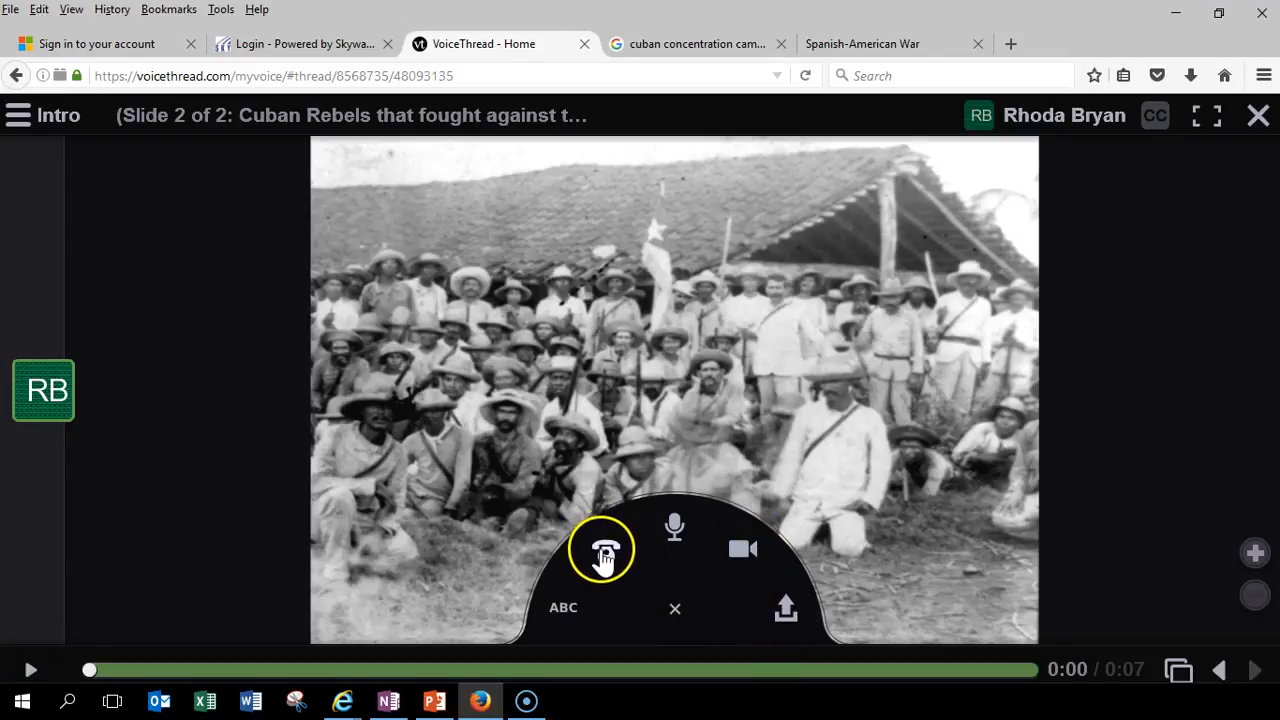
pyautogui.moveTo(965, 340)
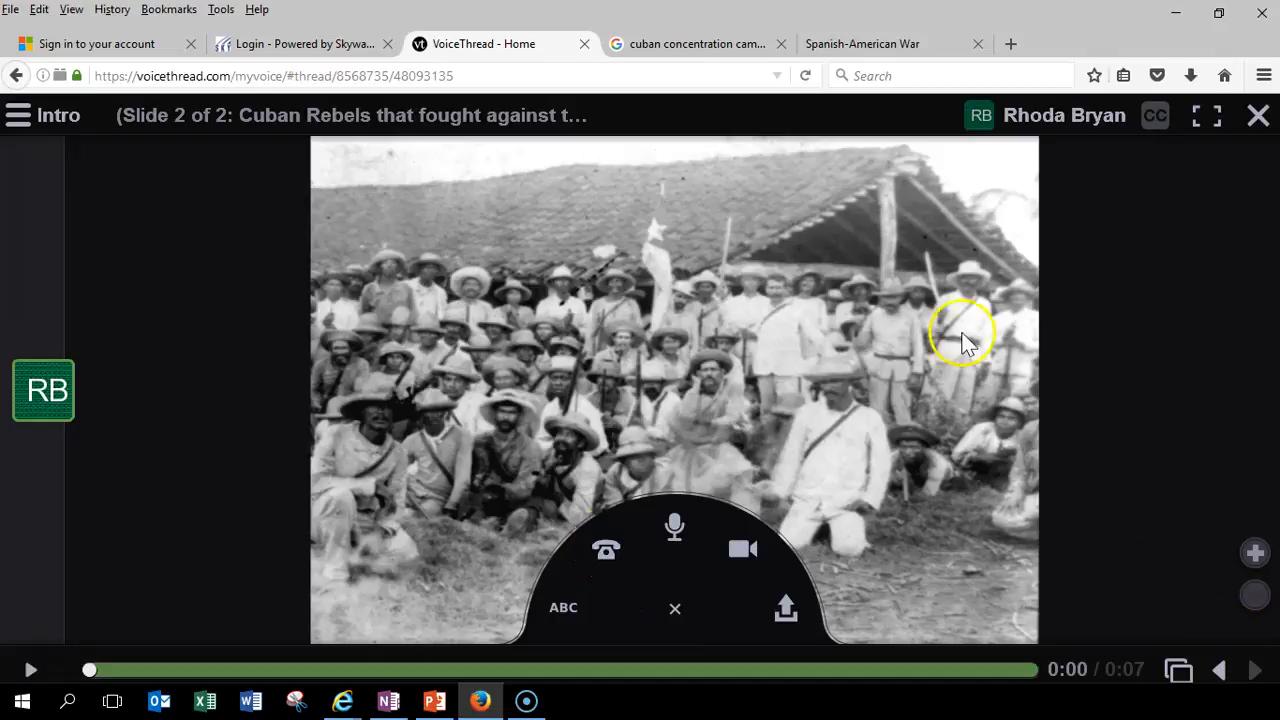
pyautogui.moveTo(1228, 670)
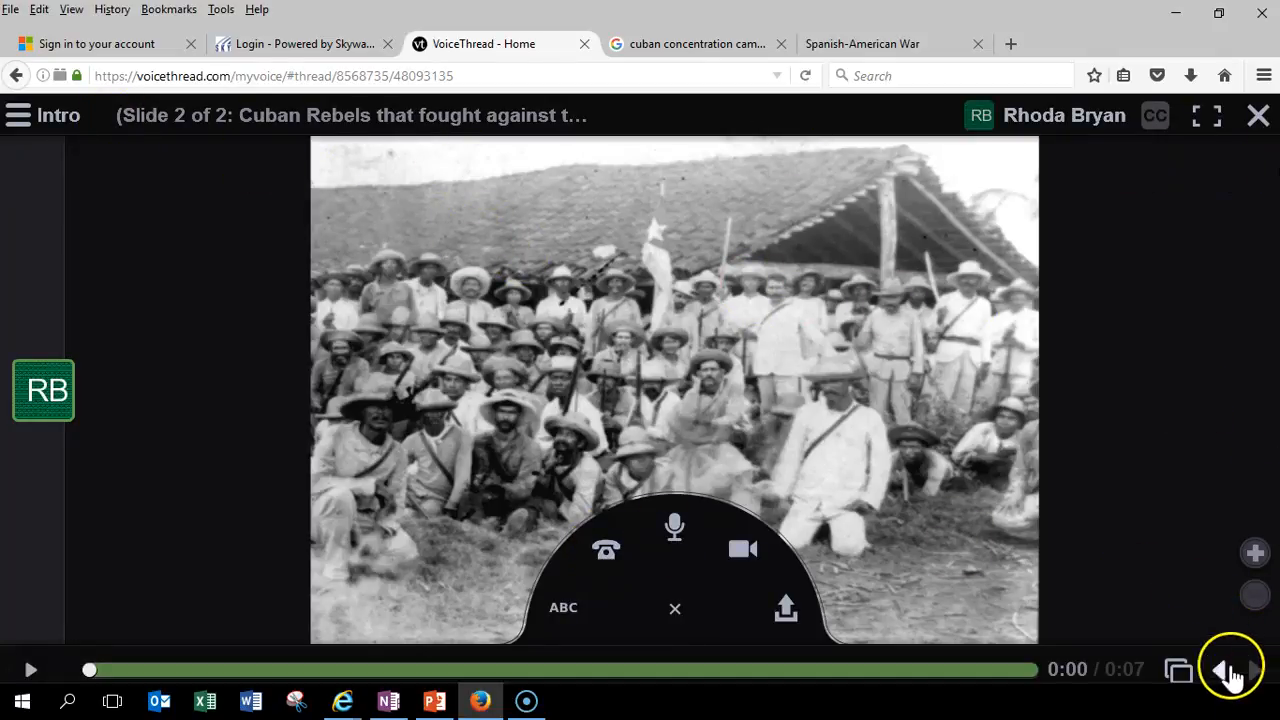
pyautogui.click(17, 111)
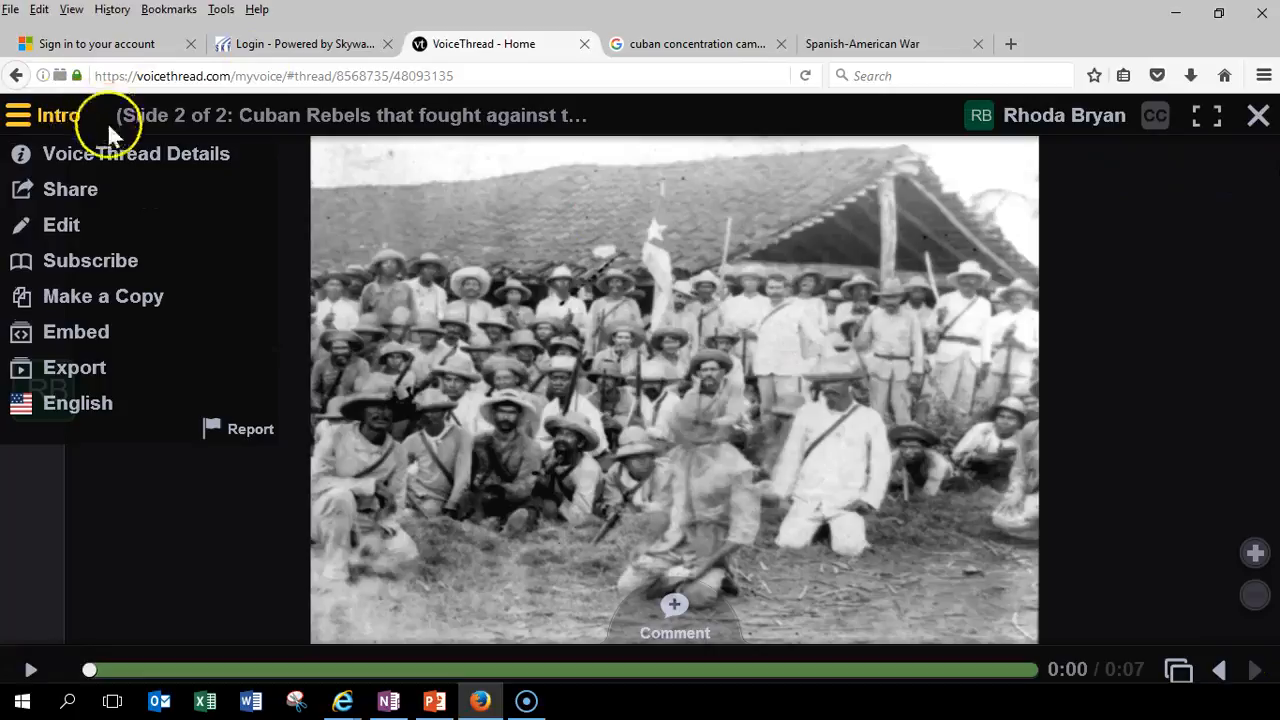
pyautogui.click(17, 114)
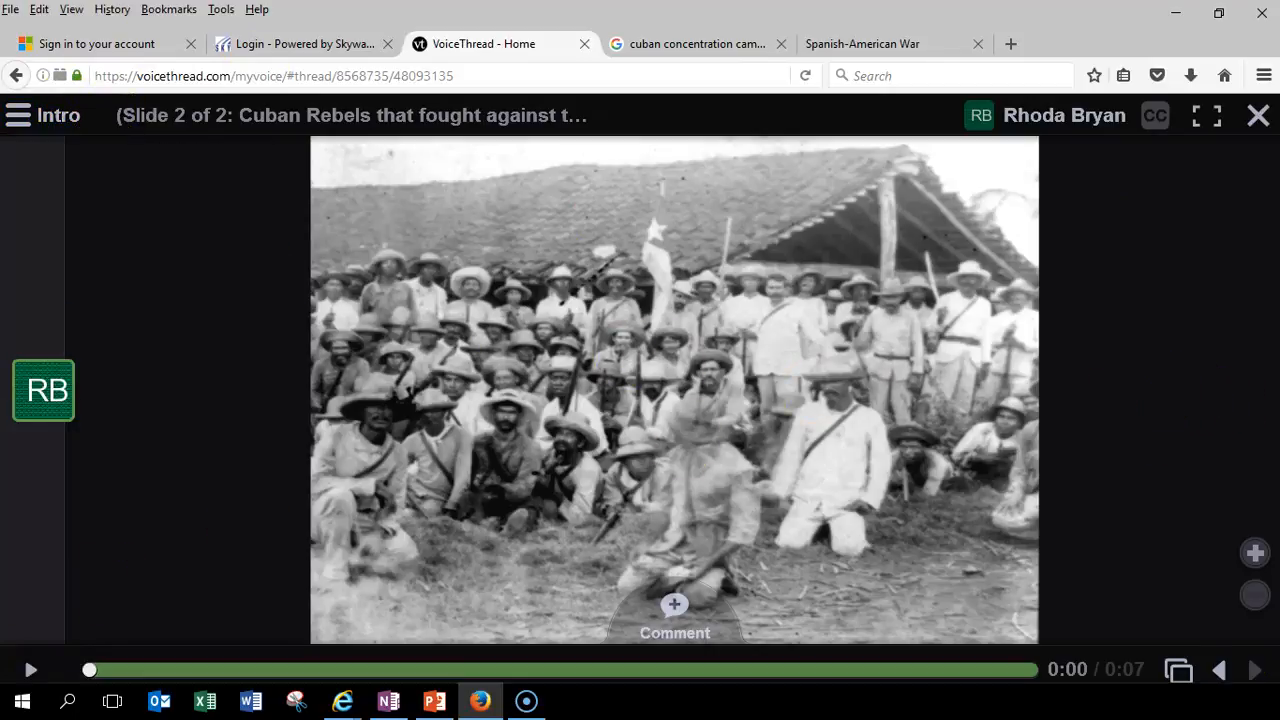
pyautogui.click(43, 391)
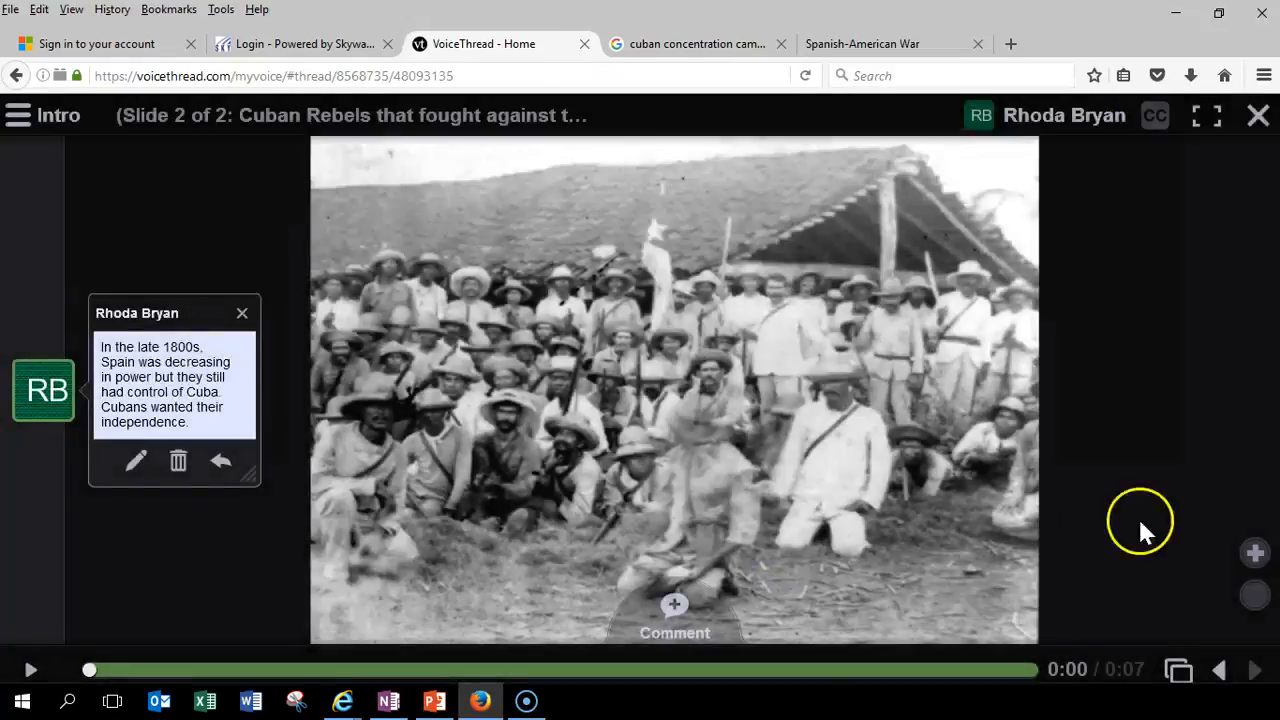
pyautogui.click(241, 313)
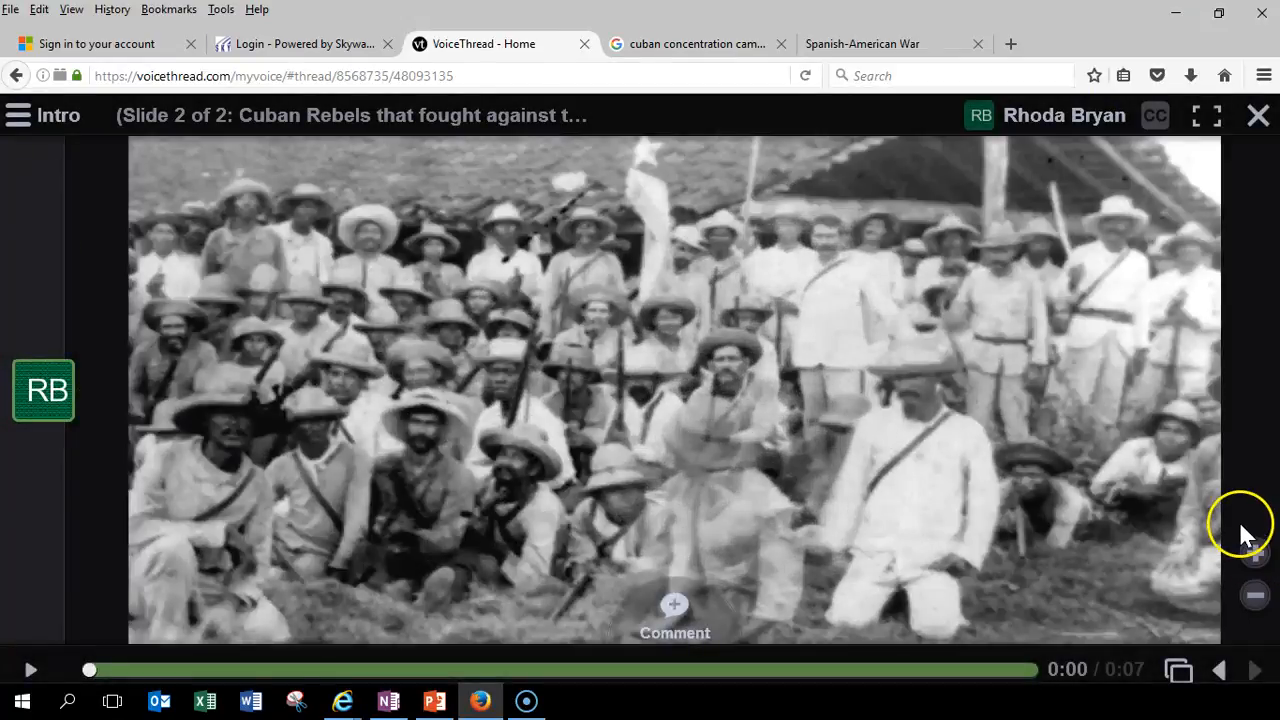
pyautogui.click(44, 392)
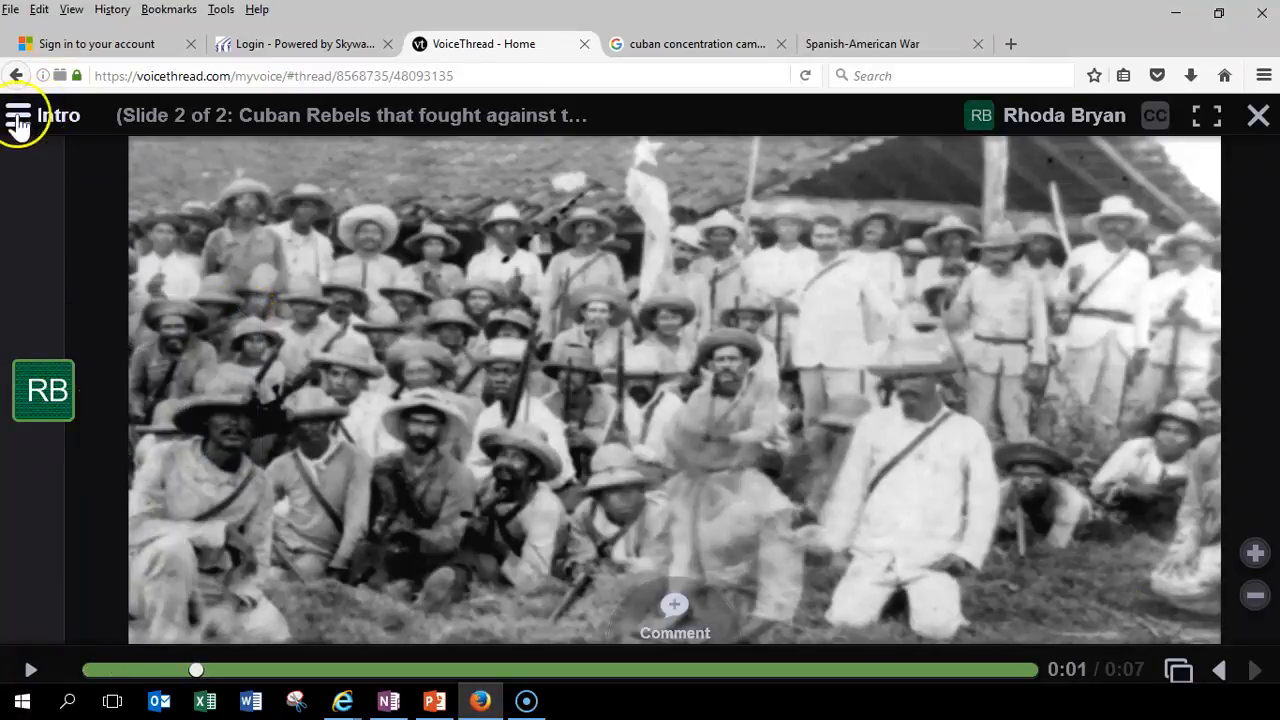
# Step: Open the thread options menu to go back to the Intro thread's Create page
pyautogui.click(17, 113)
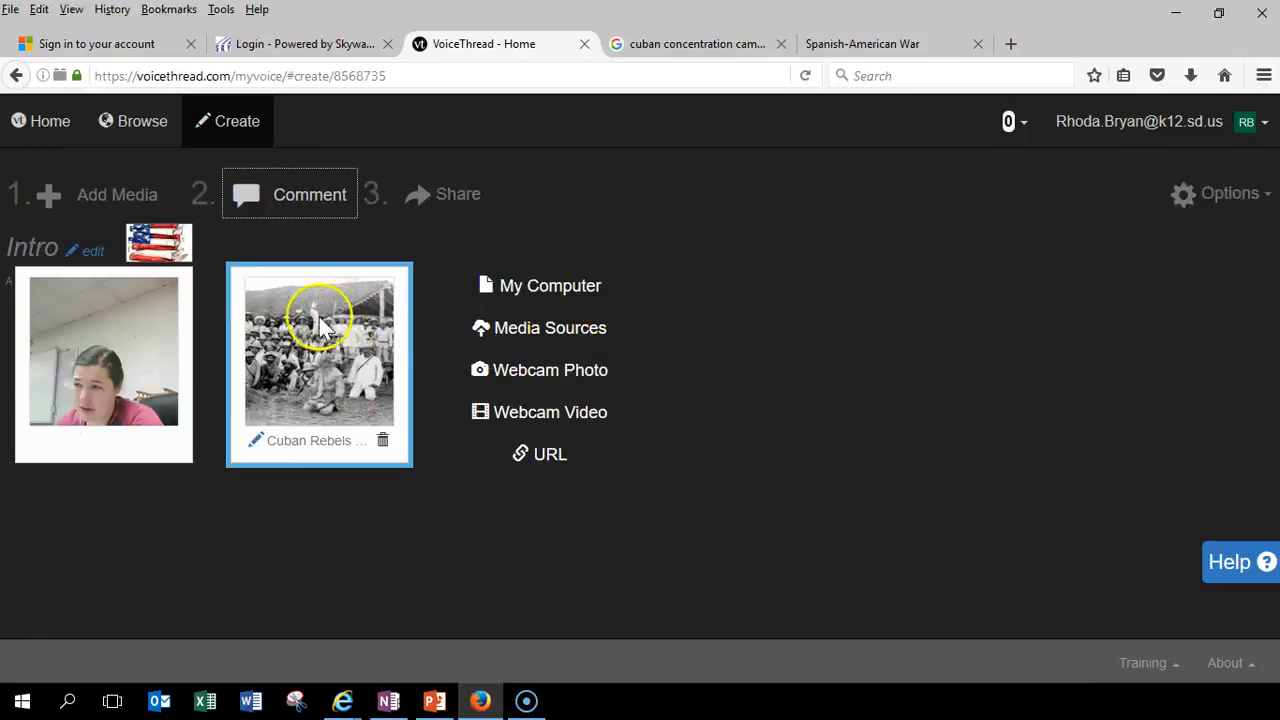
pyautogui.moveTo(927, 398)
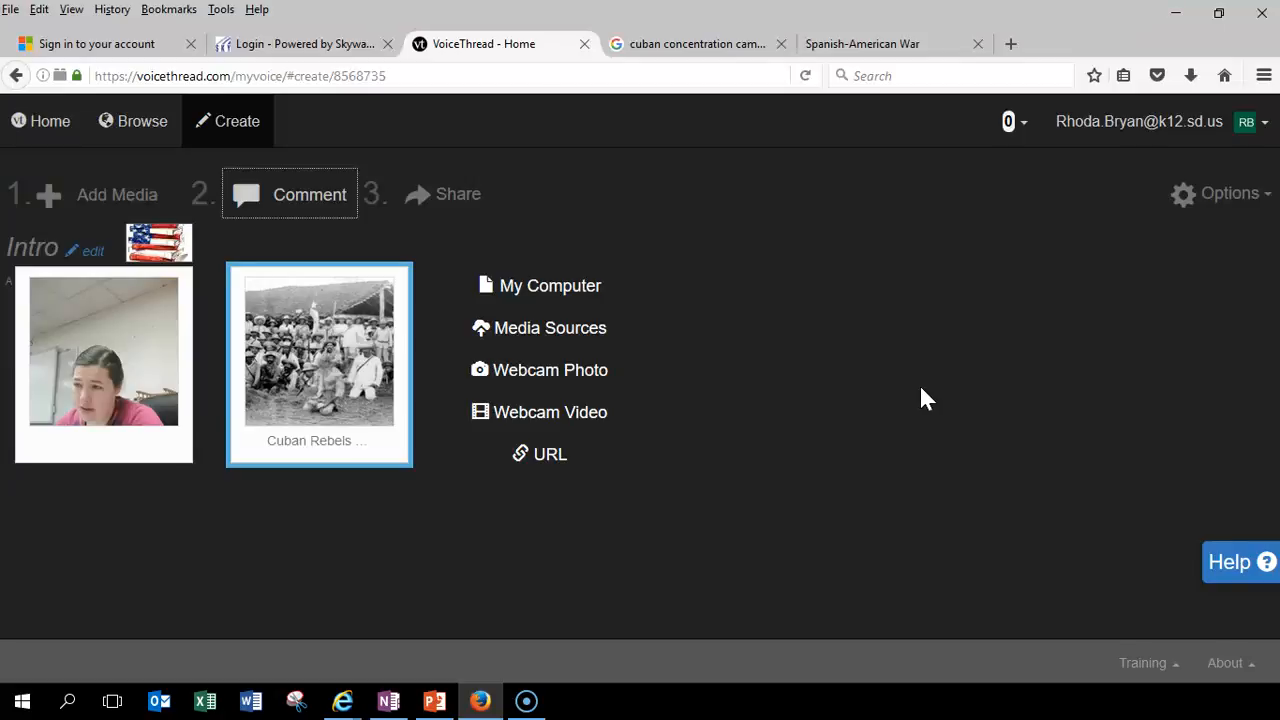
pyautogui.moveTo(906, 392)
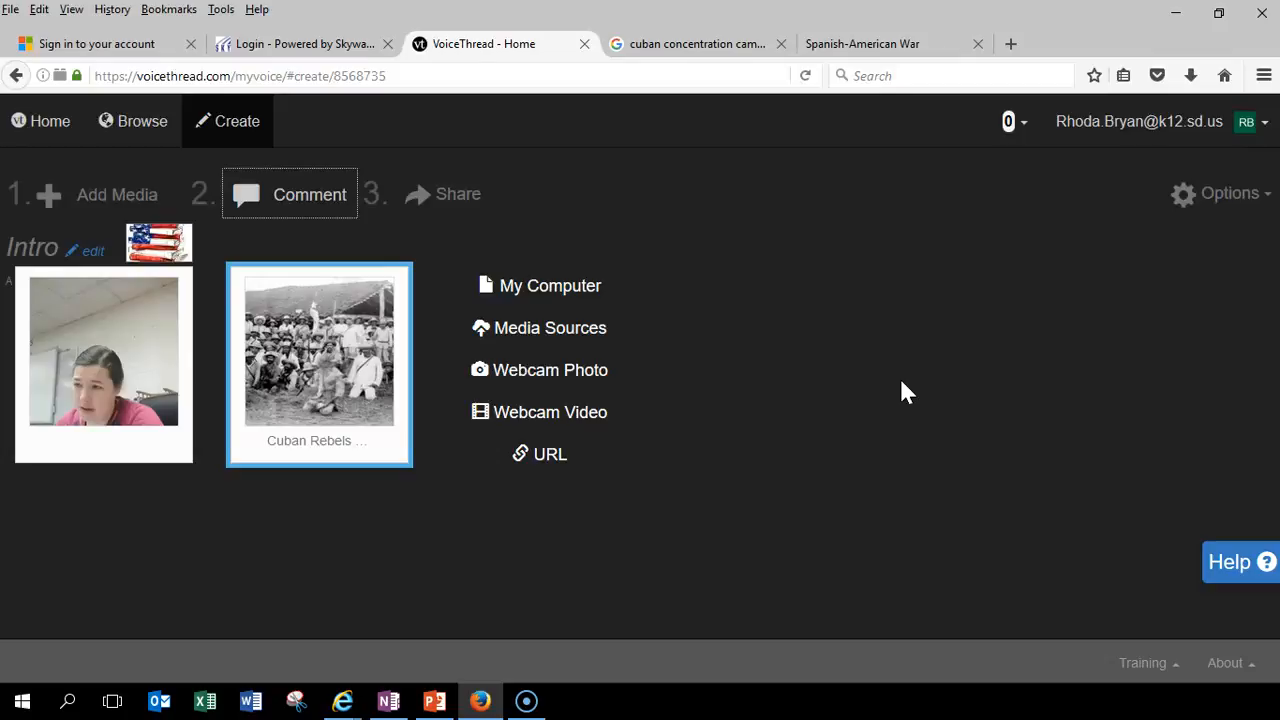
pyautogui.moveTo(931, 392)
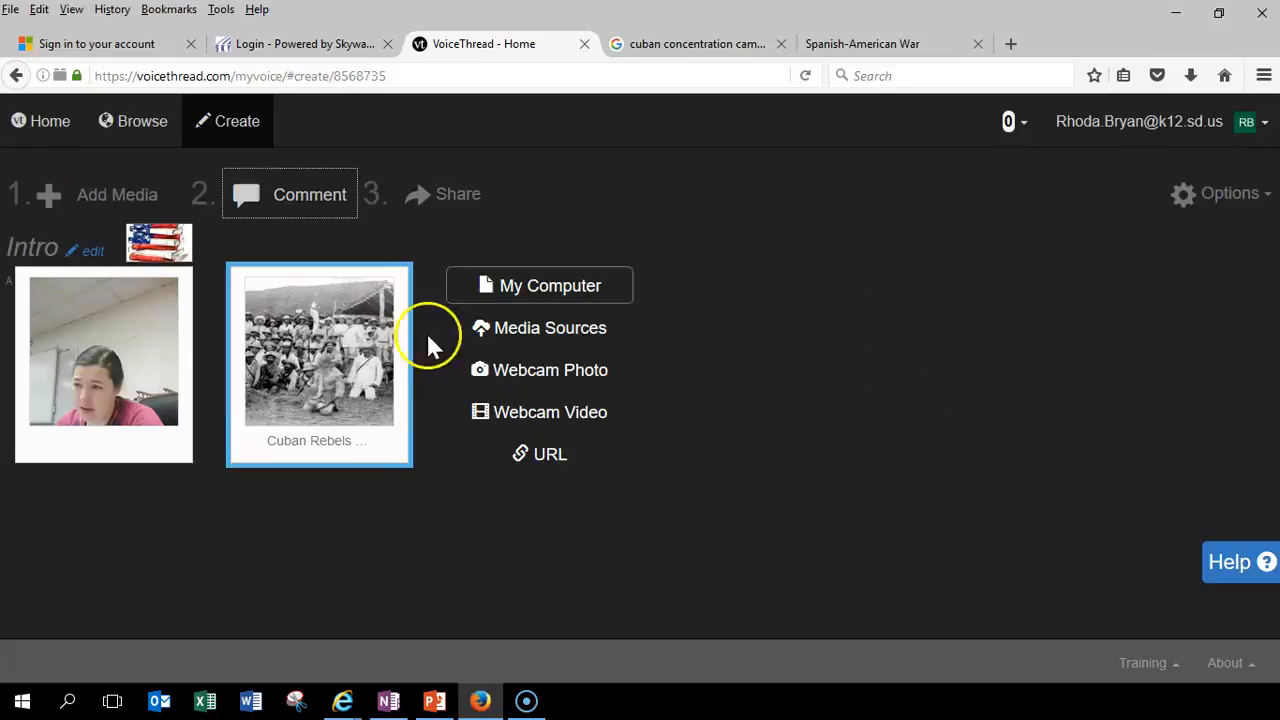
pyautogui.moveTo(37, 654)
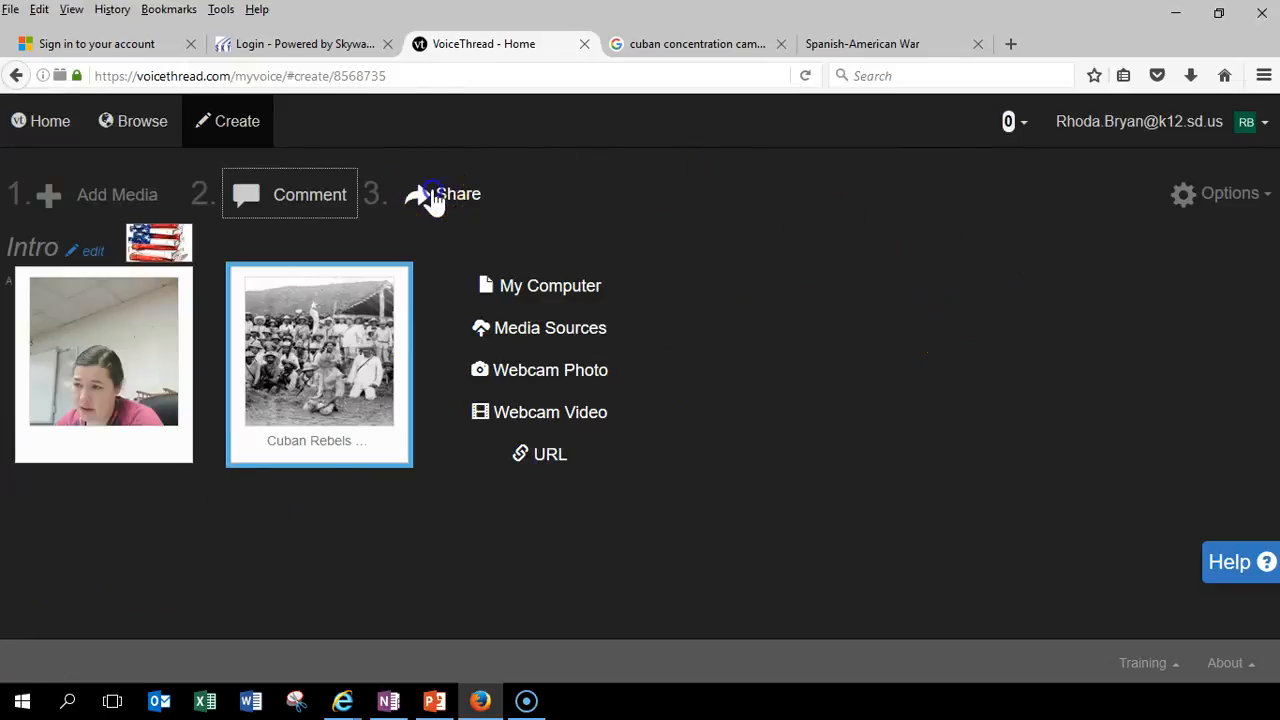
# Step: Copy the Intro thread's share link from the Share page and bring up OneNote
pyautogui.click(443, 194)
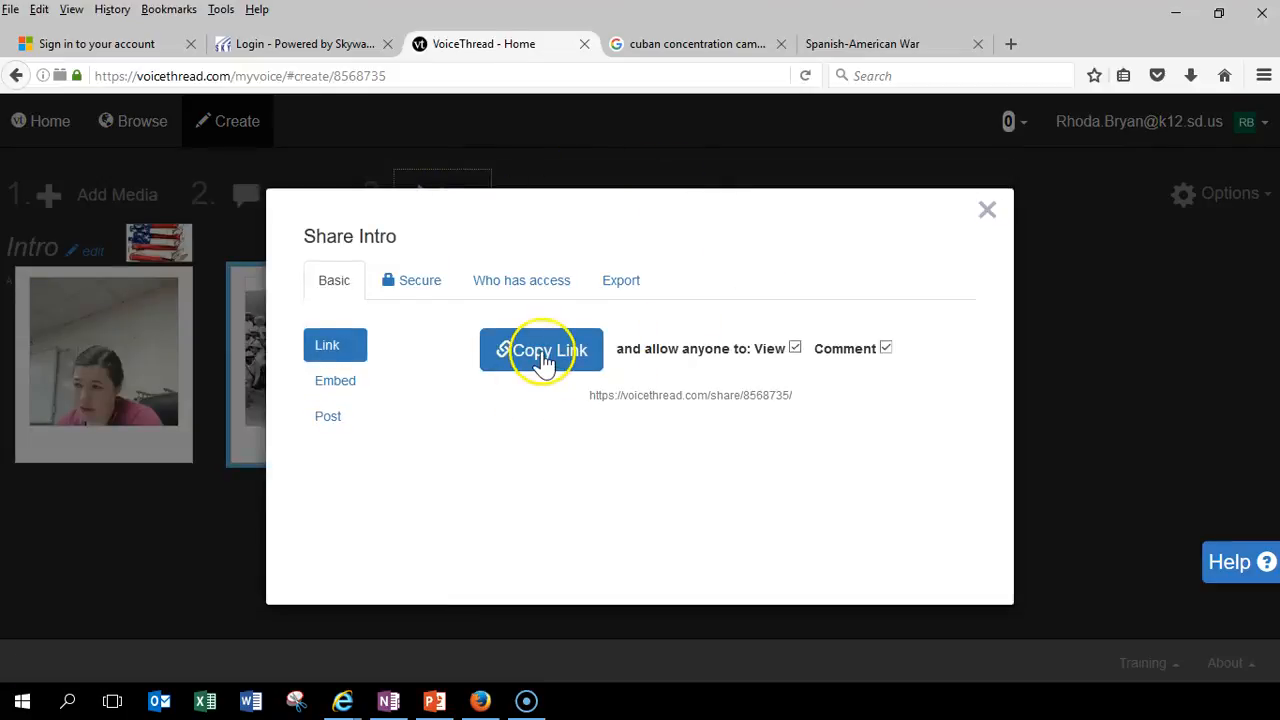
pyautogui.click(541, 350)
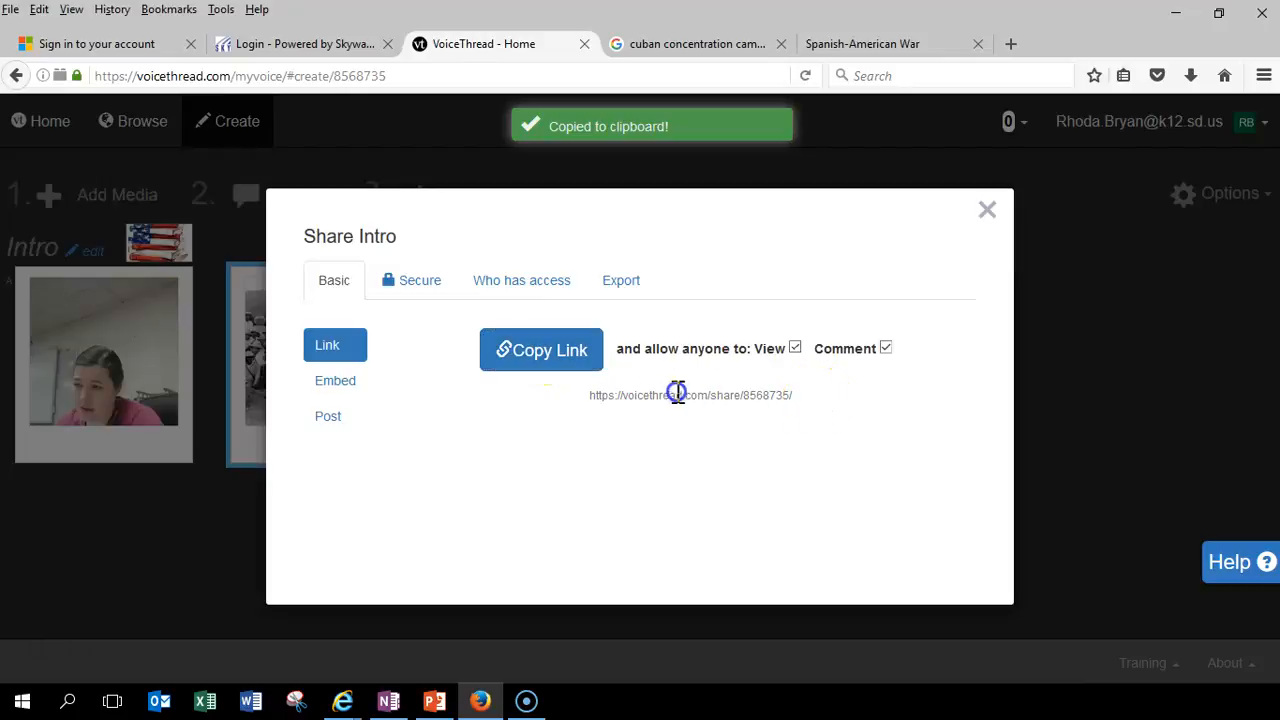
pyautogui.click(328, 416)
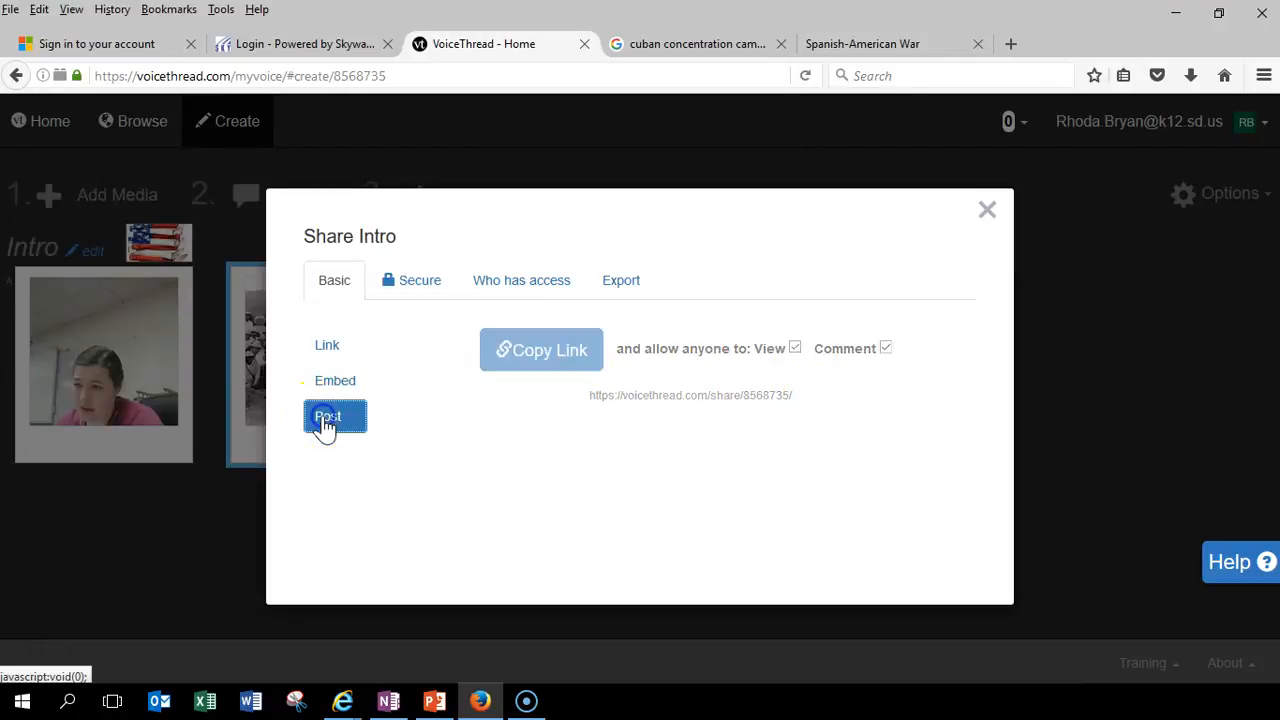
pyautogui.click(327, 345)
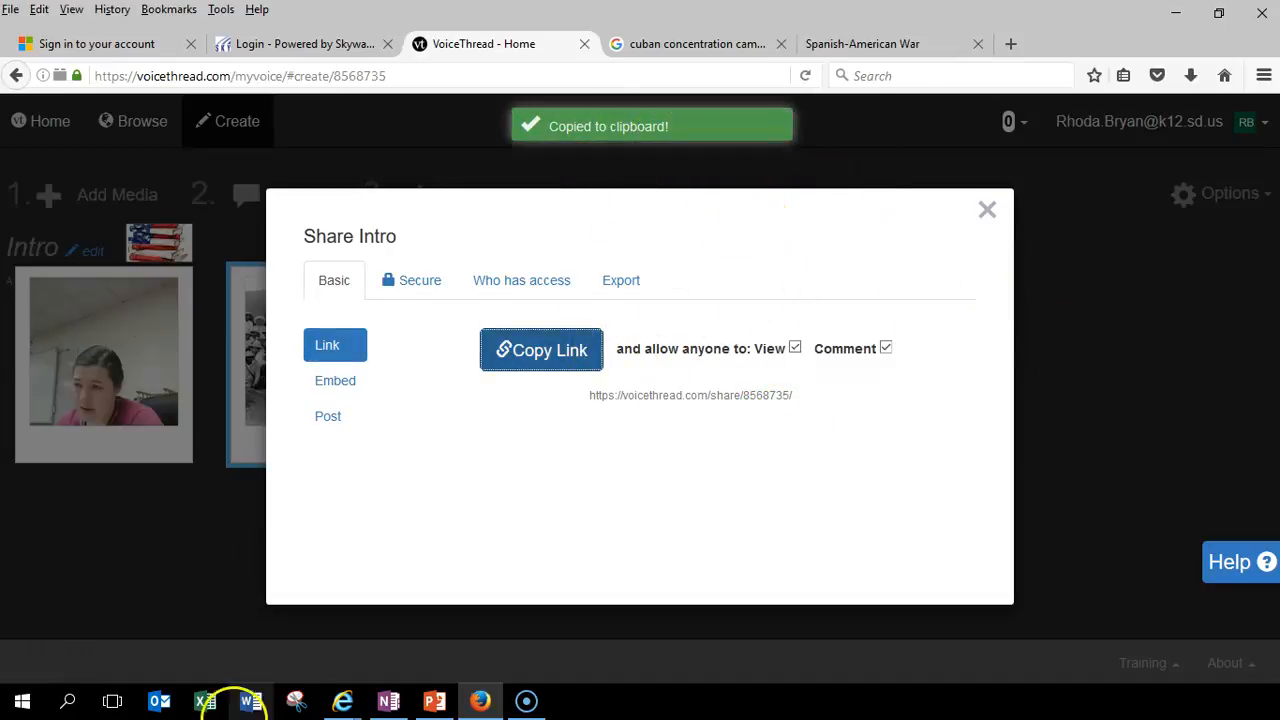
pyautogui.click(387, 701)
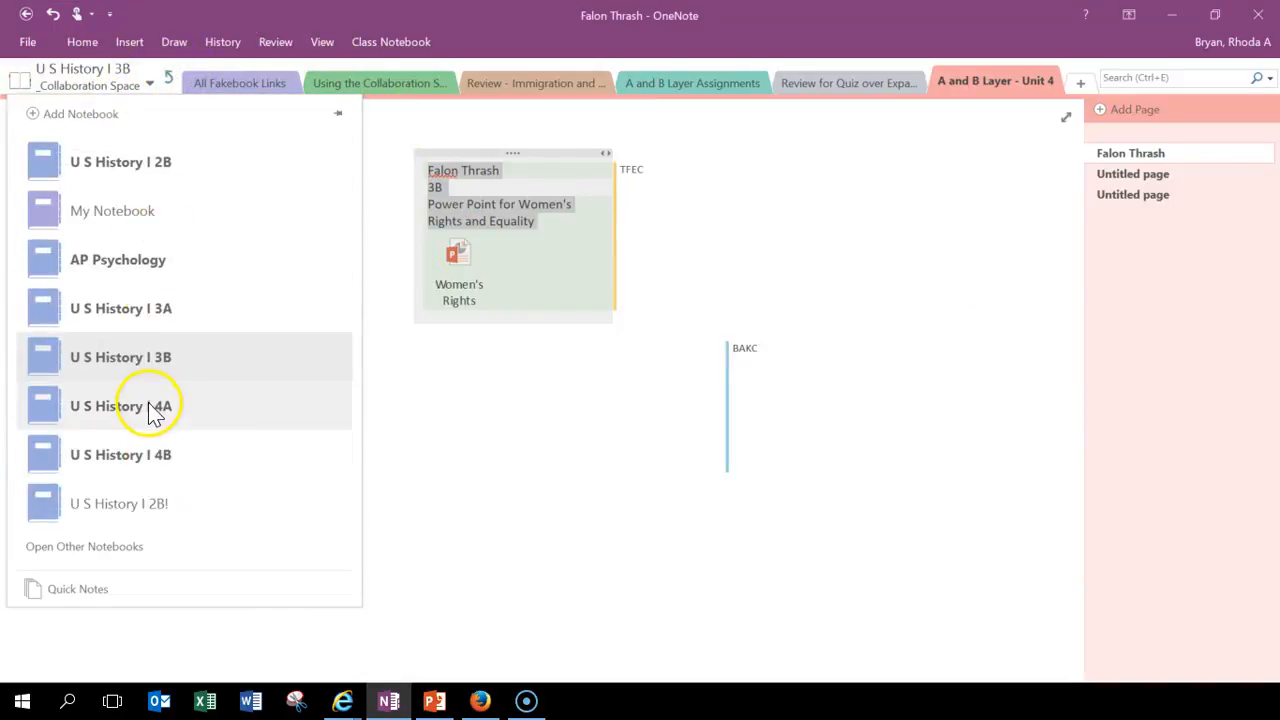
# Step: Open U S History I 4A to the A and B Layer - Unit 4 section with the Insert ribbon showing
pyautogui.click(120, 406)
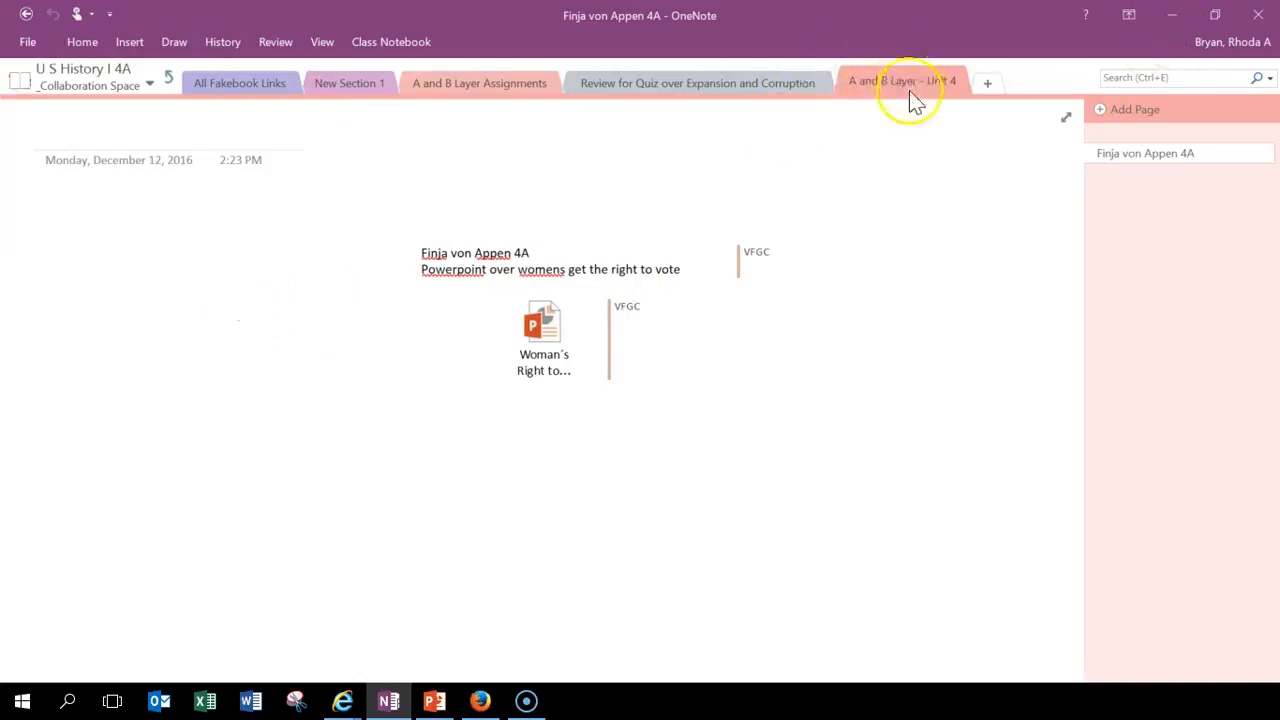
pyautogui.click(129, 42)
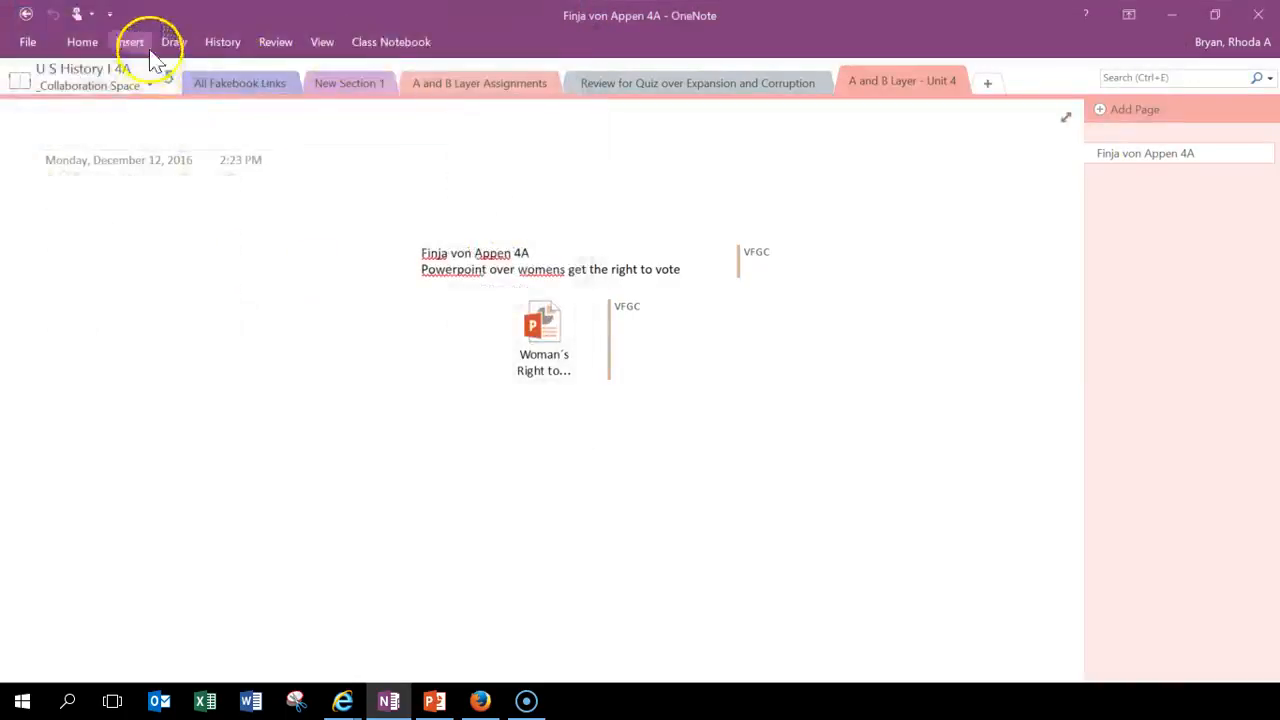
pyautogui.click(128, 42)
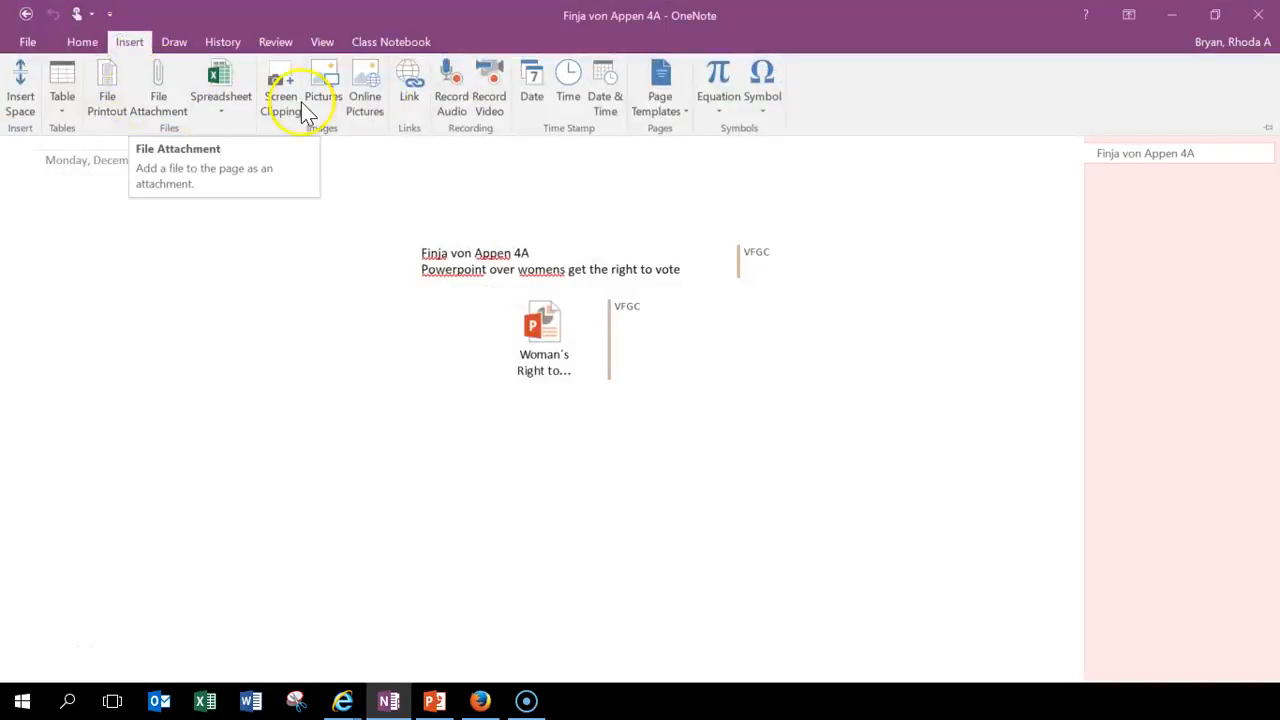
pyautogui.click(364, 88)
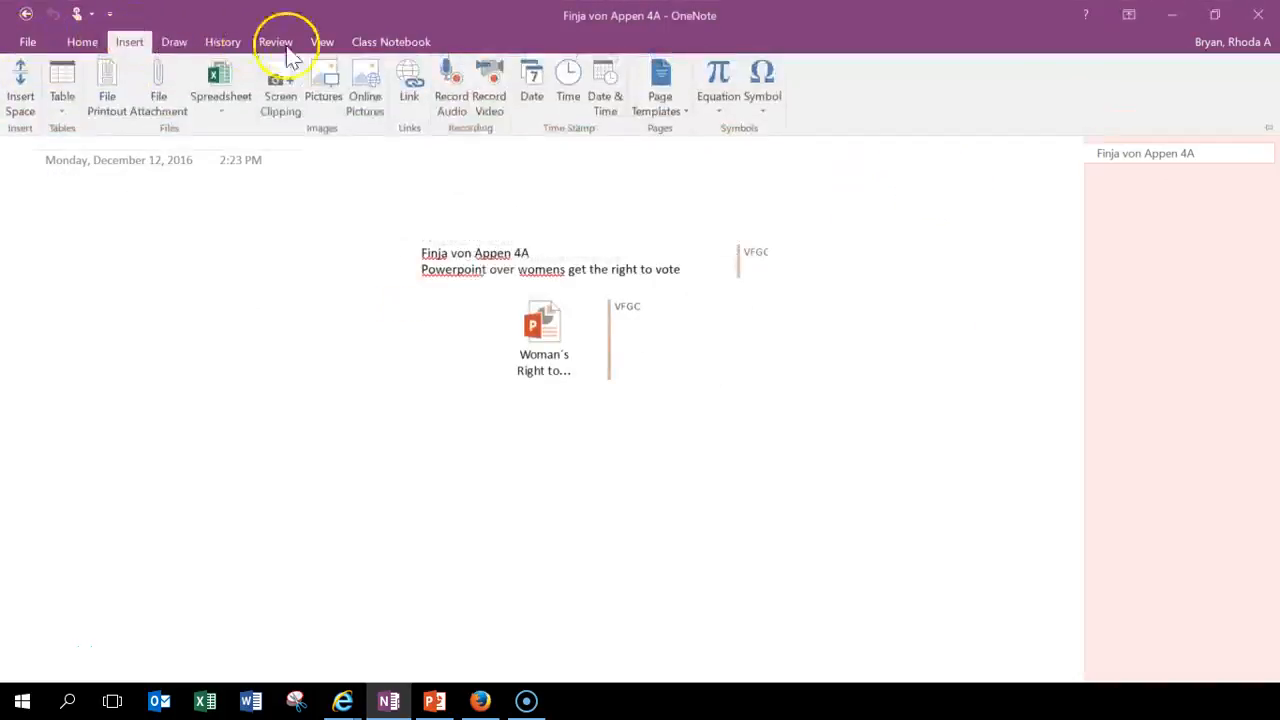
pyautogui.click(404, 78)
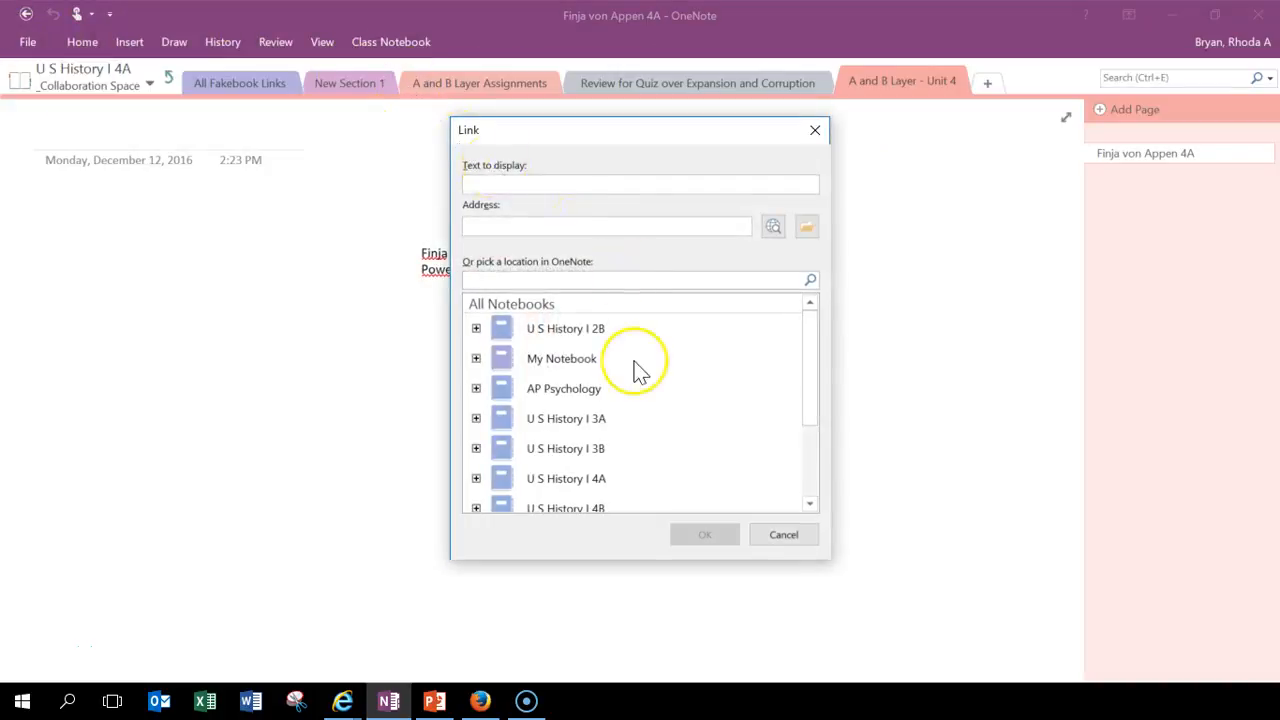
pyautogui.moveTo(681, 407)
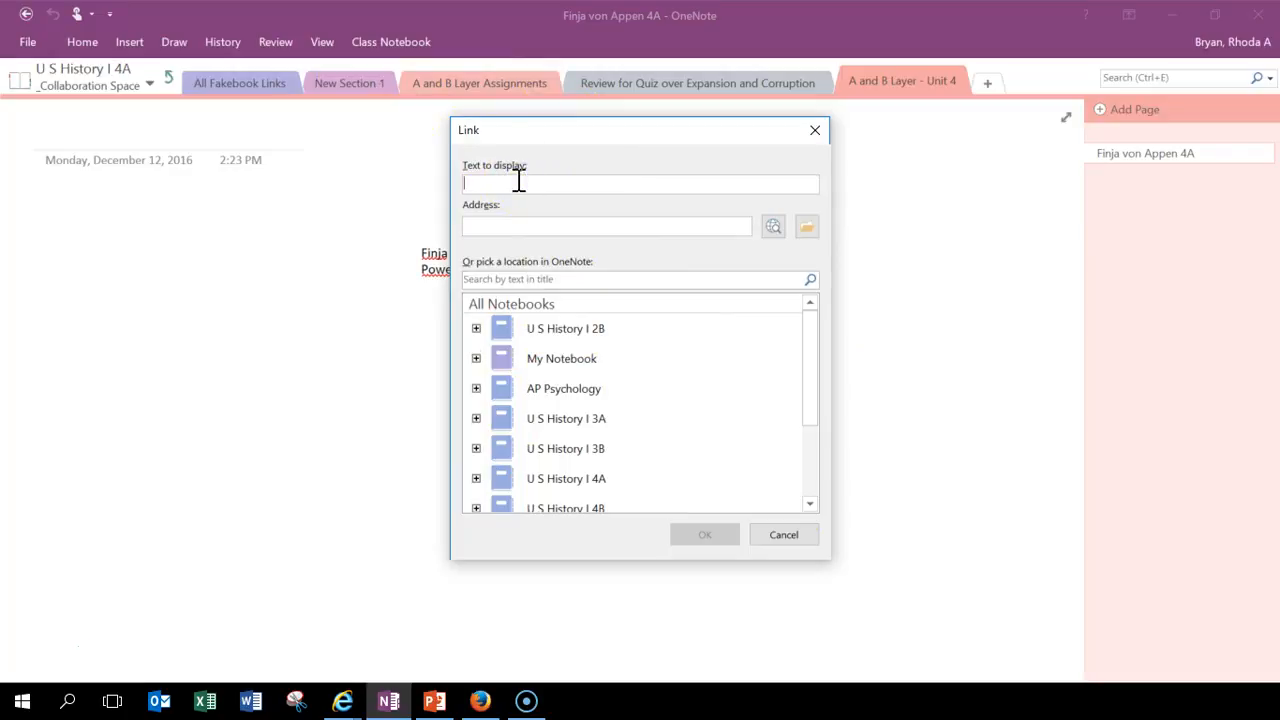
pyautogui.write('My Video')
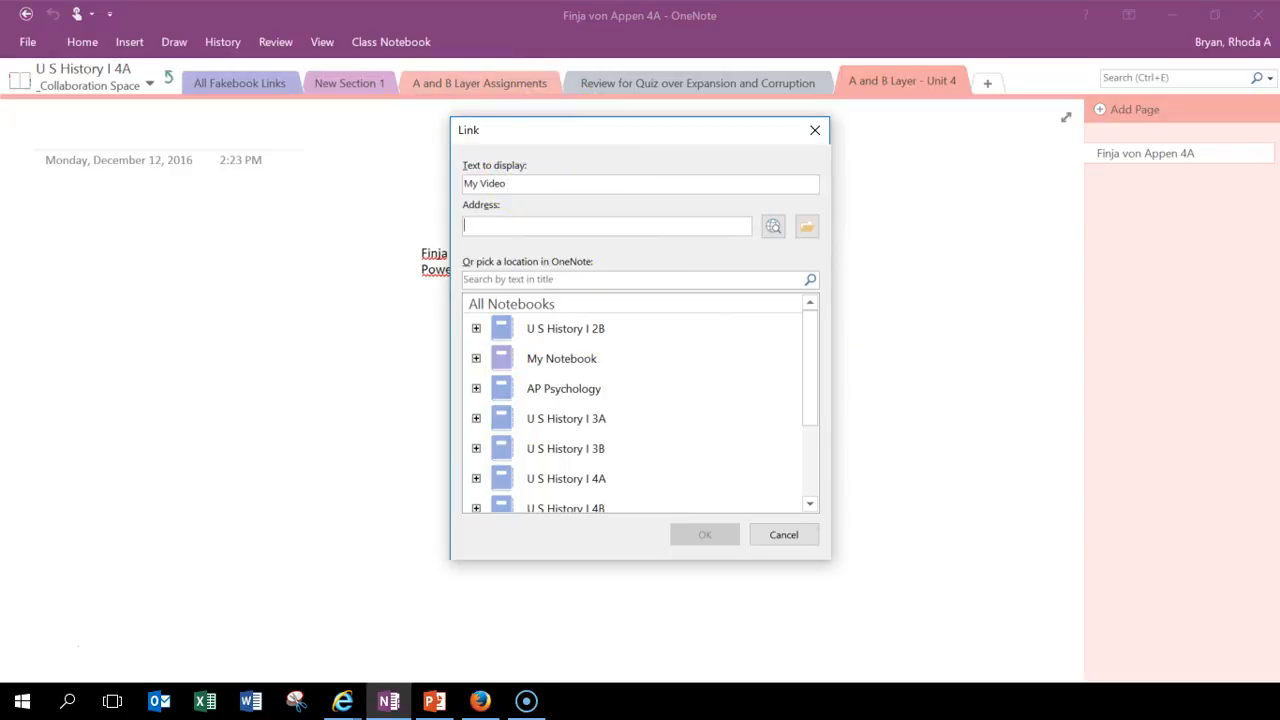
pyautogui.write('https://voicethread.com/share/8568735/')
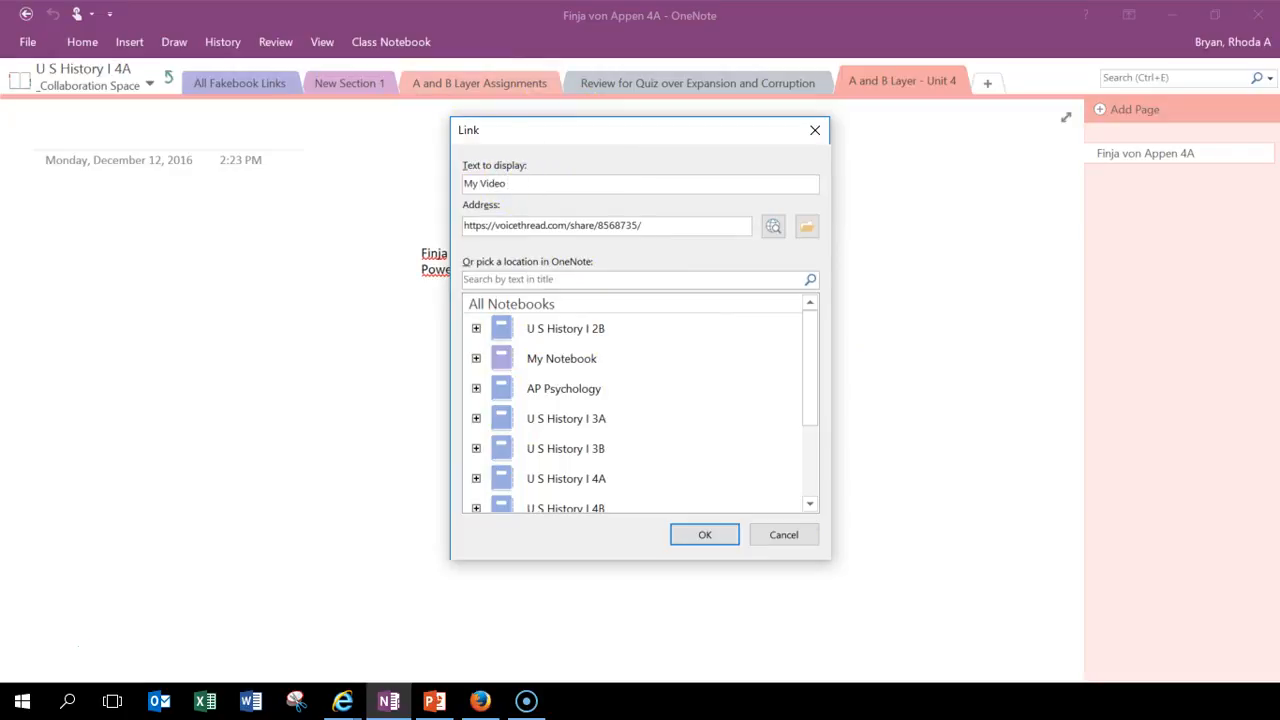
pyautogui.click(704, 534)
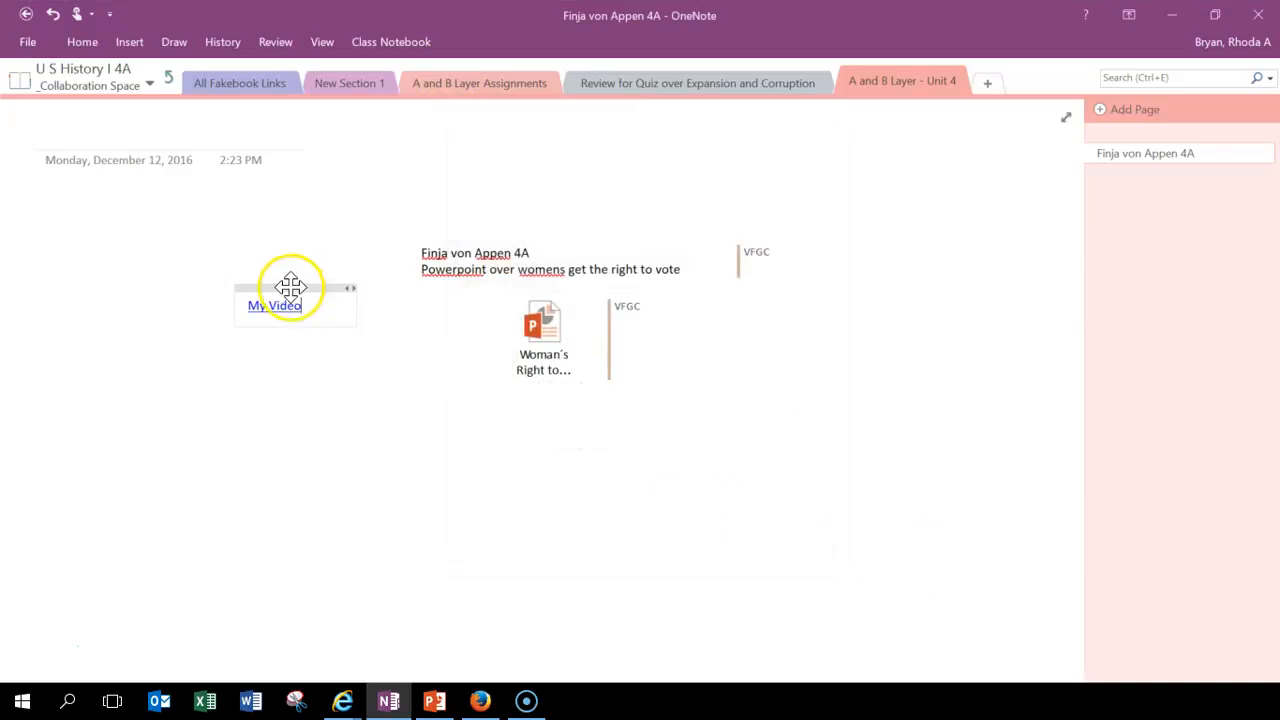
pyautogui.doubleClick(274, 305)
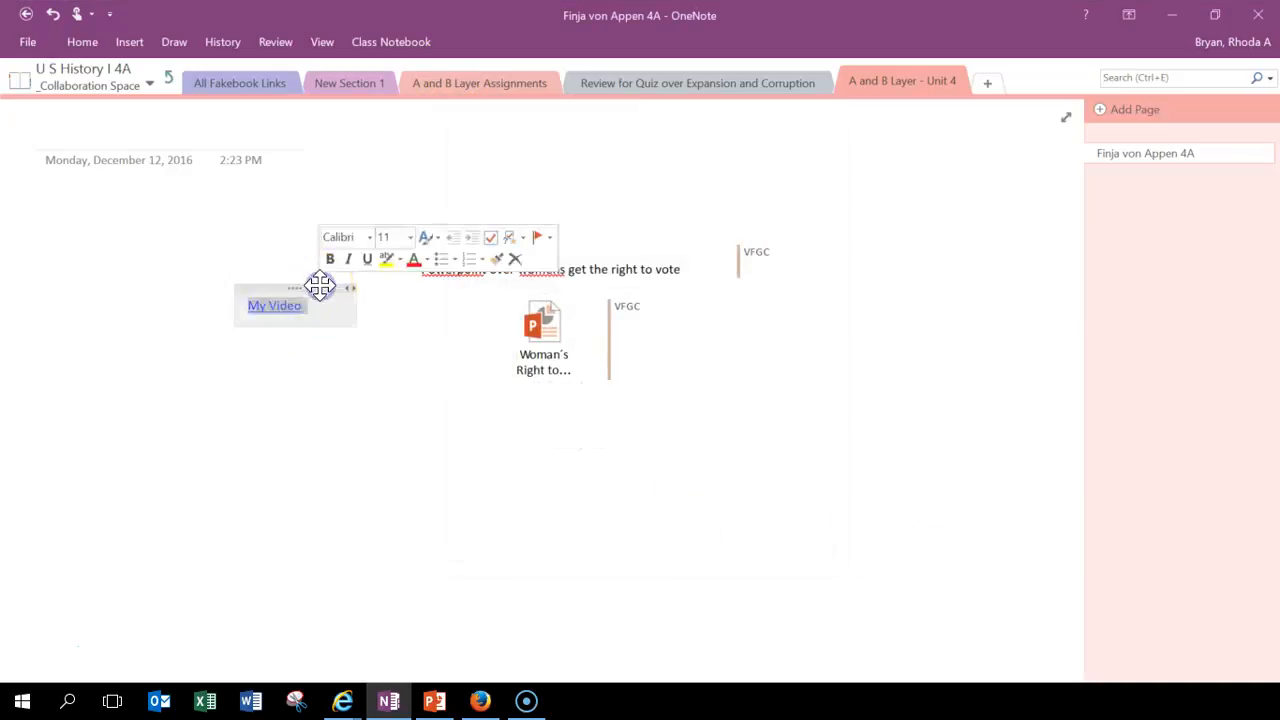